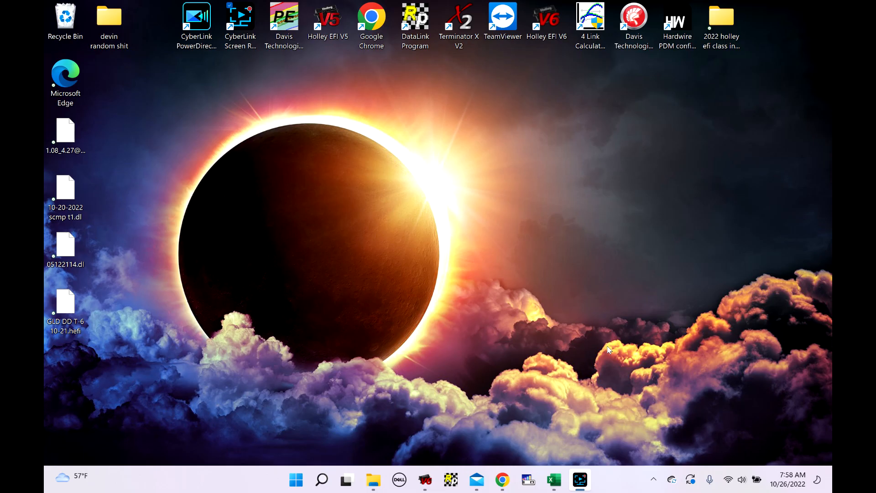
mouse_move(607, 341)
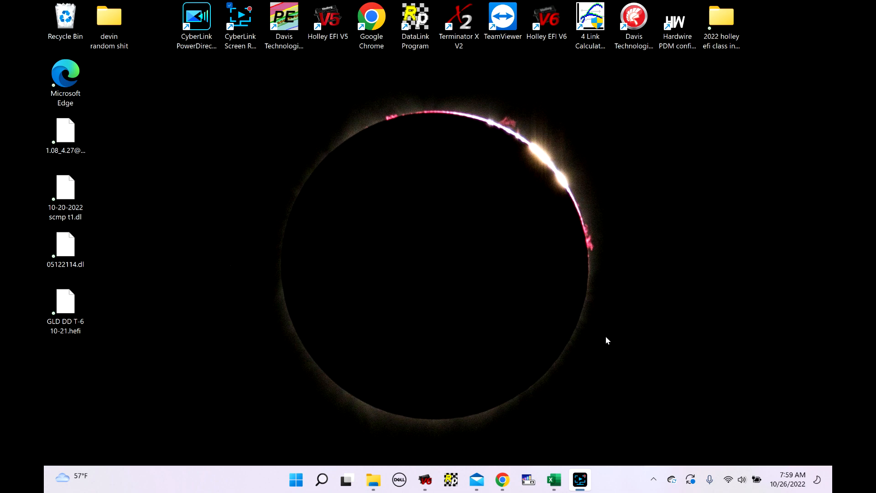
mouse_move(595, 243)
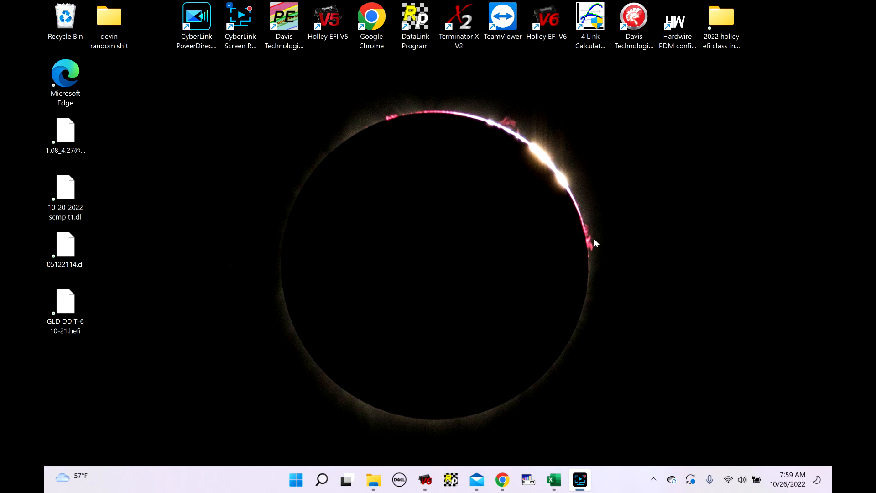
mouse_move(563, 238)
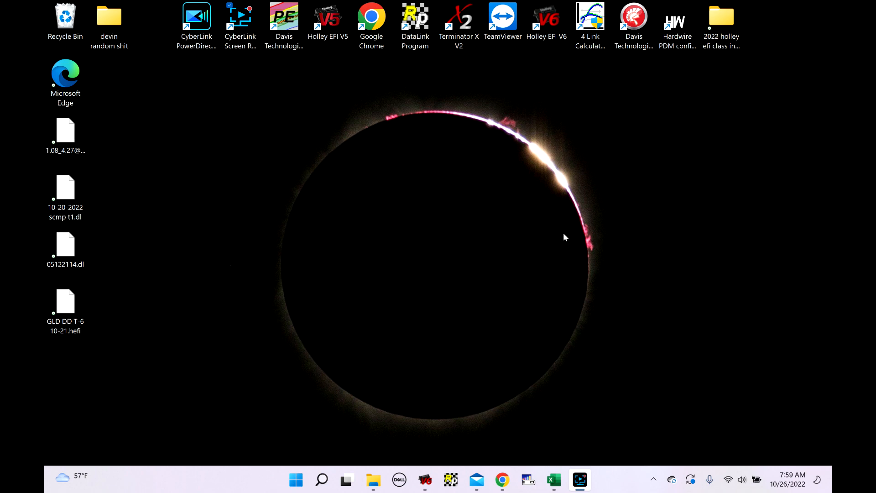
mouse_move(539, 237)
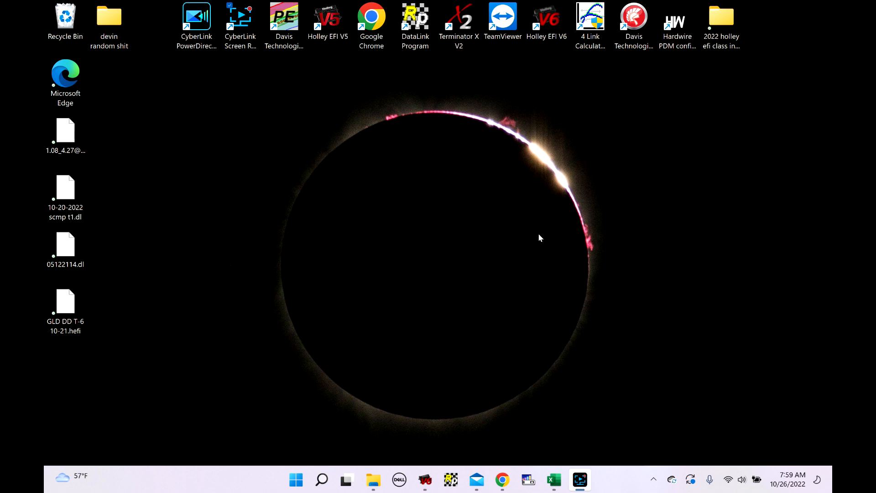
mouse_move(509, 218)
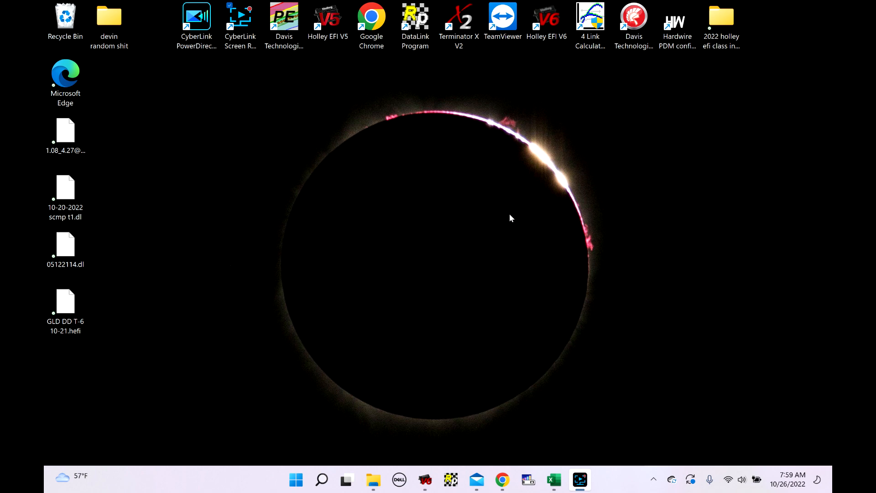
mouse_move(504, 211)
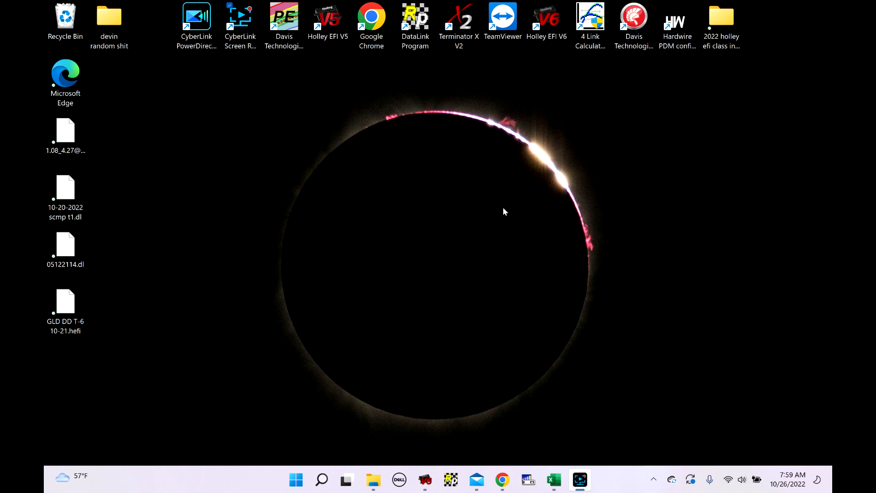
mouse_move(424, 479)
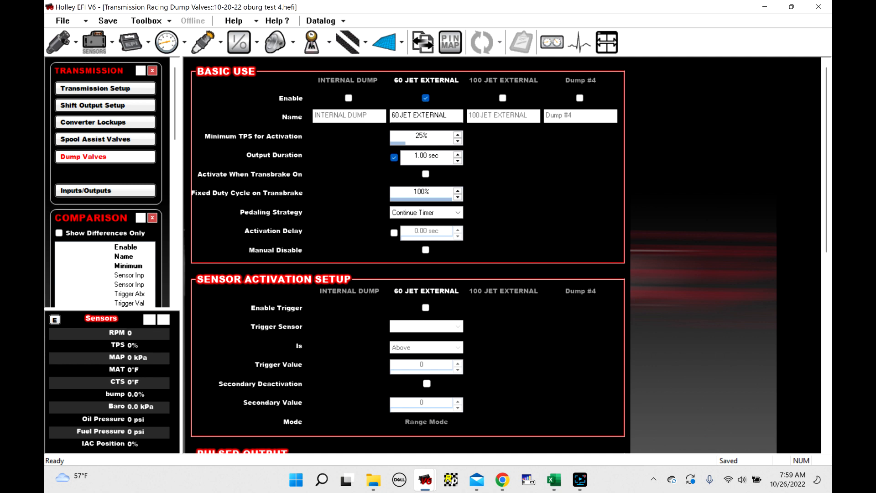
mouse_move(424, 479)
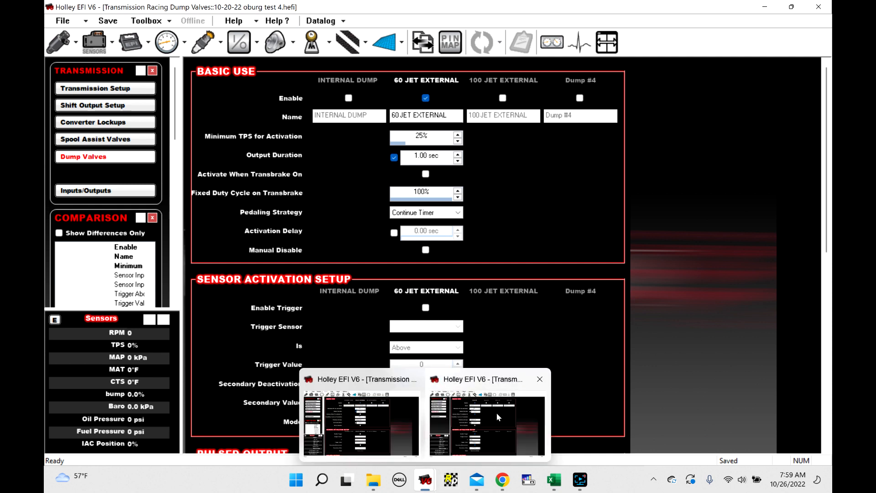
Step: Bring the VERT BBC oberg test 3 calibration window to the front from the taskbar preview
left_click(482, 416)
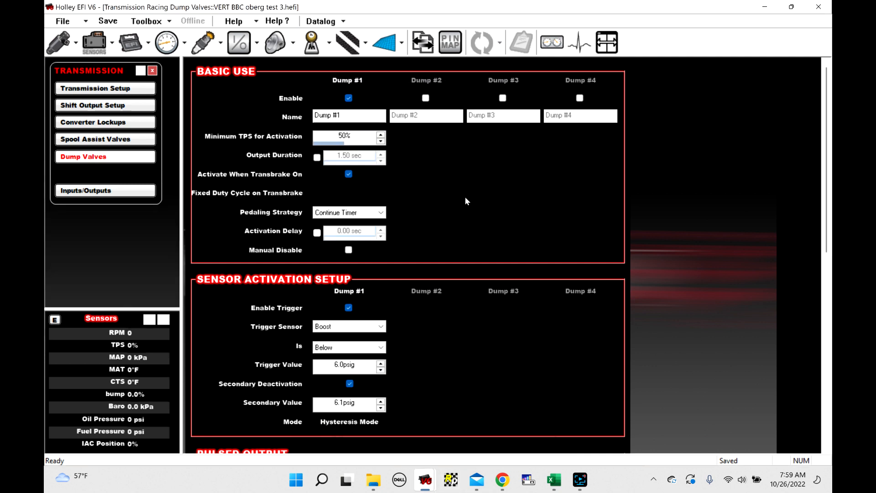
mouse_move(458, 199)
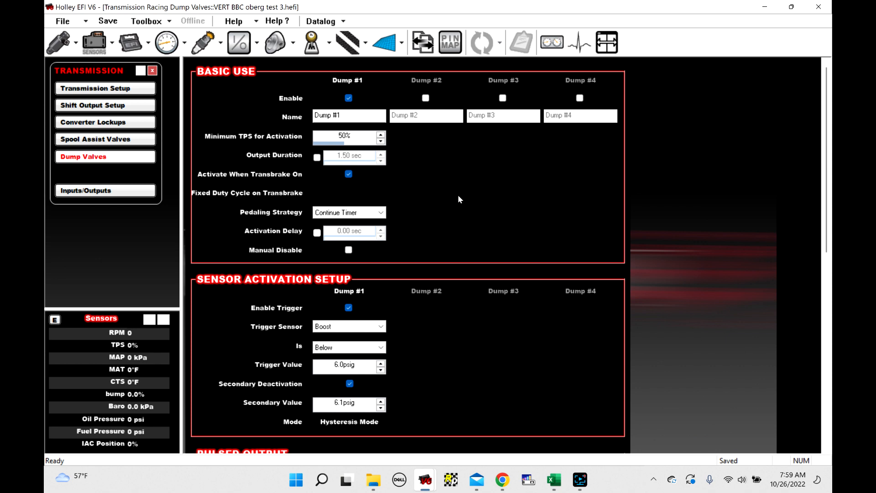
mouse_move(467, 193)
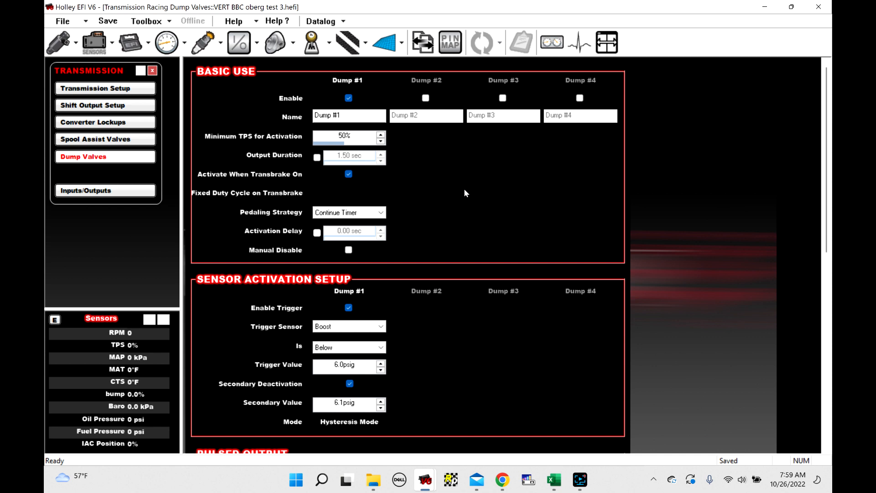
mouse_move(460, 193)
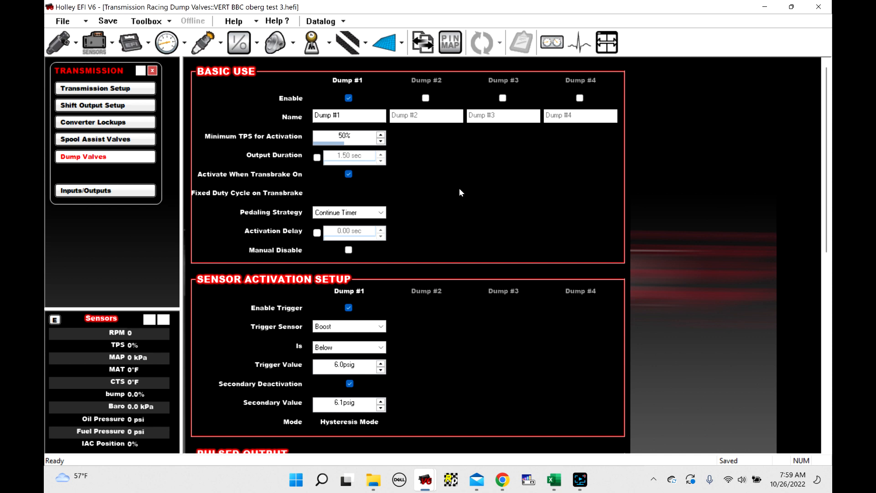
mouse_move(235, 175)
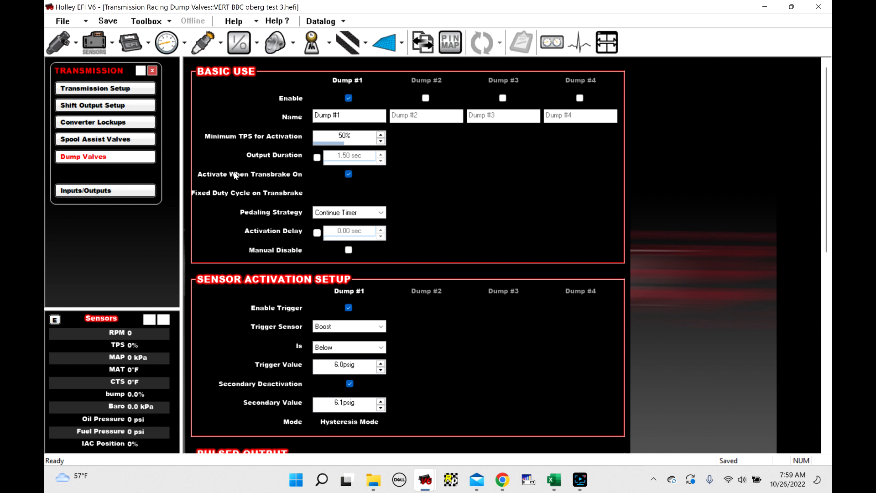
mouse_move(56, 154)
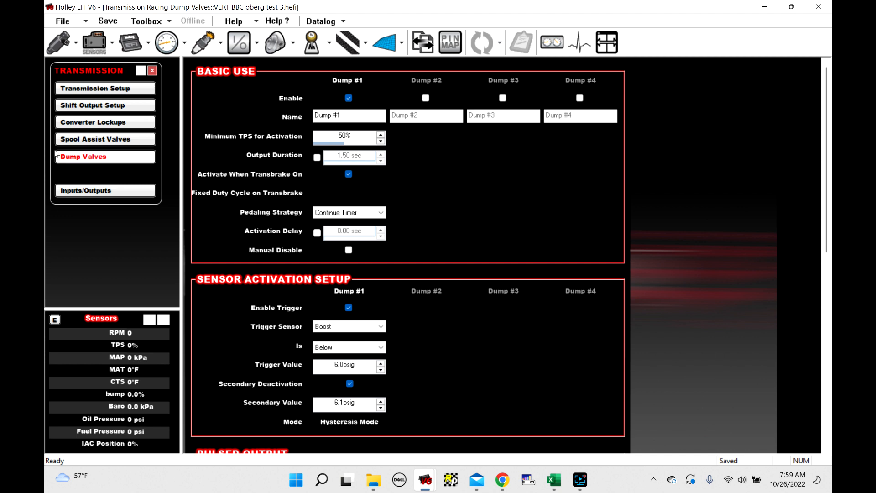
left_click(95, 139)
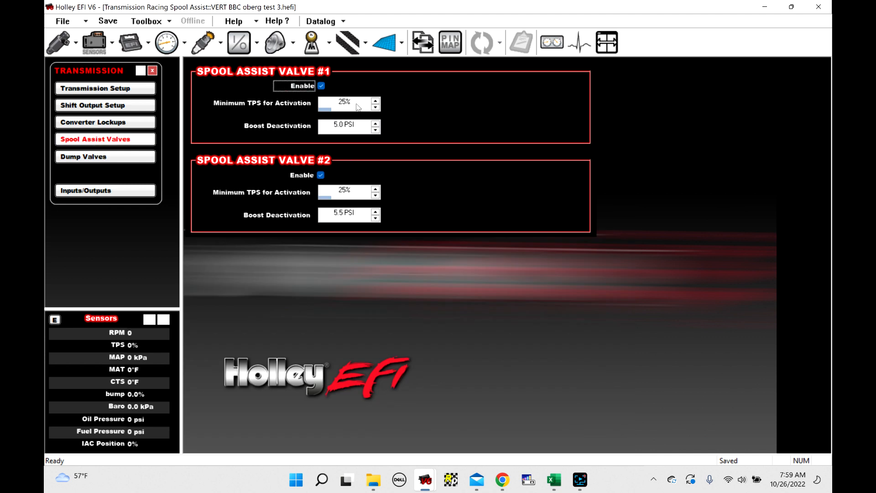
mouse_move(87, 156)
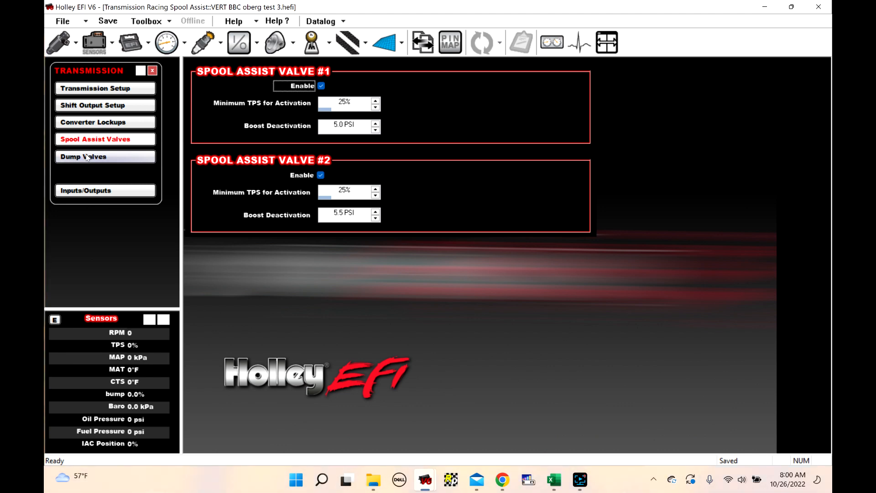
left_click(83, 156)
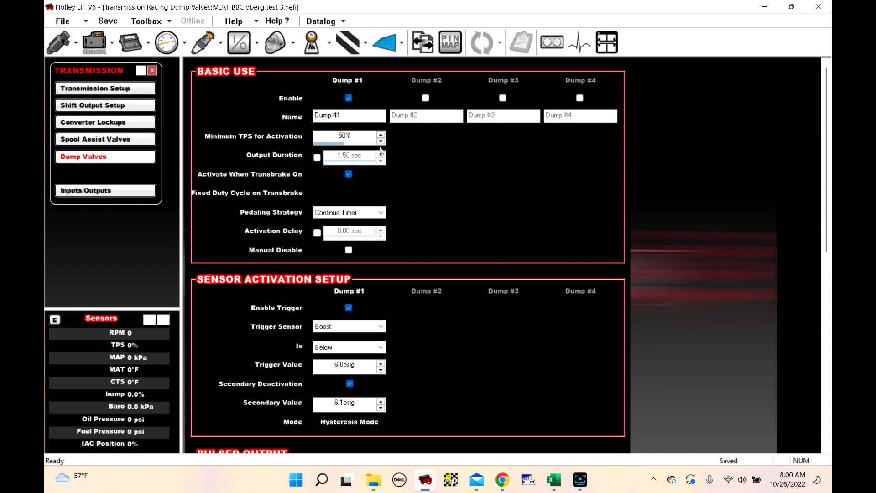
mouse_move(423, 152)
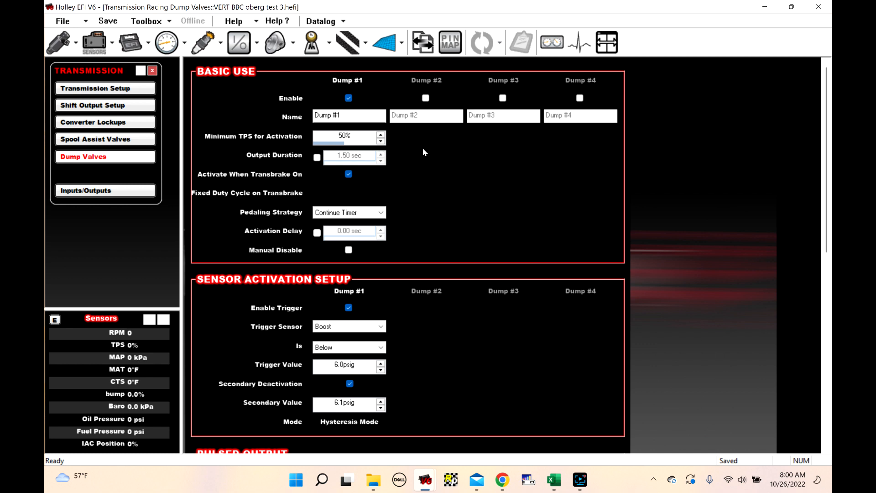
mouse_move(344, 178)
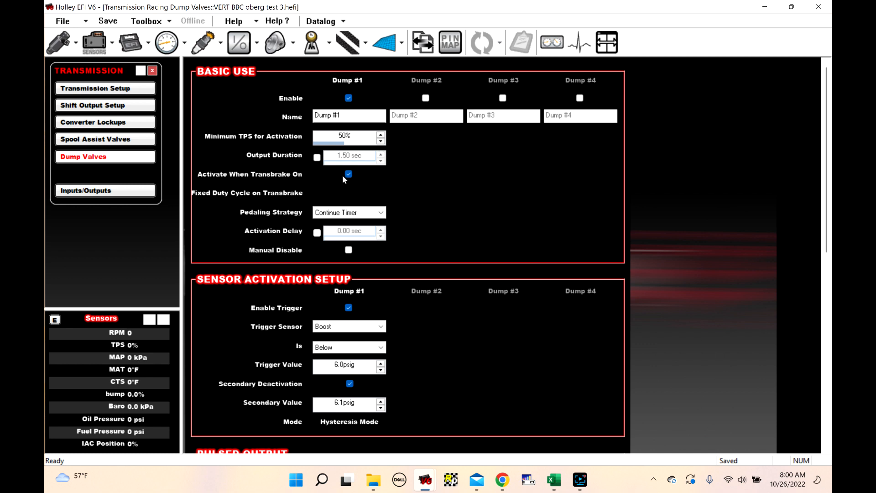
mouse_move(315, 180)
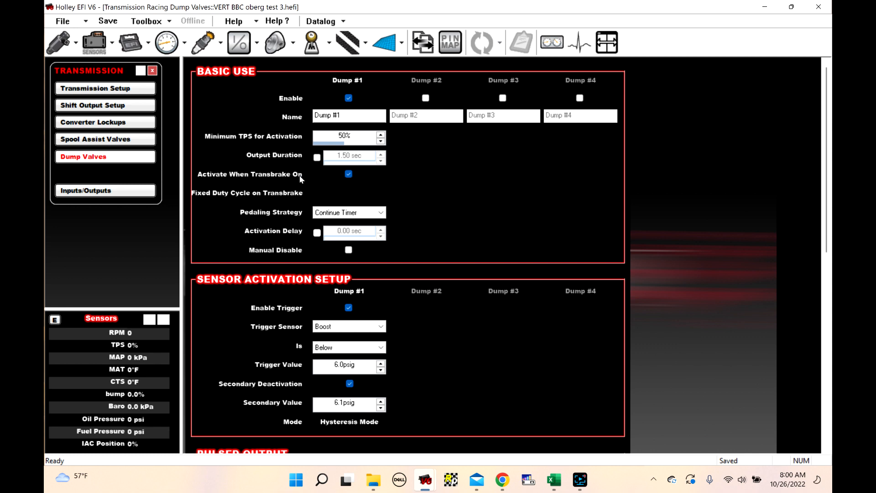
mouse_move(301, 180)
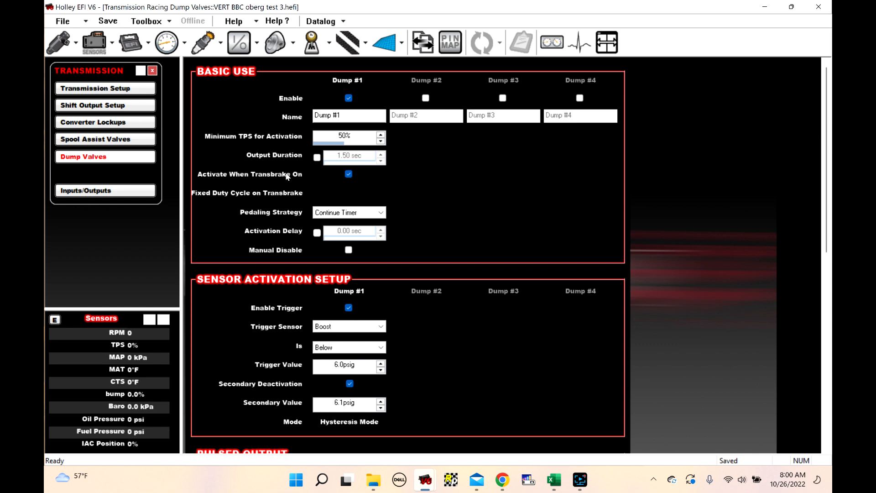
mouse_move(260, 133)
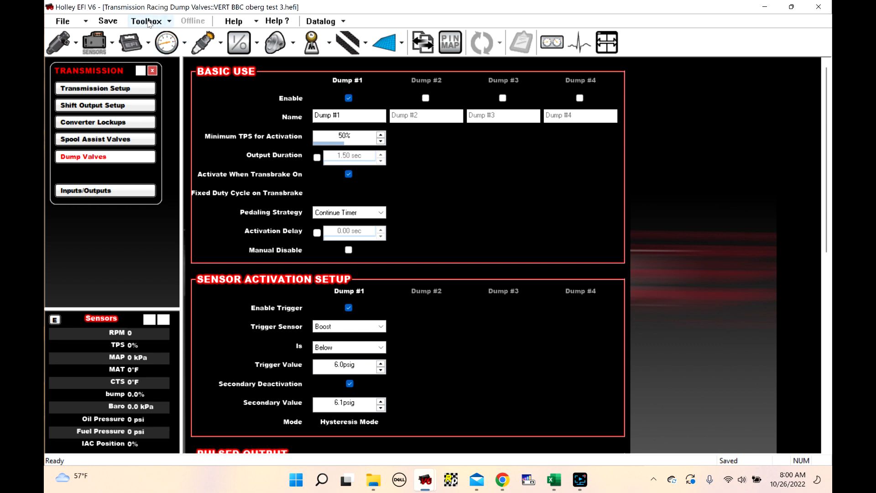
left_click(146, 21)
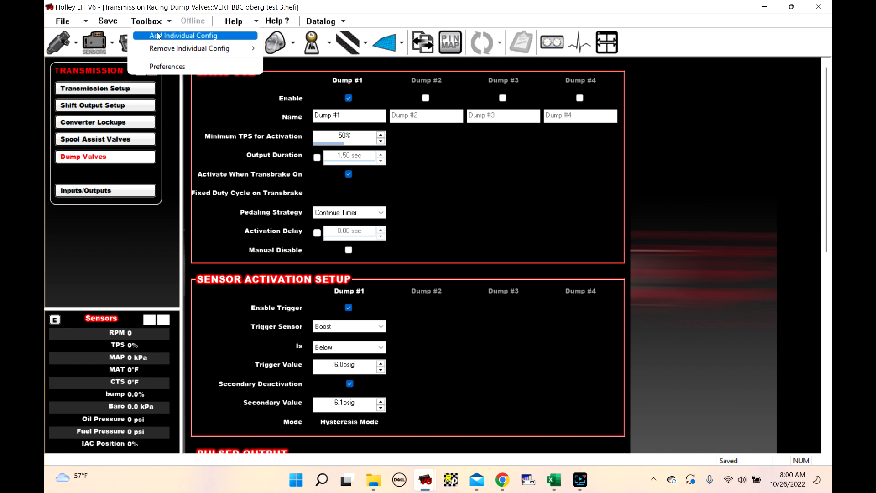
left_click(182, 36)
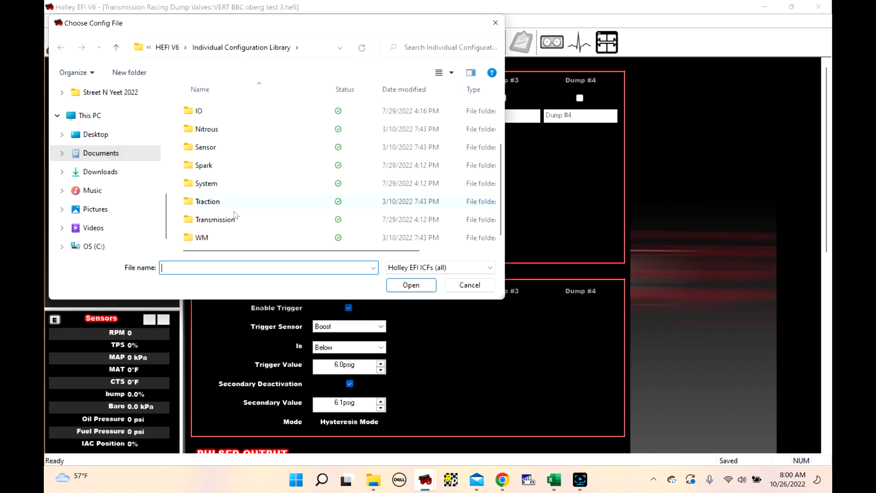
double_click(214, 219)
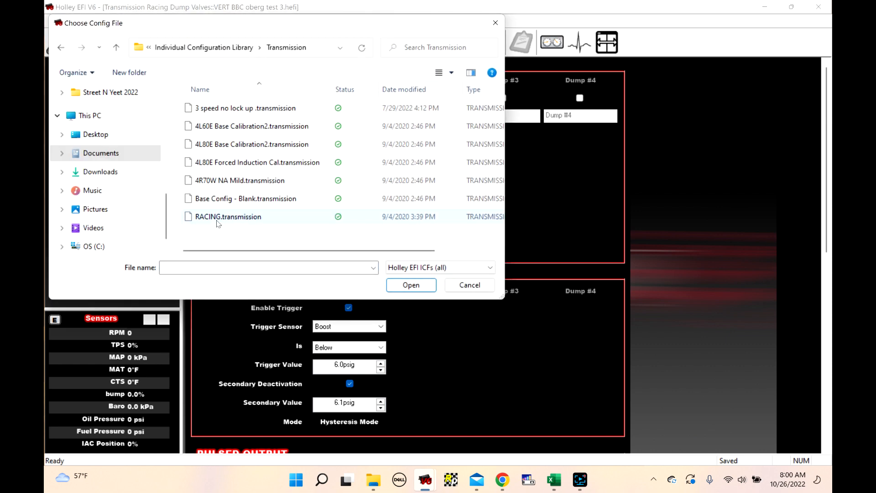
left_click(227, 216)
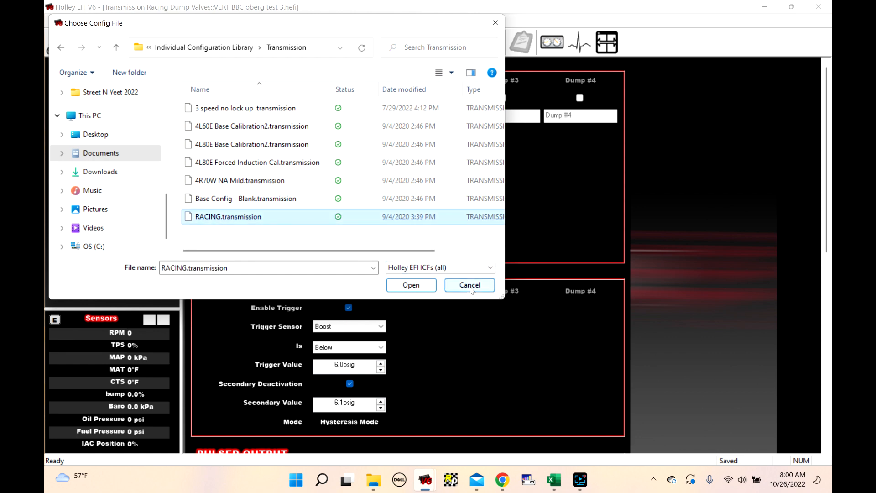
left_click(469, 284)
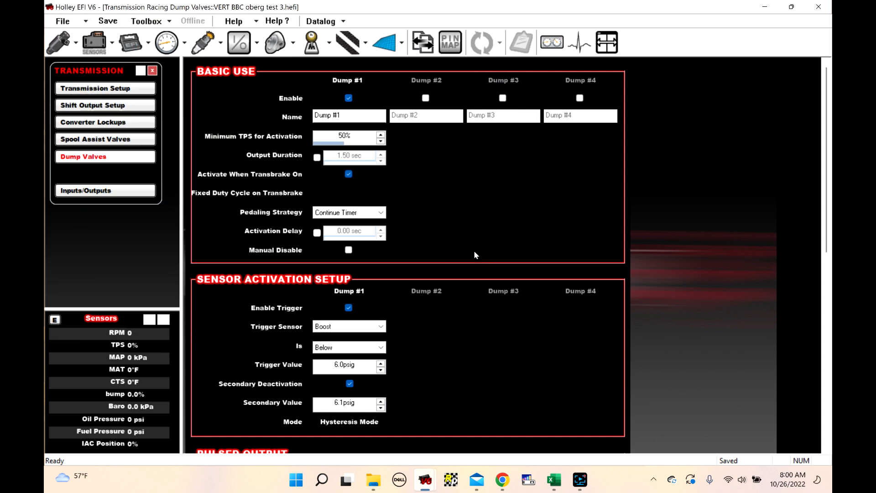
left_click(95, 139)
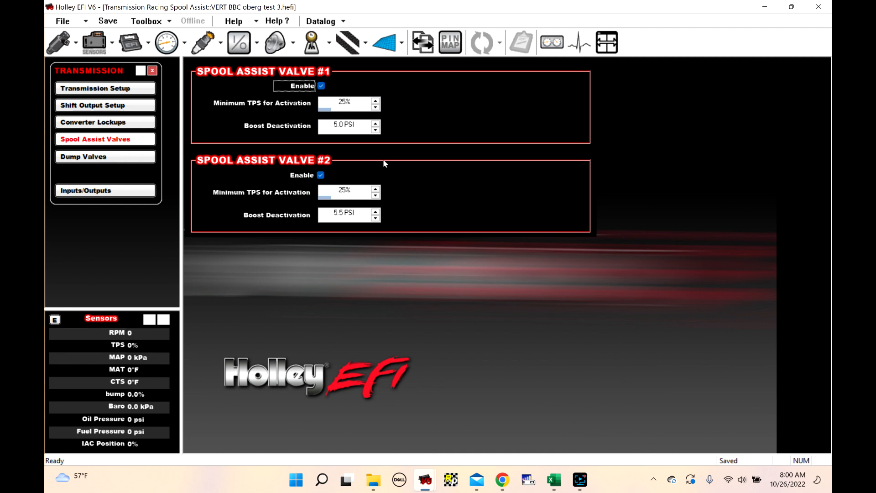
mouse_move(342, 143)
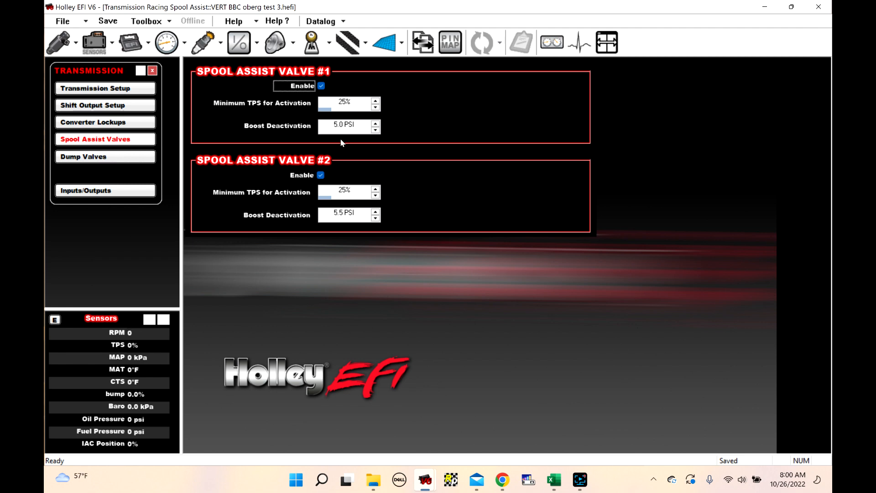
mouse_move(345, 107)
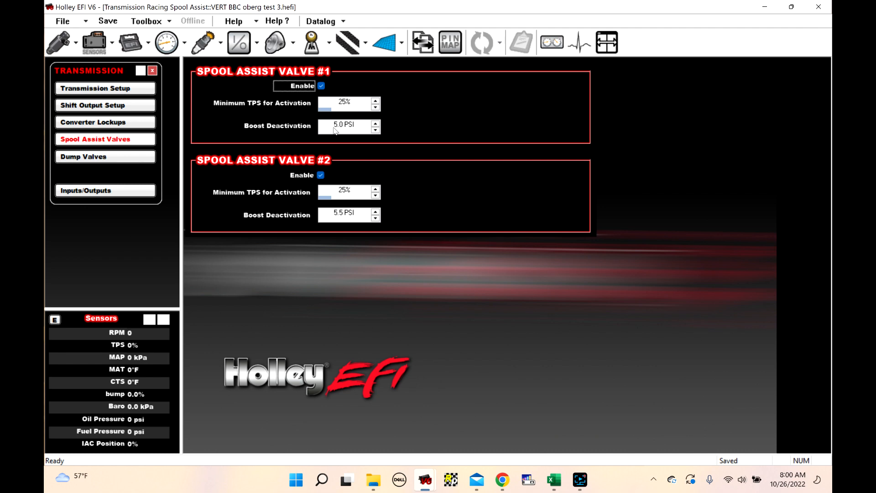
mouse_move(357, 234)
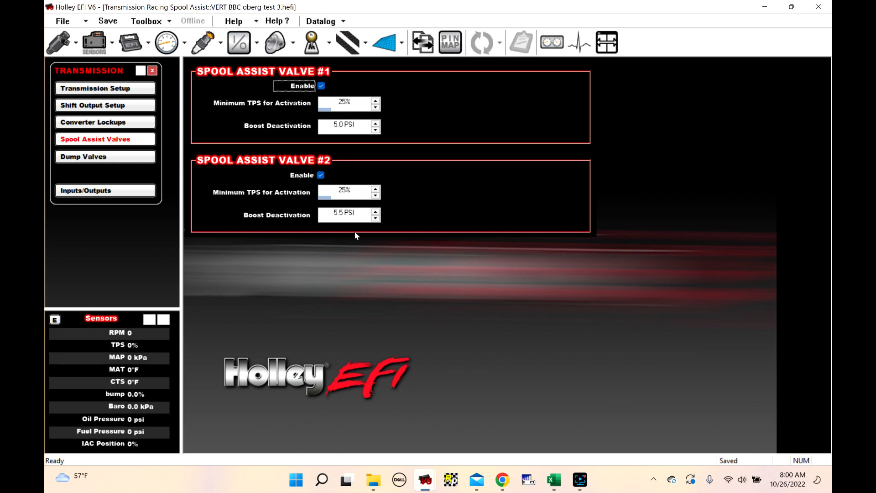
mouse_move(345, 218)
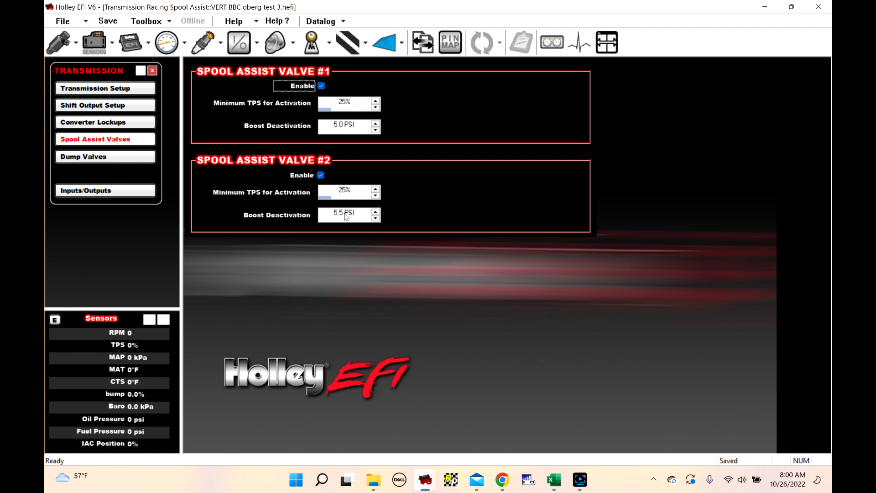
mouse_move(98, 160)
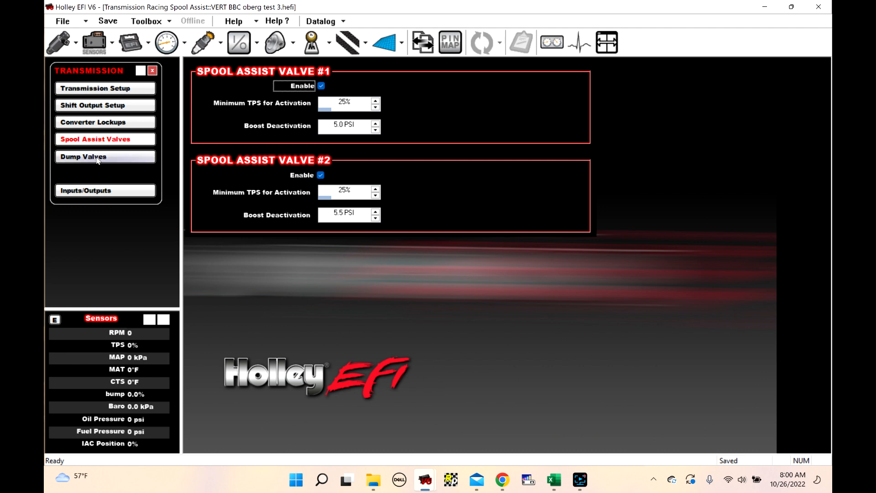
Step: Show the Transmission Dump Valves page and review Dump #1's Basic Use and Sensor Activation setup
left_click(83, 156)
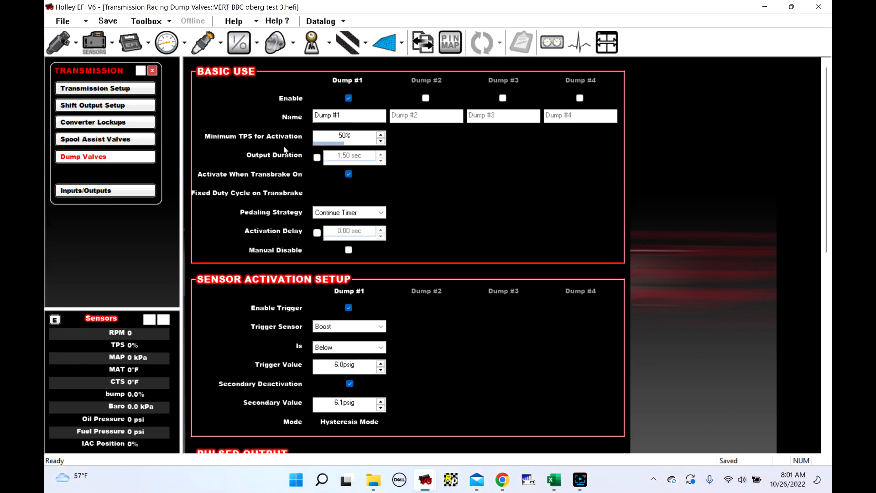
mouse_move(492, 152)
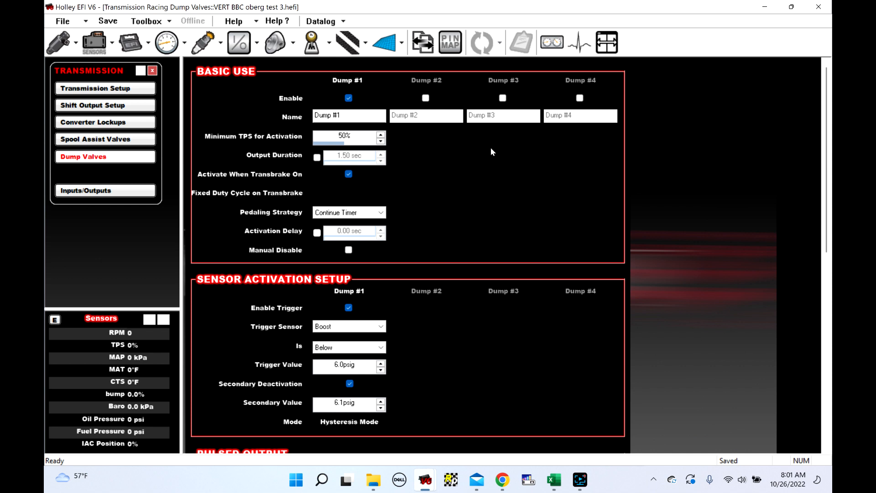
mouse_move(302, 172)
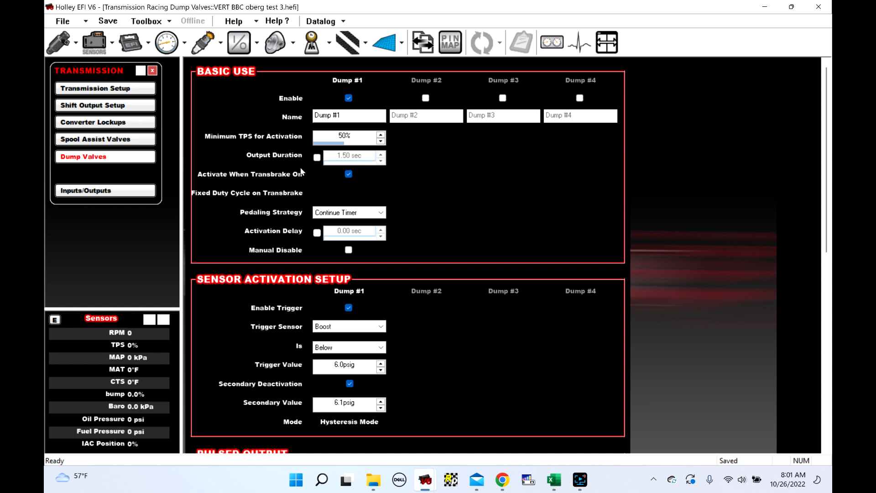
left_click(348, 173)
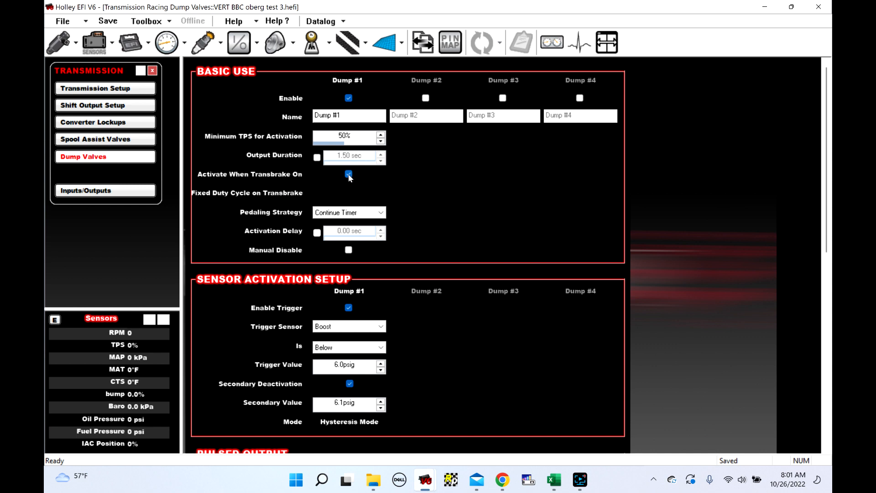
mouse_move(317, 156)
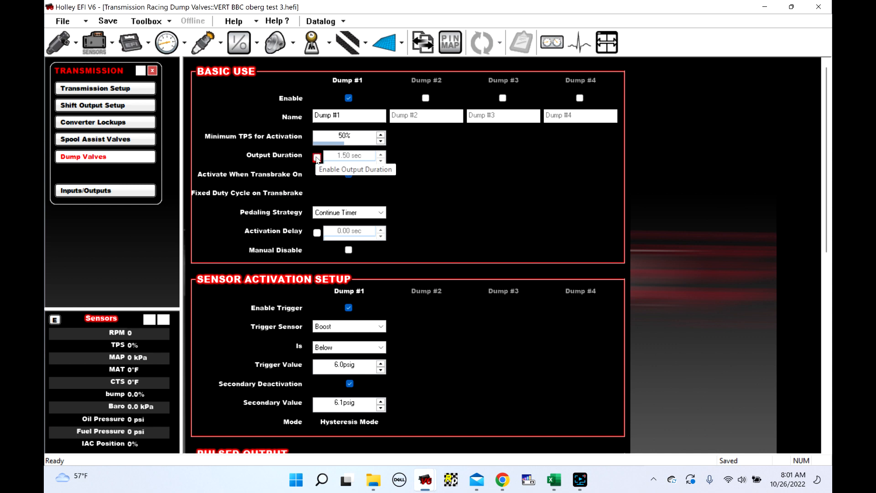
left_click(316, 157)
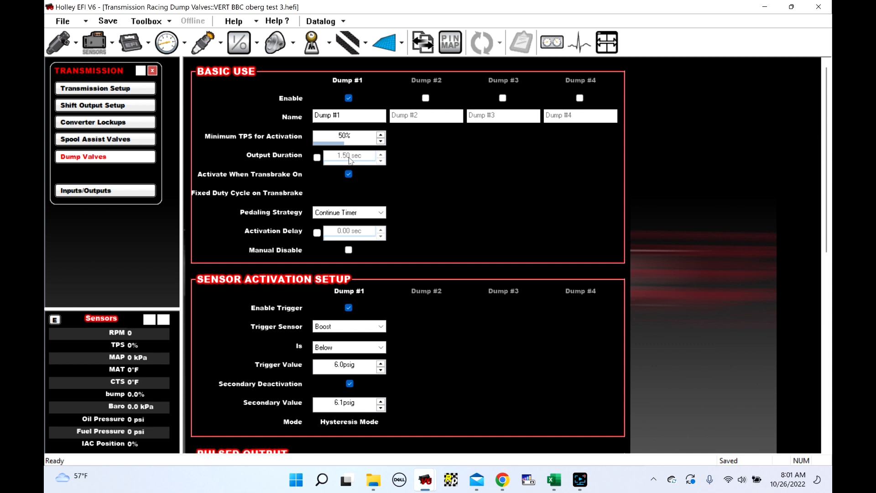
mouse_move(330, 160)
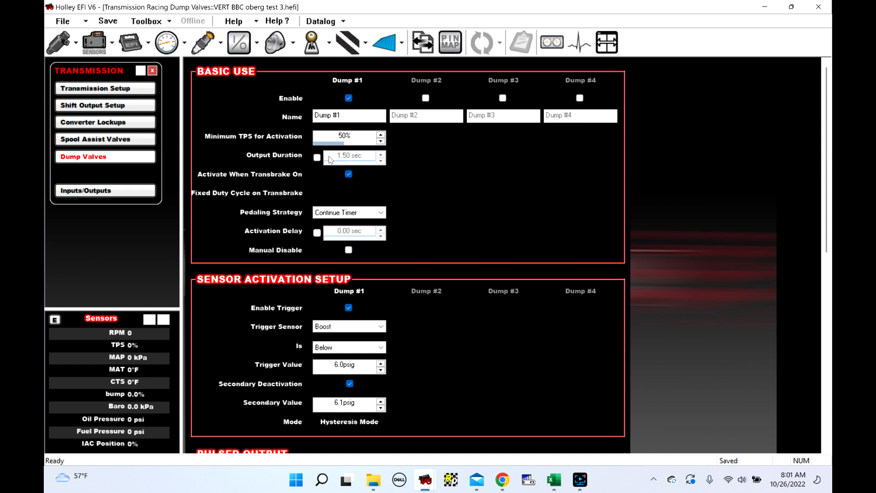
mouse_move(360, 158)
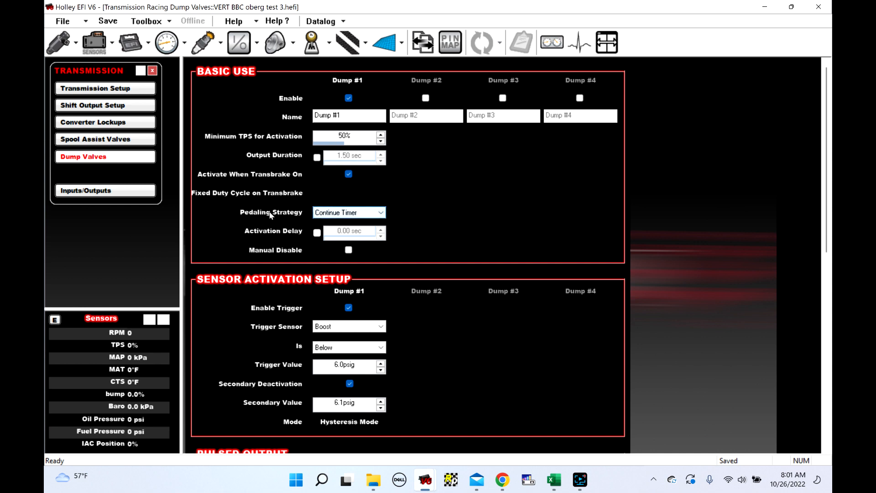
mouse_move(286, 222)
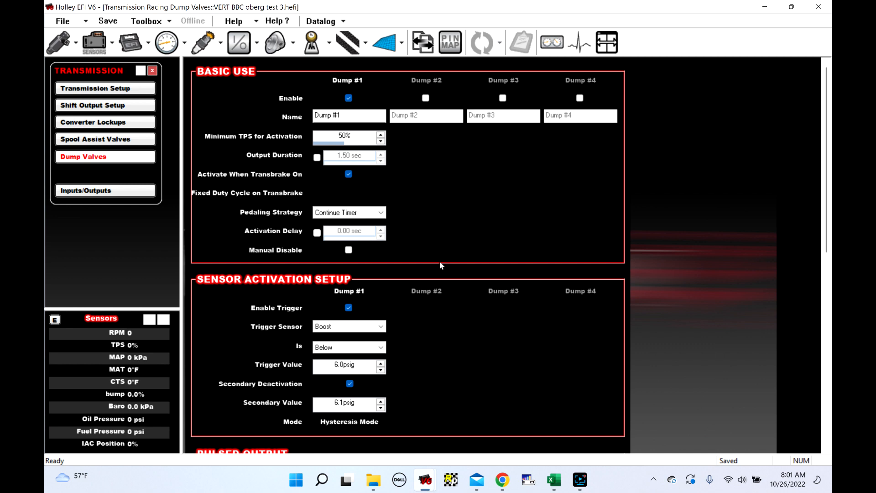
scroll("down", 3)
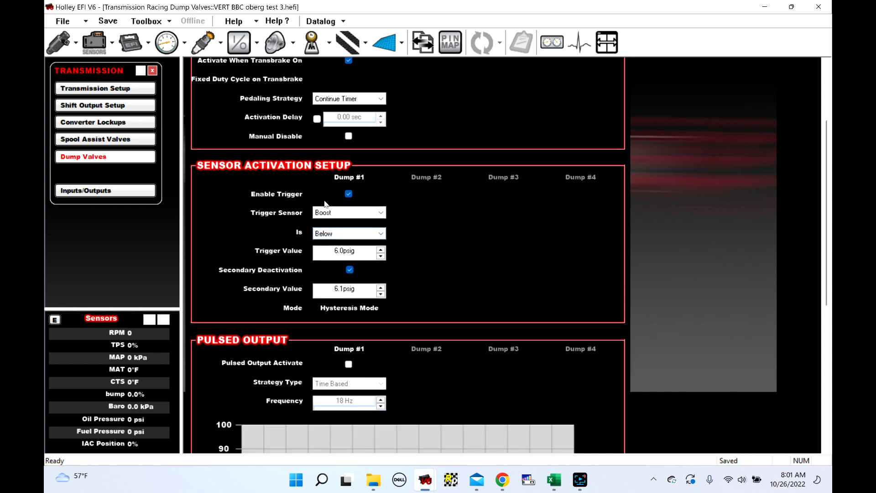
mouse_move(407, 235)
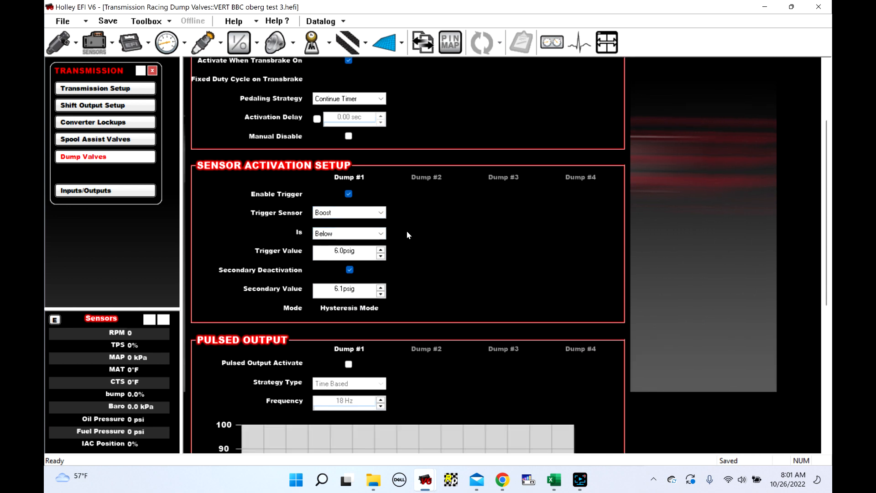
scroll("up", 3)
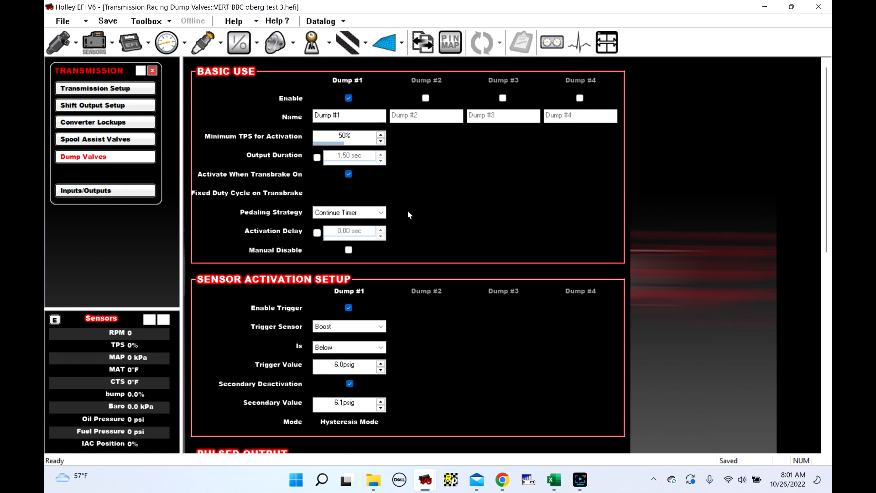
scroll("down", 3)
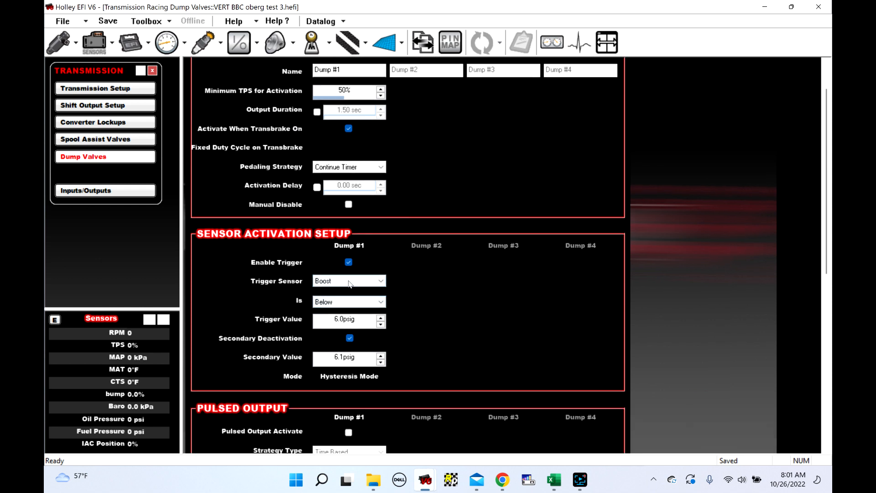
mouse_move(346, 156)
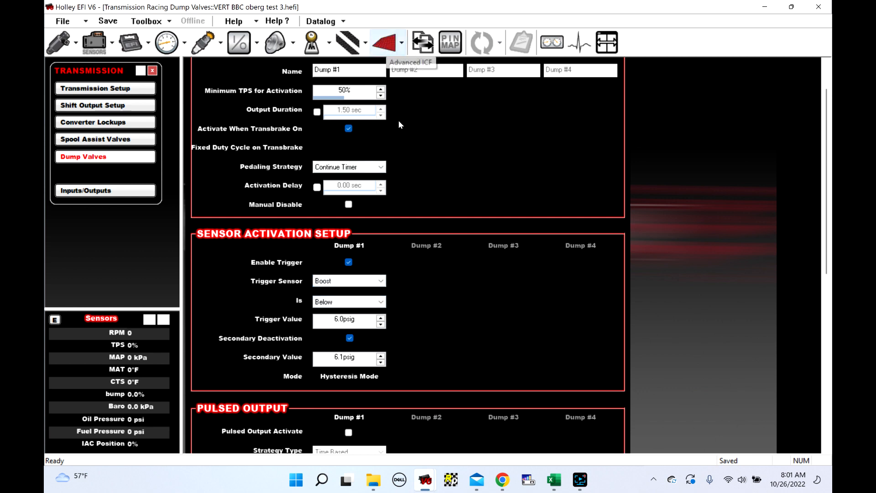
mouse_move(436, 221)
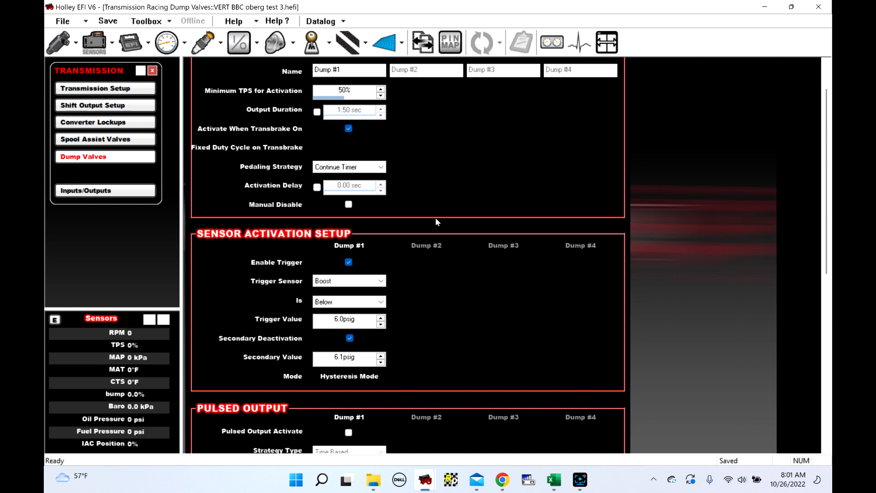
mouse_move(418, 215)
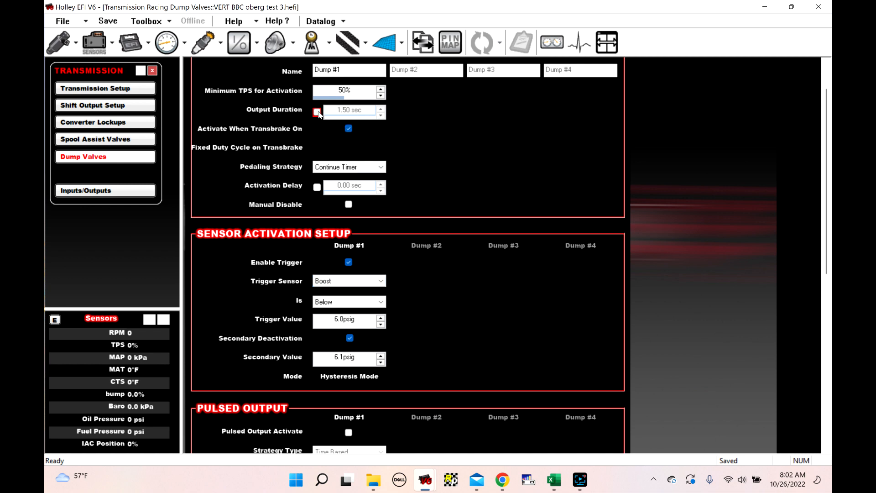
left_click(317, 111)
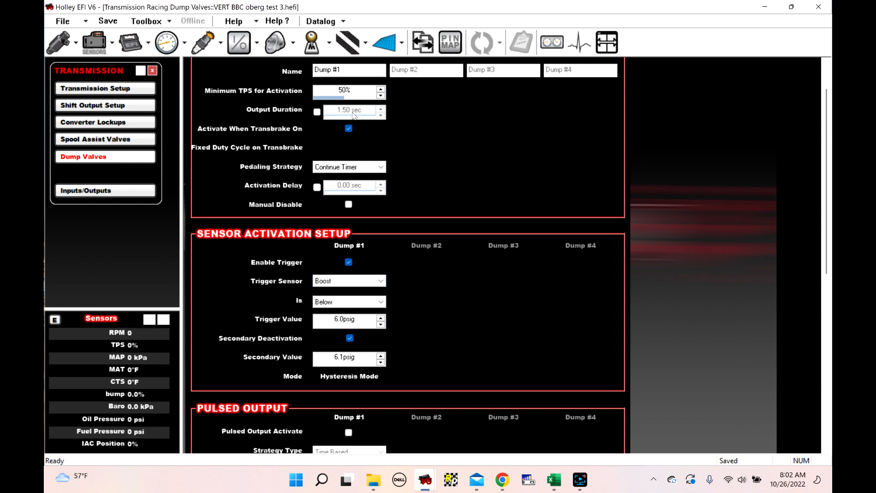
scroll("down", 3)
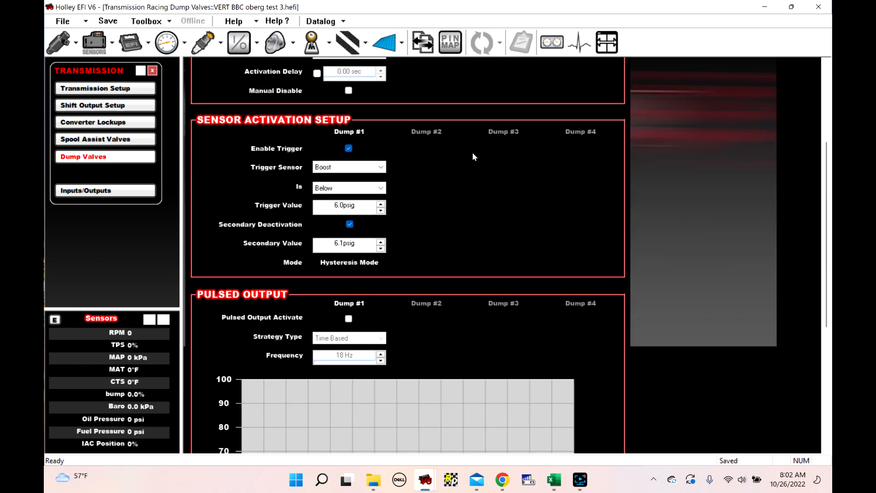
scroll("down", 3)
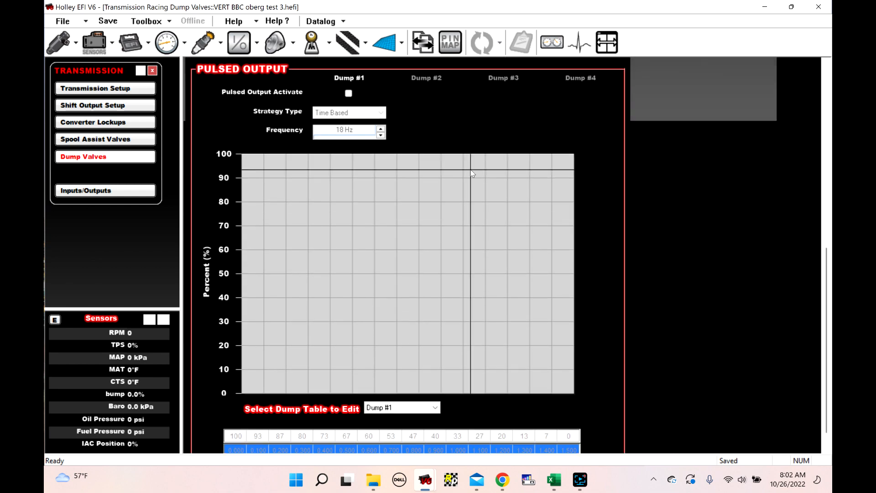
scroll("up", 3)
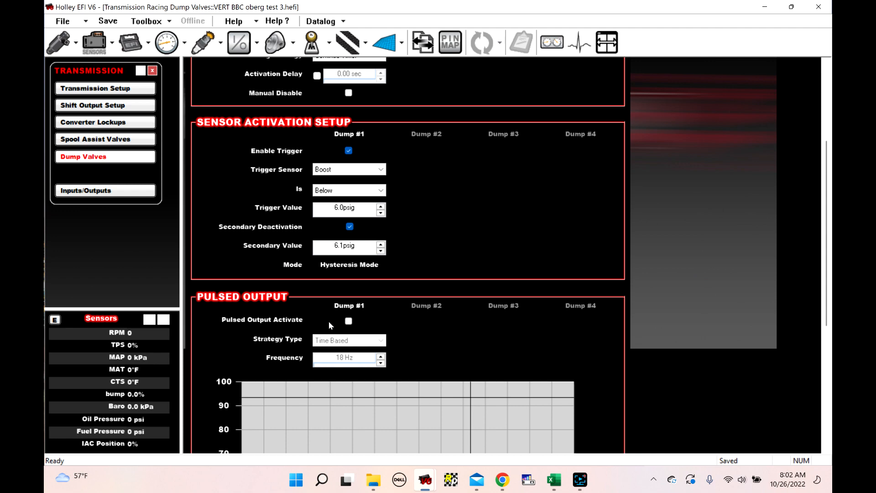
scroll("up", 3)
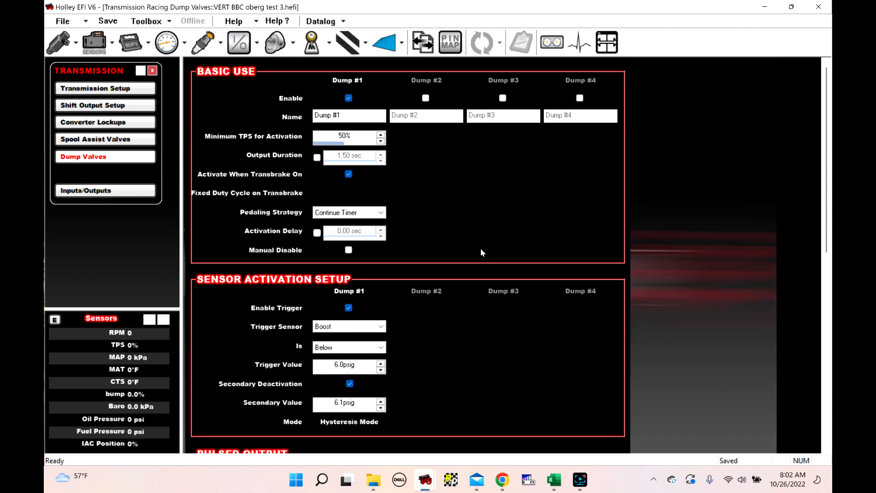
mouse_move(413, 418)
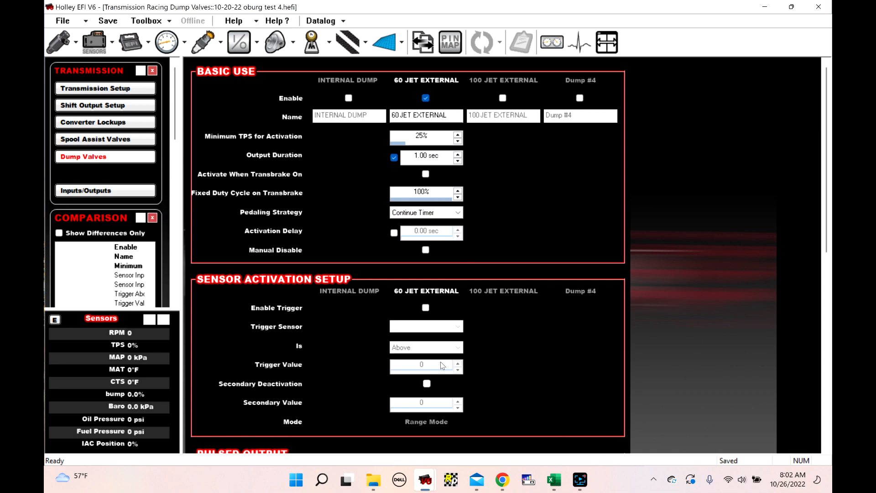
mouse_move(479, 121)
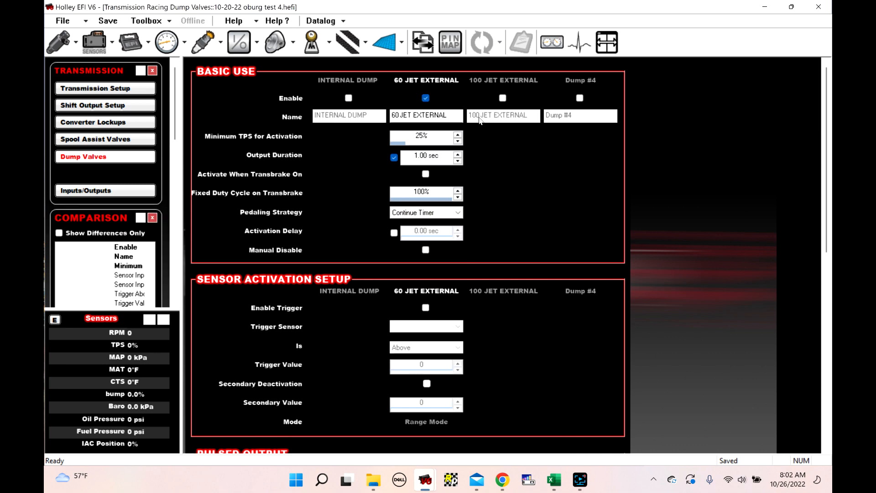
mouse_move(378, 172)
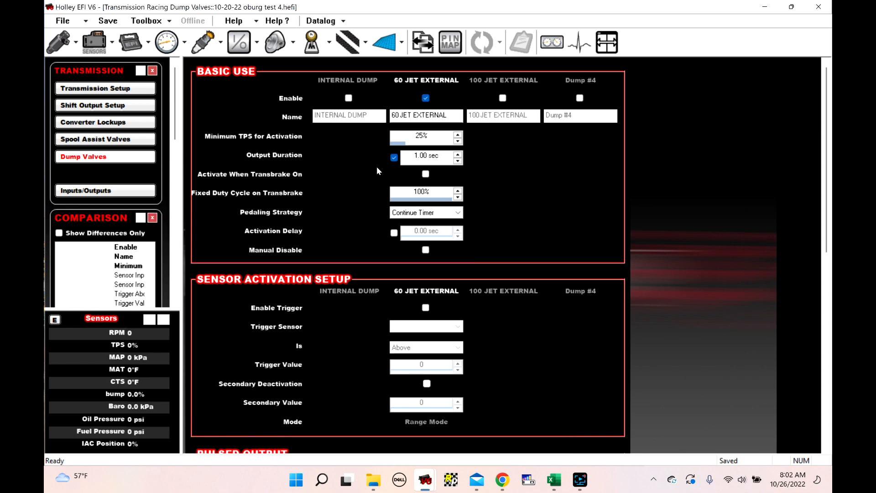
mouse_move(470, 136)
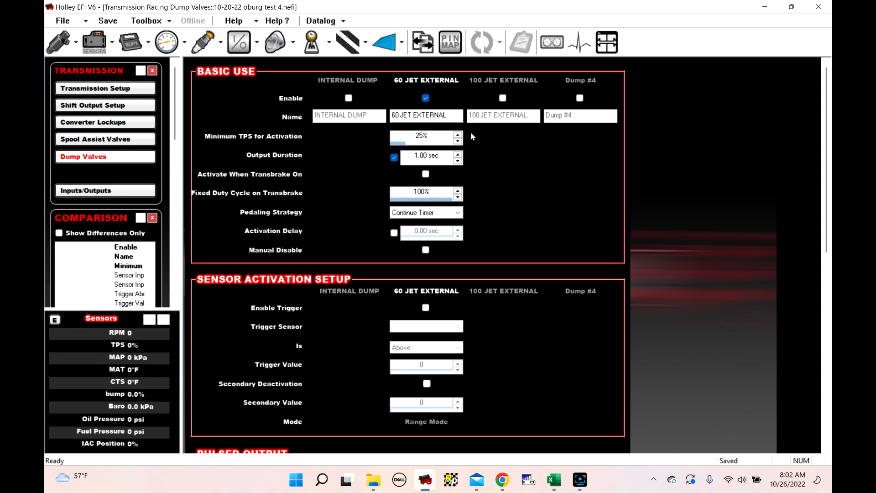
left_click(96, 138)
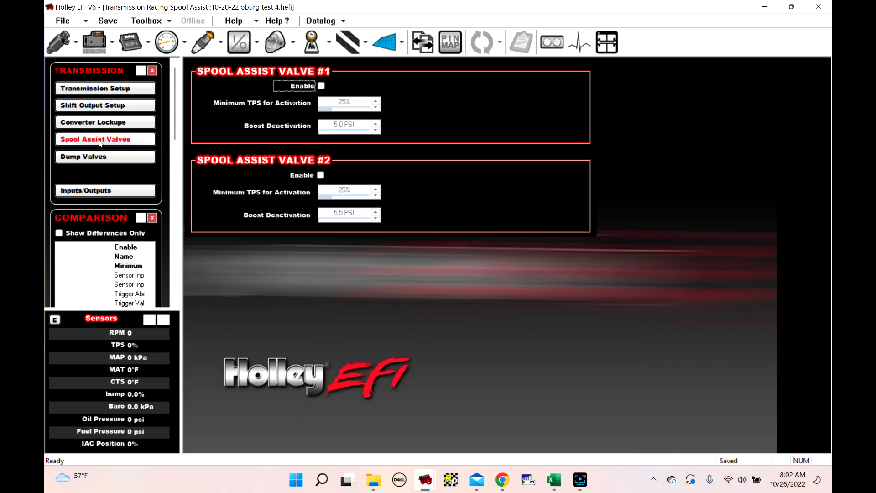
left_click(83, 156)
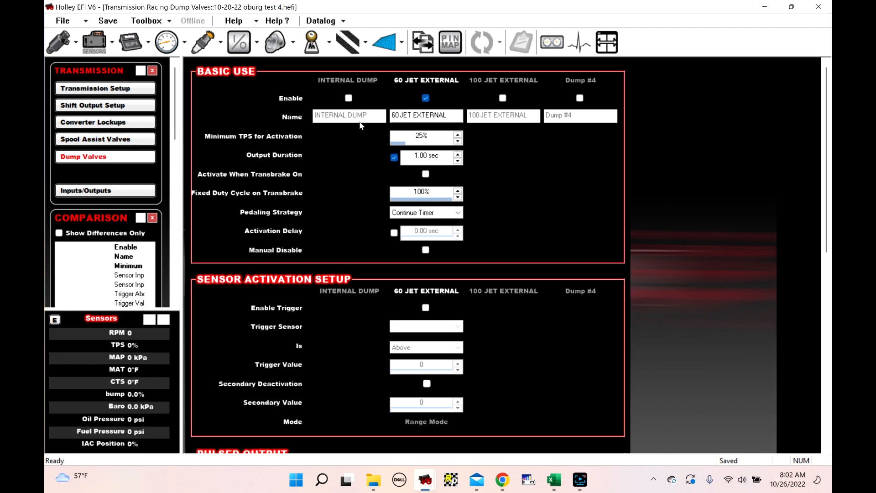
mouse_move(550, 188)
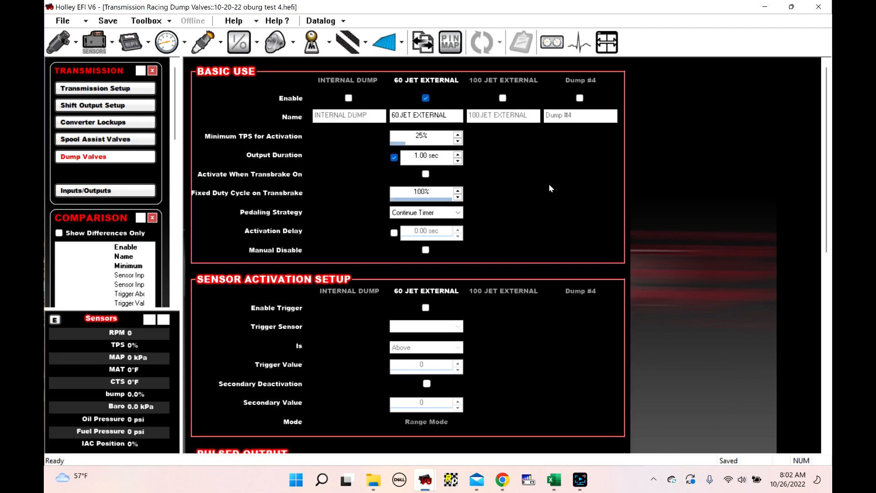
mouse_move(521, 184)
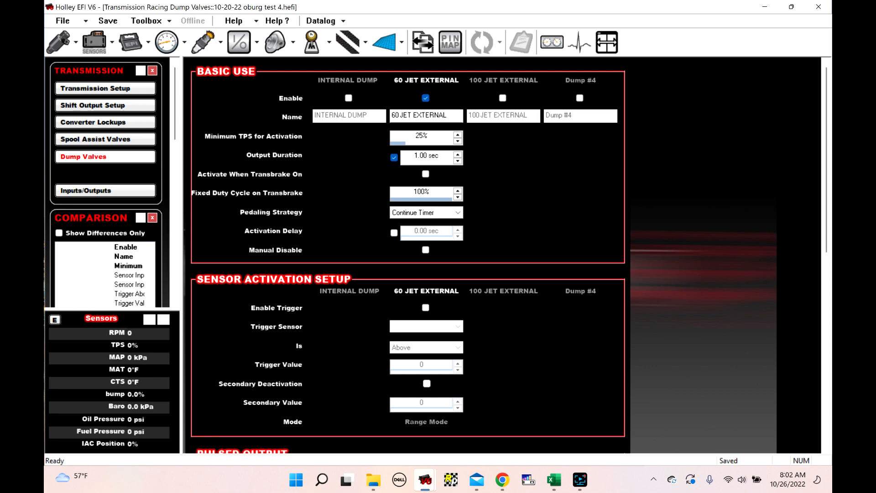
mouse_move(531, 156)
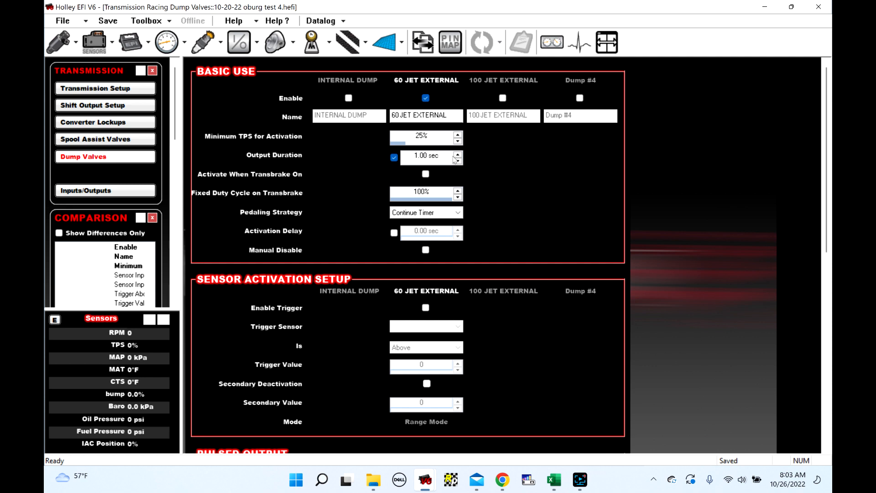
mouse_move(557, 178)
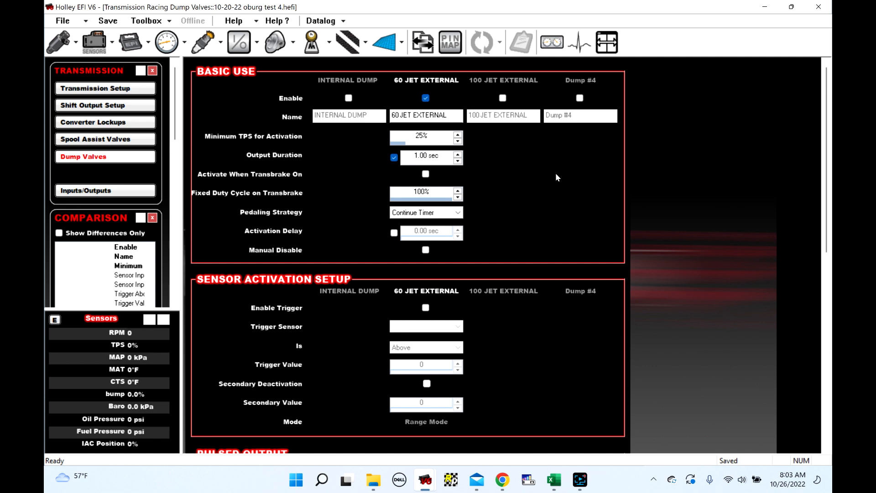
scroll("down", 3)
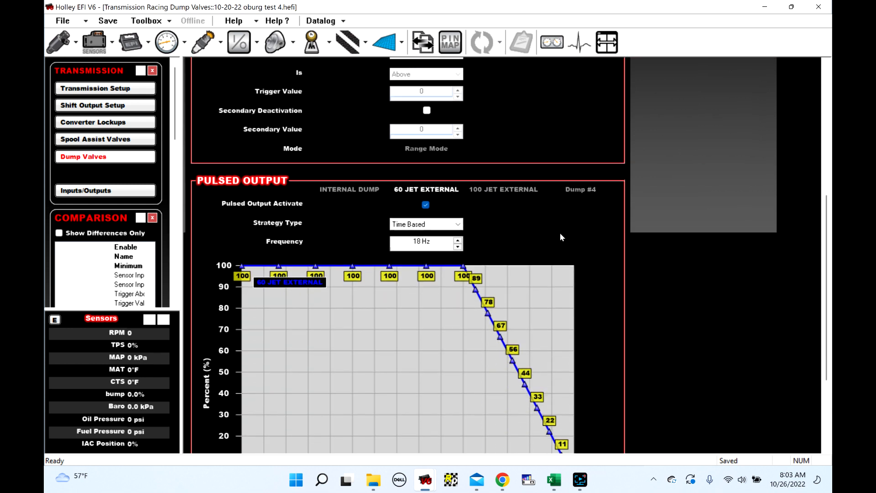
scroll("down", 3)
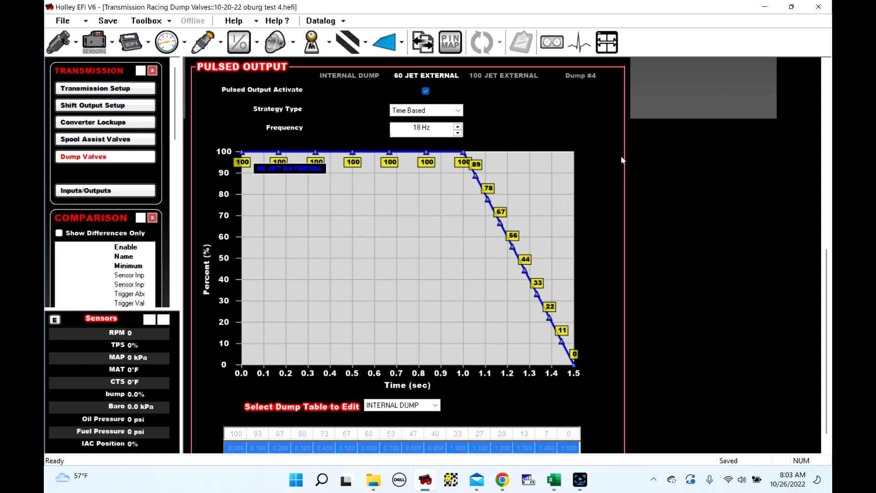
scroll("up", 3)
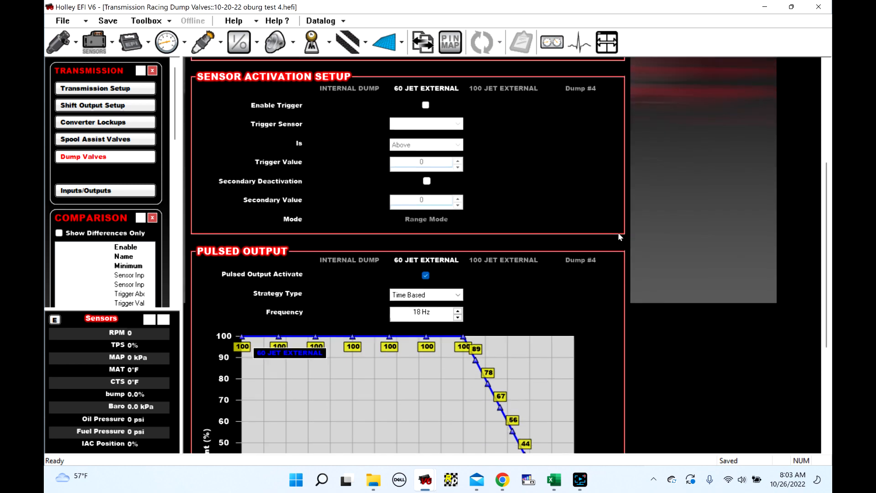
scroll("down", 3)
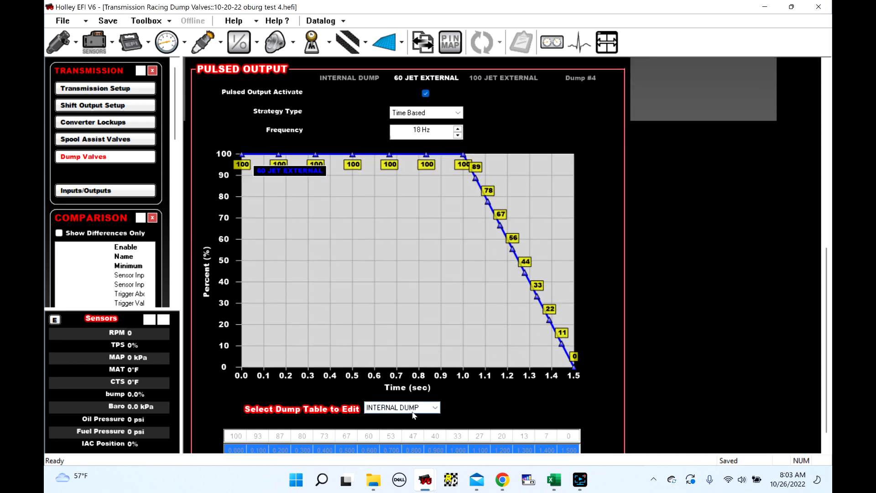
left_click(402, 407)
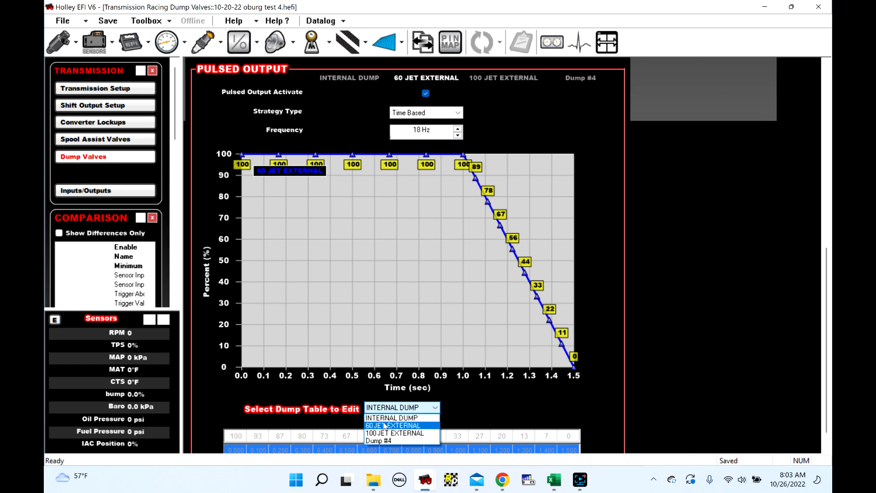
left_click(393, 426)
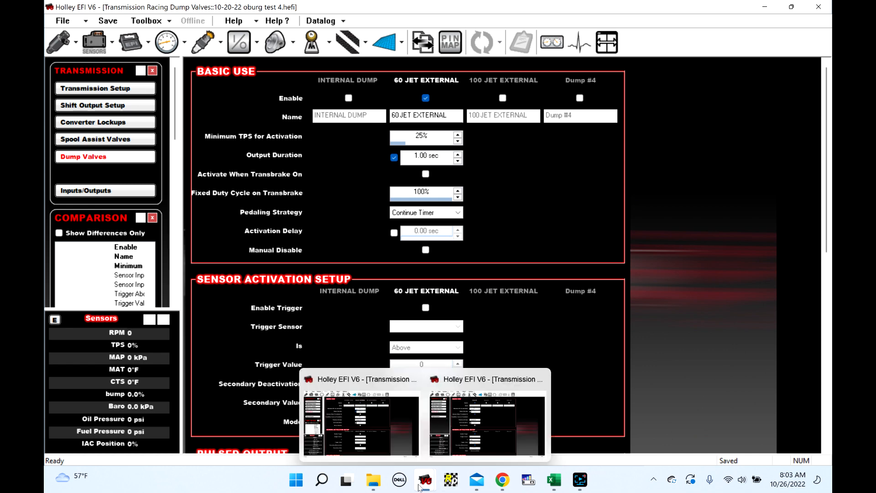
Step: Load the datalog vert 9-22-22 oberg test 3 from Data Logs > VERT 2022 > 9-22-22 oburg
left_click(321, 21)
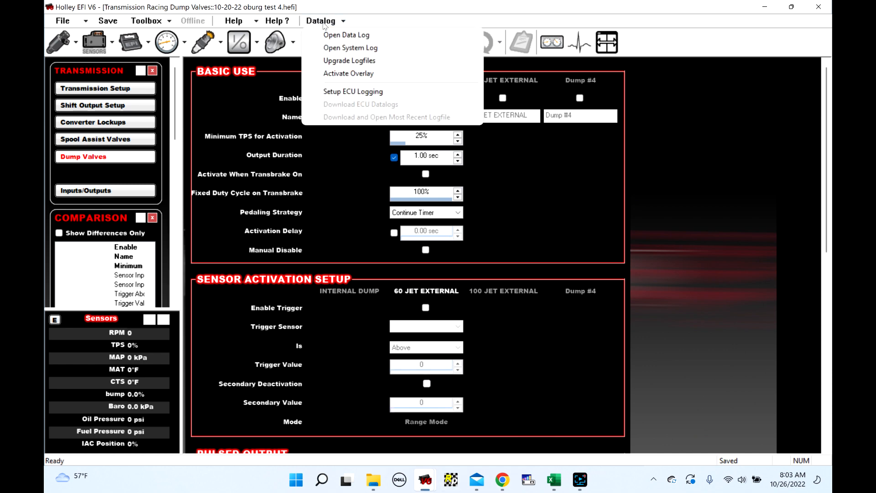
left_click(346, 34)
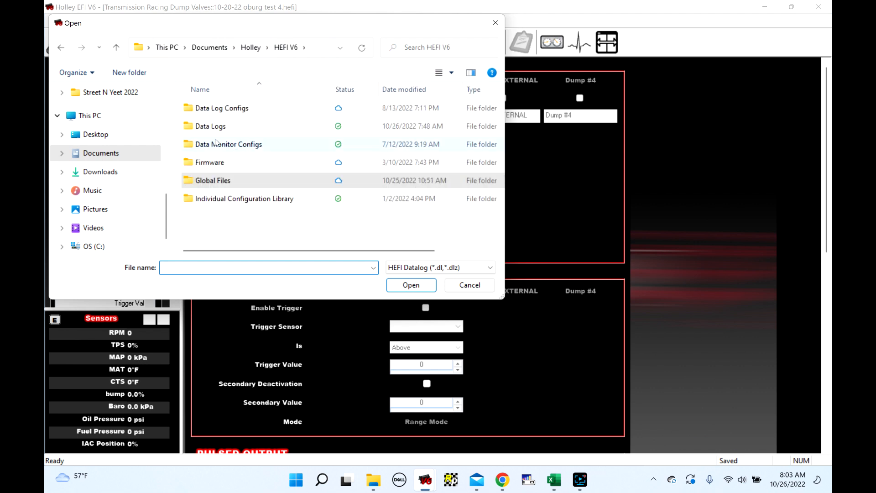
double_click(210, 126)
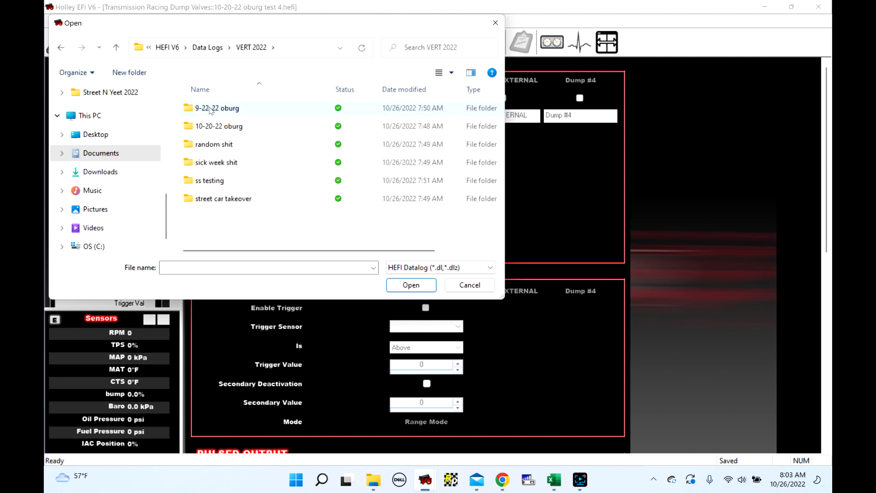
double_click(215, 107)
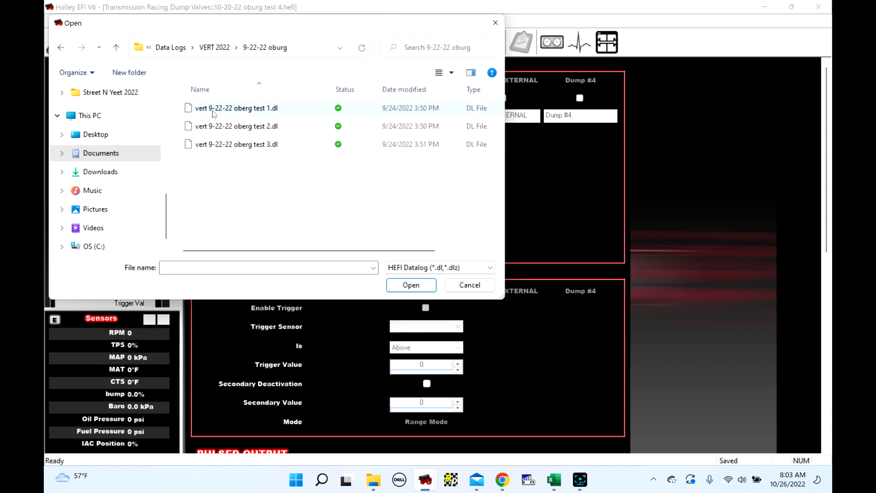
left_click(235, 144)
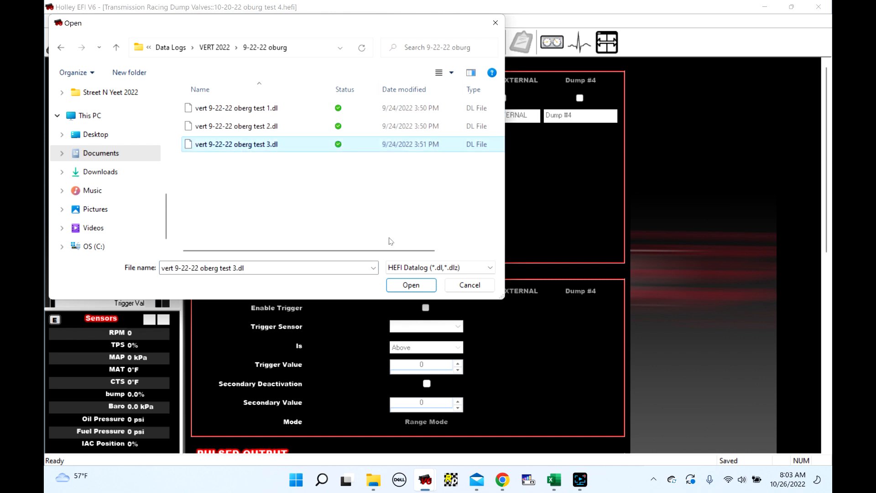
left_click(410, 285)
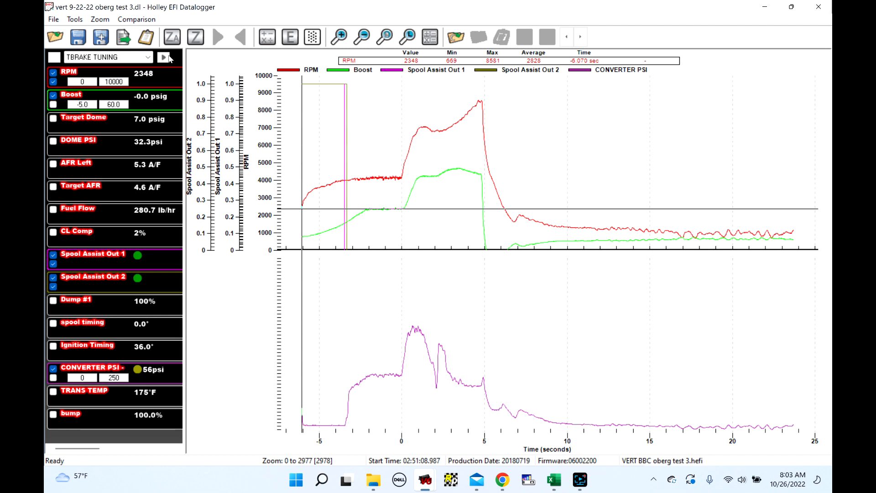
Step: Show the TRACTION channel group zoomed on the launch, hiding DS SPEED PROFIL and wheelie control traces
left_click(156, 57)
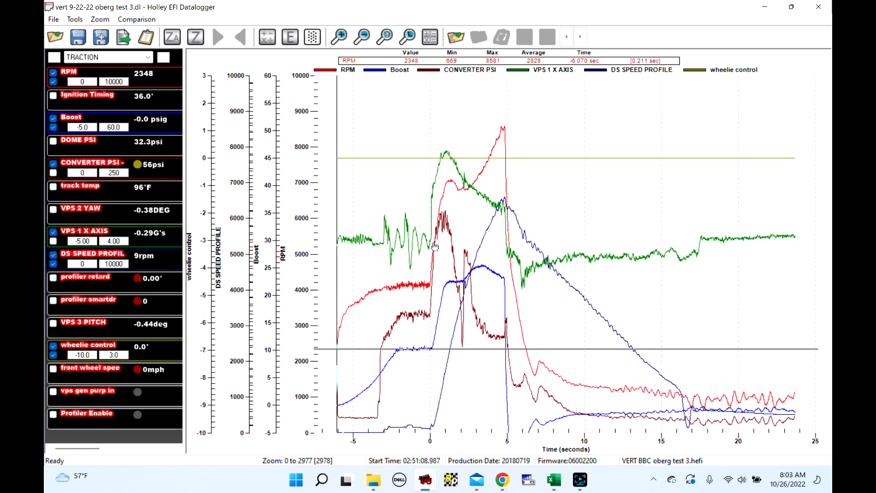
mouse_move(426, 208)
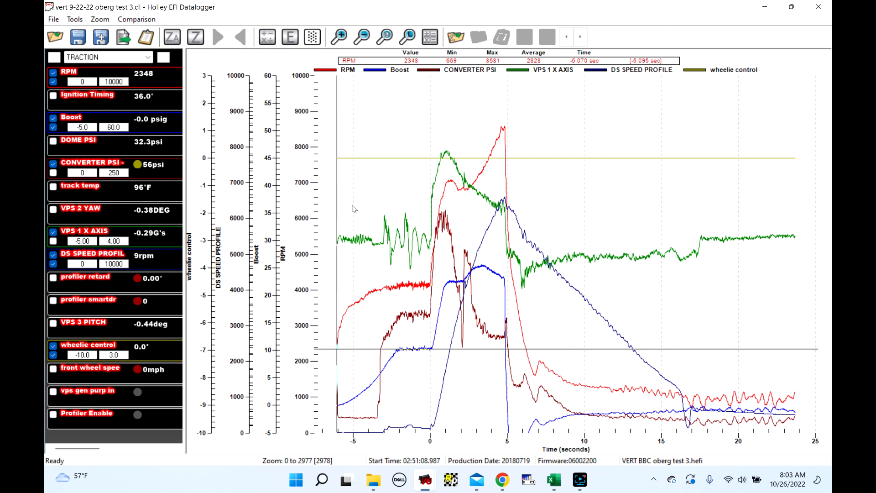
left_click(218, 37)
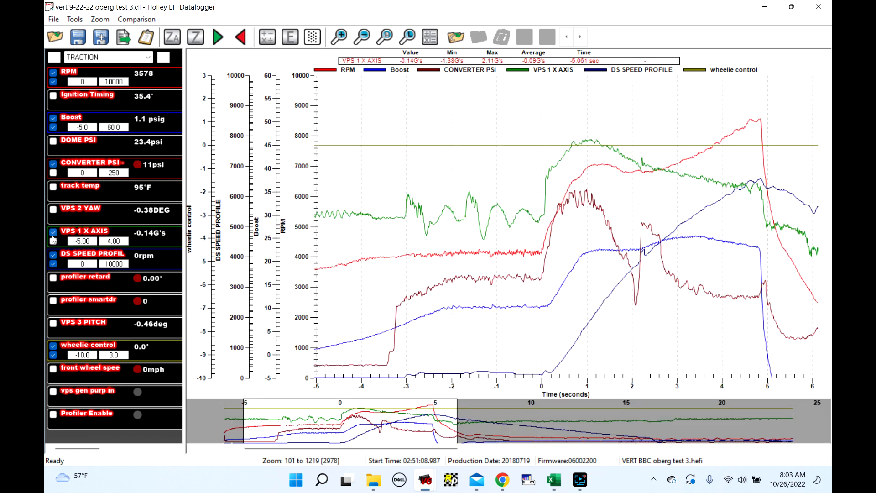
left_click(53, 263)
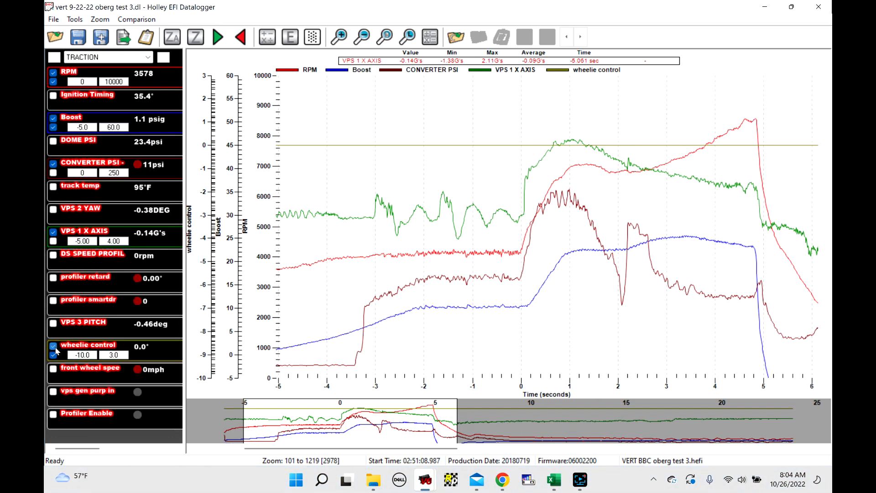
left_click(53, 349)
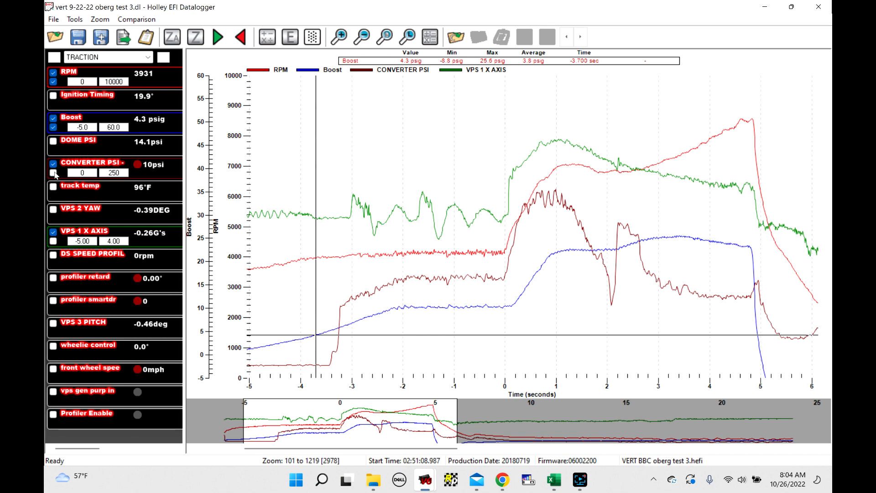
mouse_move(52, 166)
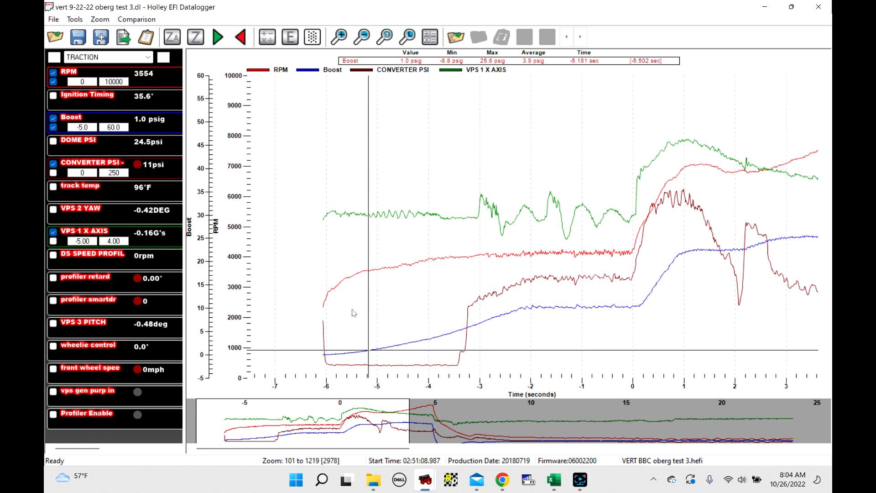
mouse_move(459, 315)
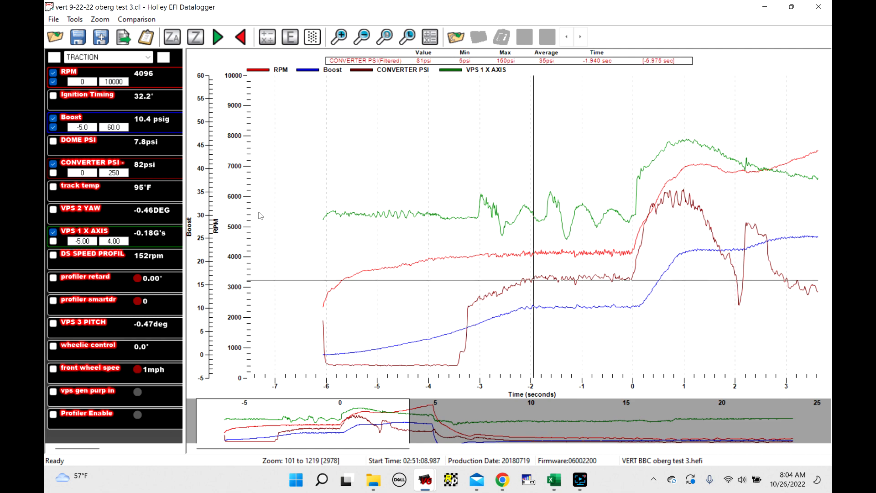
mouse_move(553, 274)
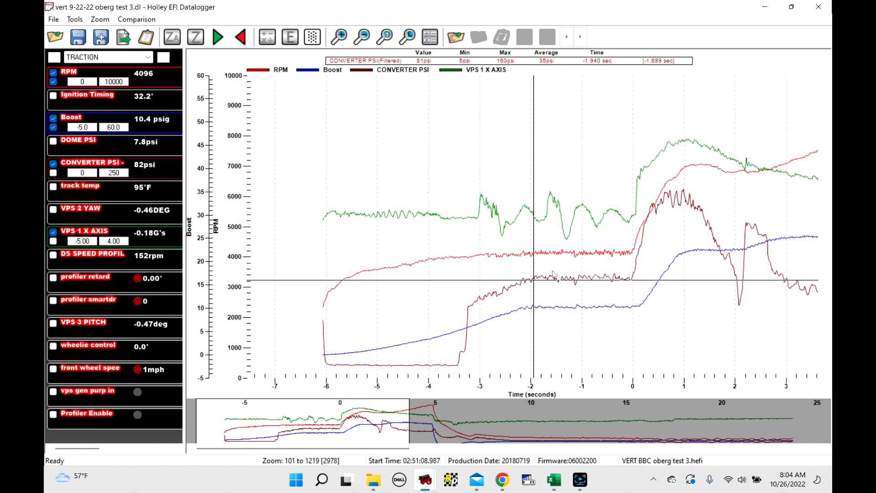
mouse_move(619, 269)
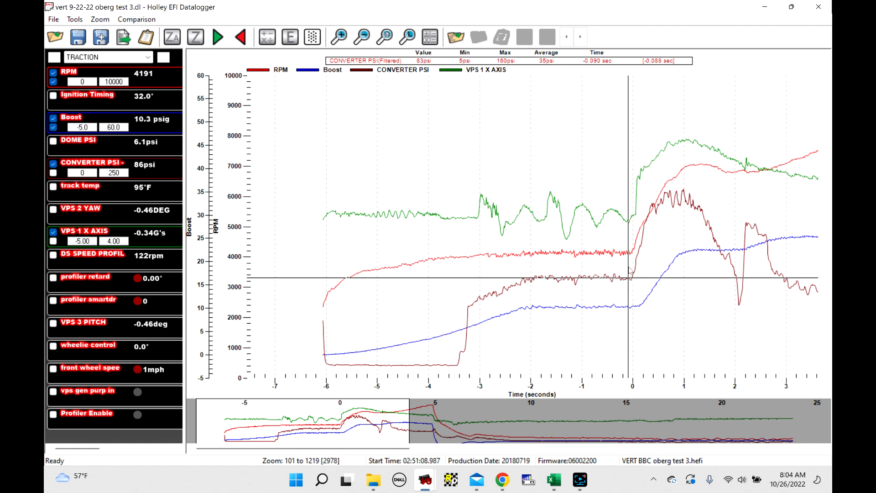
mouse_move(629, 277)
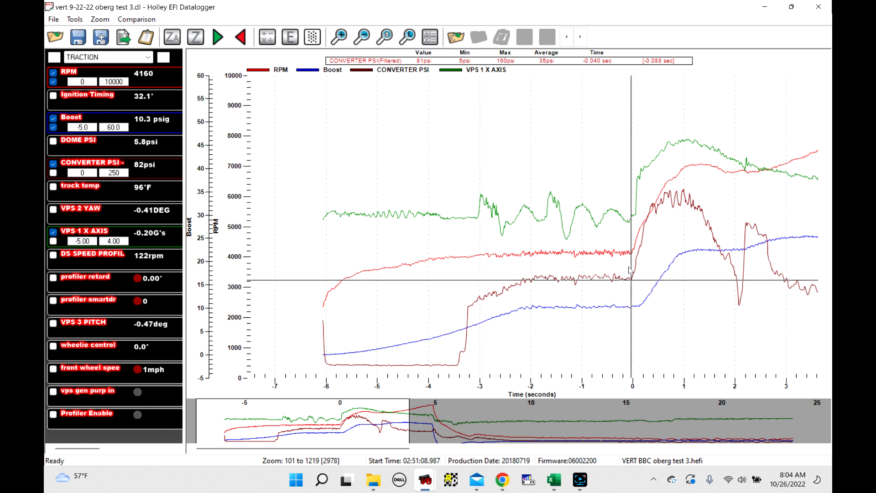
mouse_move(631, 270)
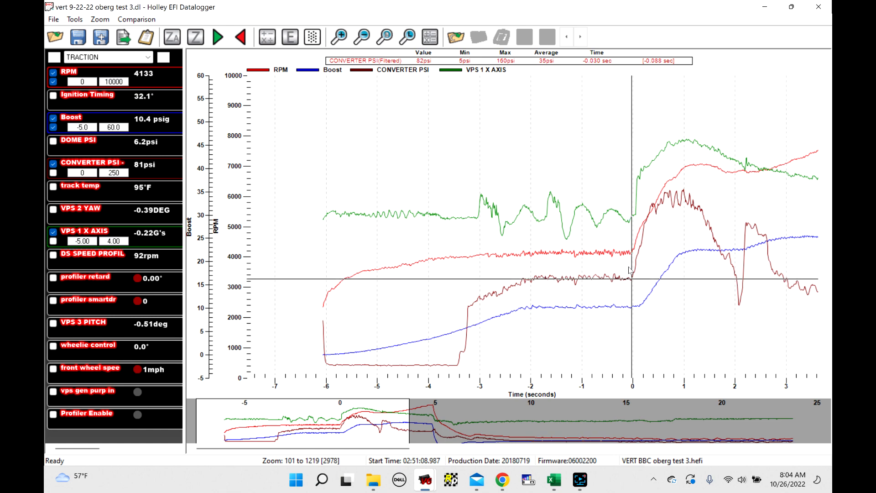
mouse_move(631, 270)
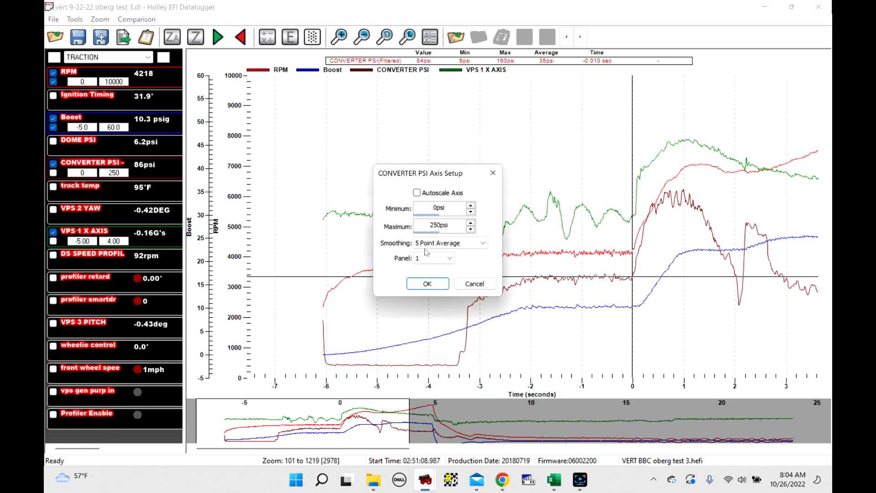
Step: Assign the CONVERTER PSI trace to Panel 2 in its Axis Setup and confirm
left_click(433, 258)
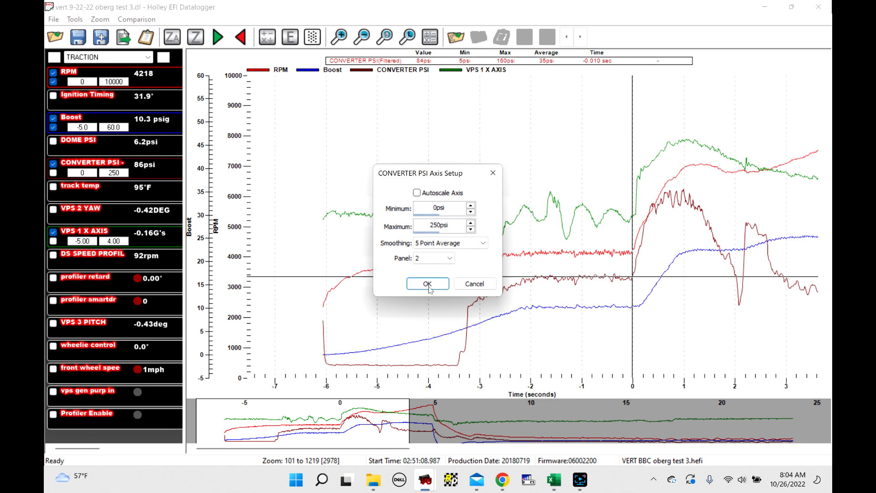
left_click(427, 283)
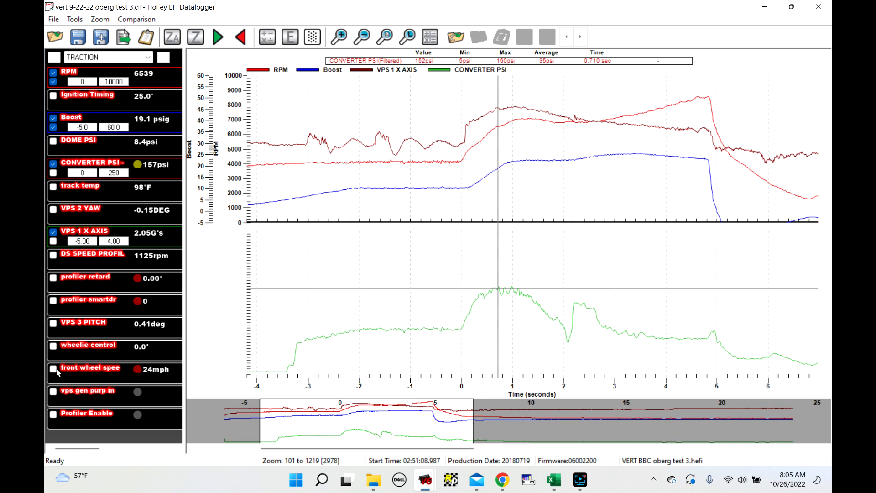
left_click(53, 371)
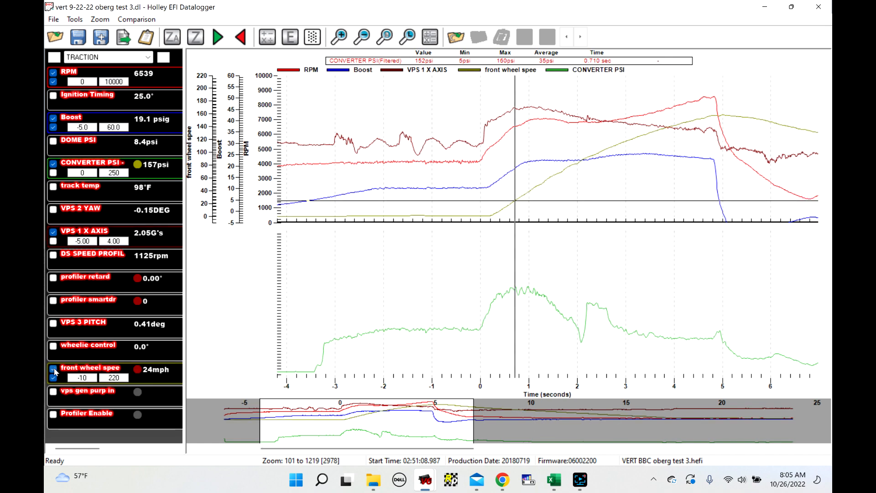
left_click(53, 376)
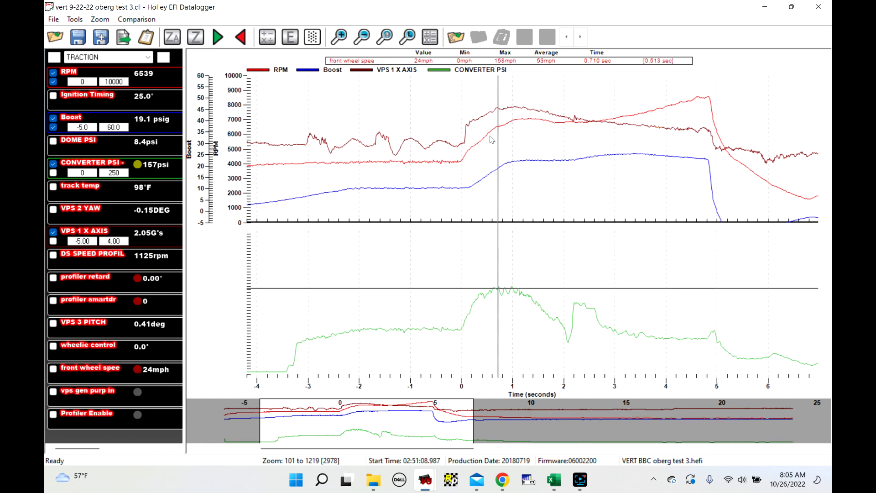
mouse_move(499, 118)
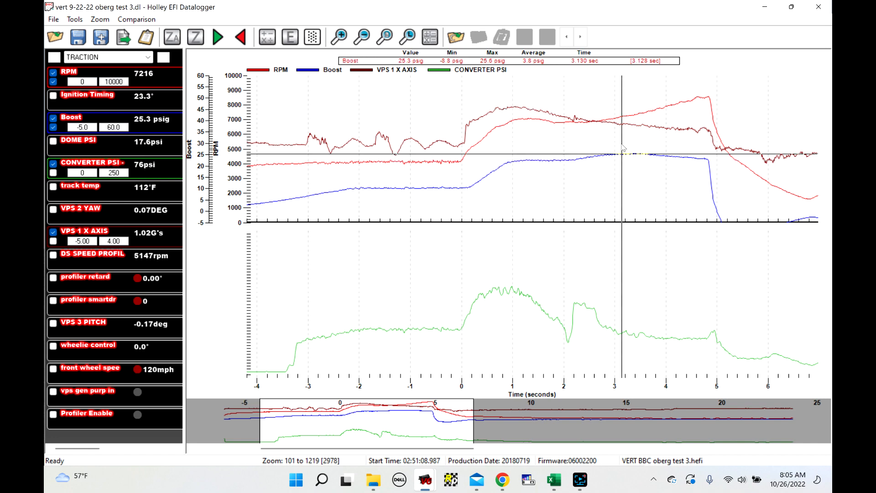
mouse_move(608, 146)
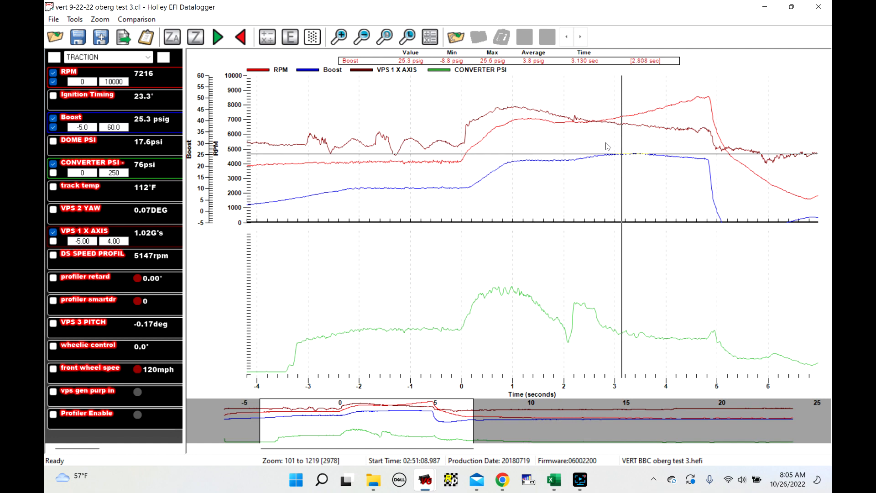
mouse_move(603, 176)
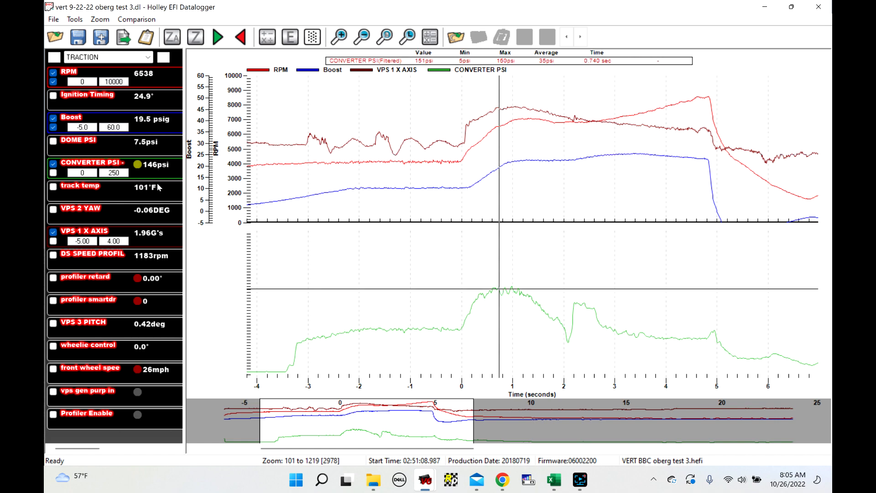
mouse_move(153, 177)
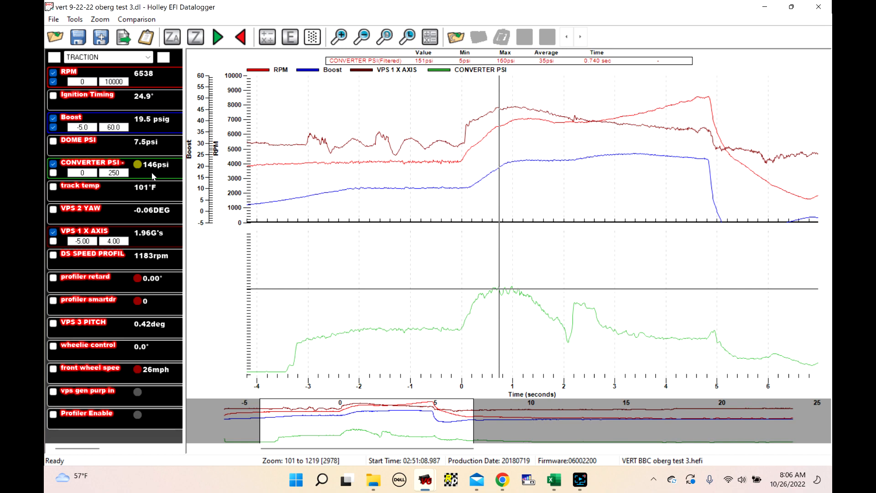
mouse_move(157, 182)
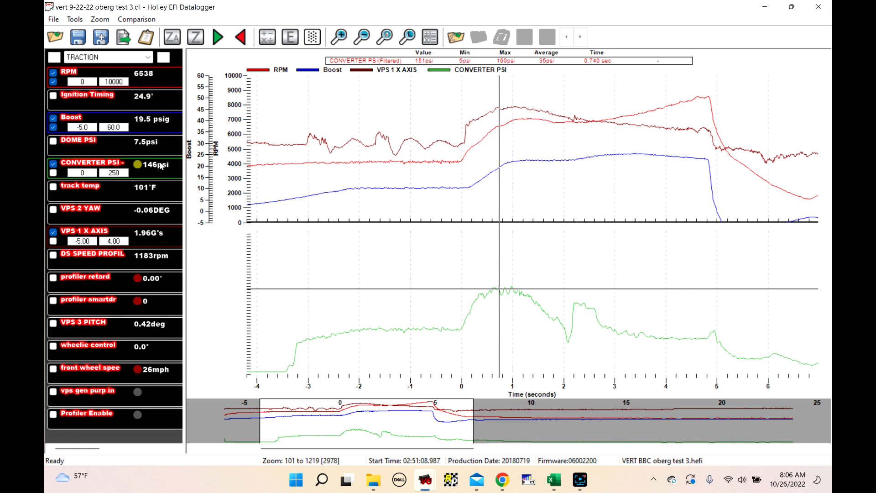
mouse_move(522, 111)
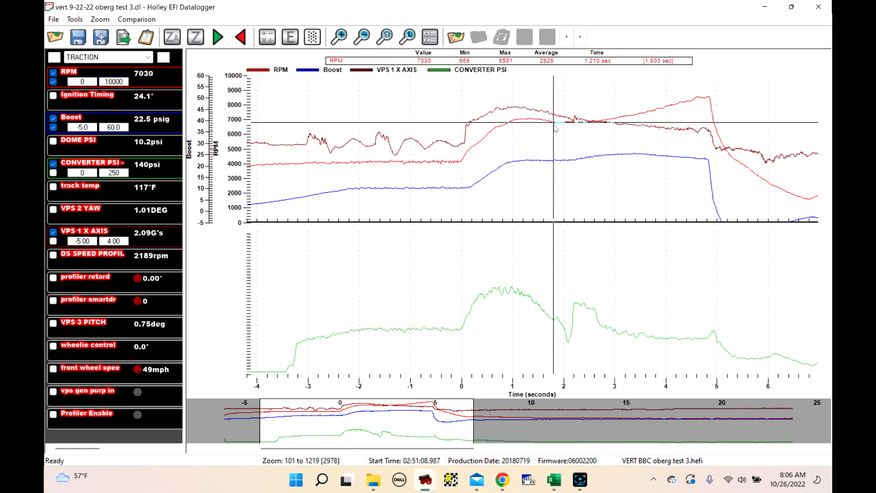
mouse_move(556, 134)
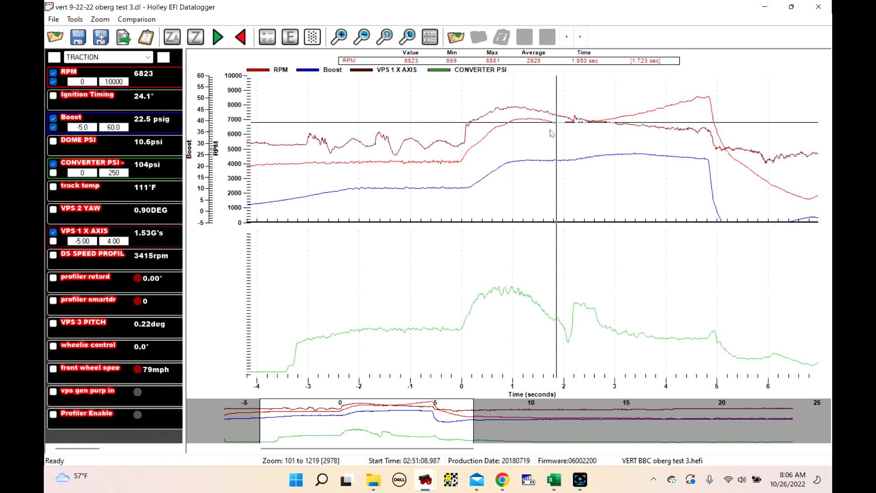
mouse_move(553, 132)
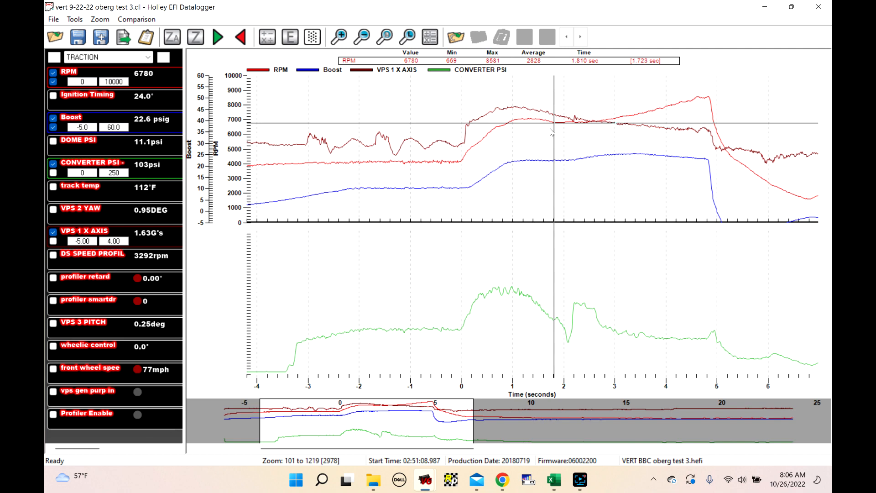
mouse_move(557, 130)
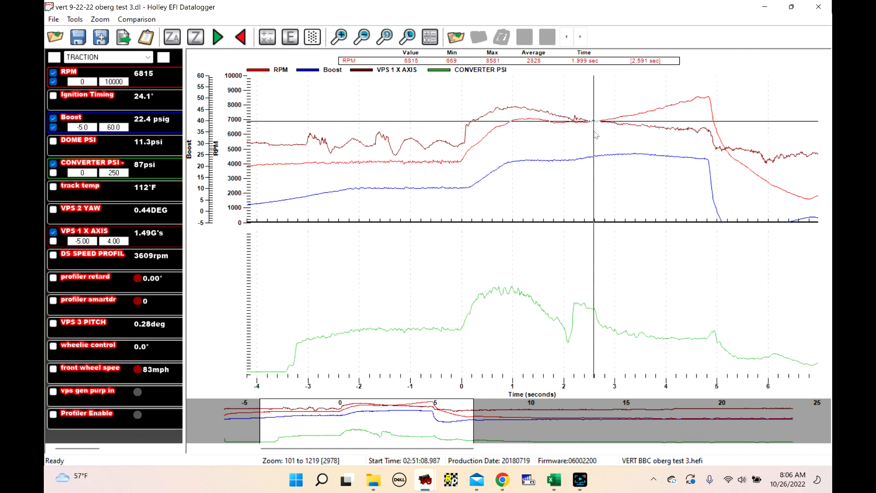
mouse_move(605, 129)
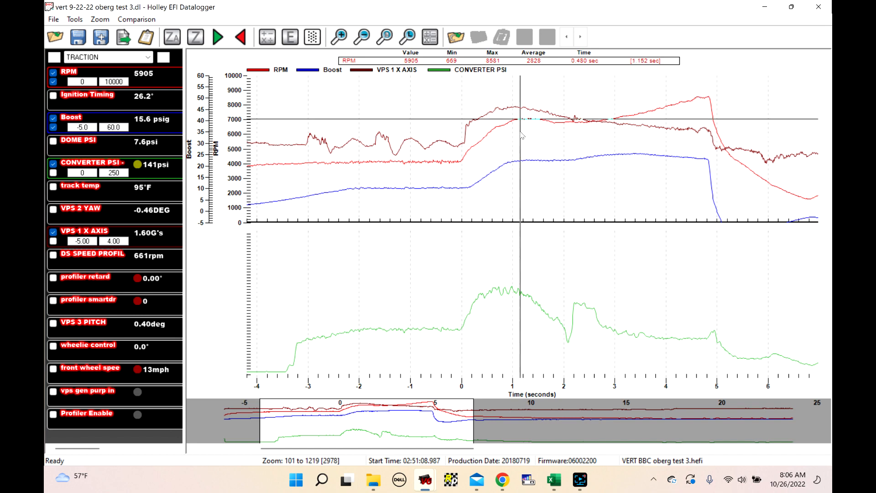
mouse_move(514, 133)
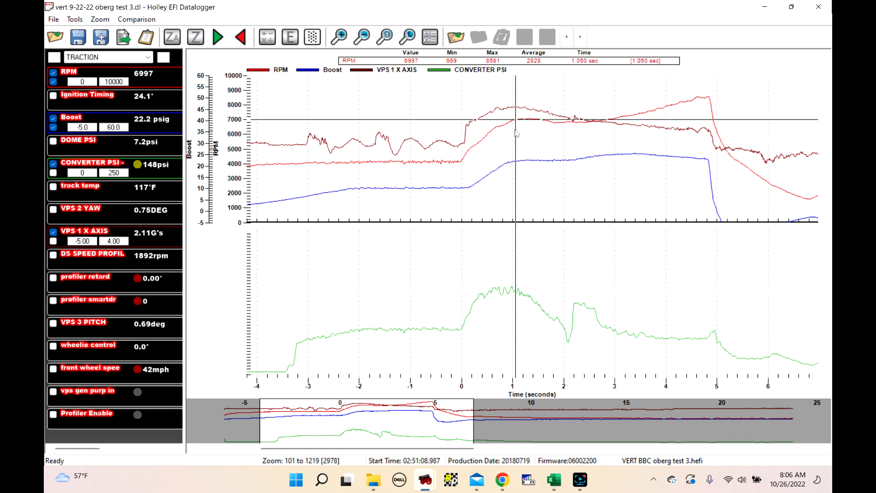
mouse_move(464, 158)
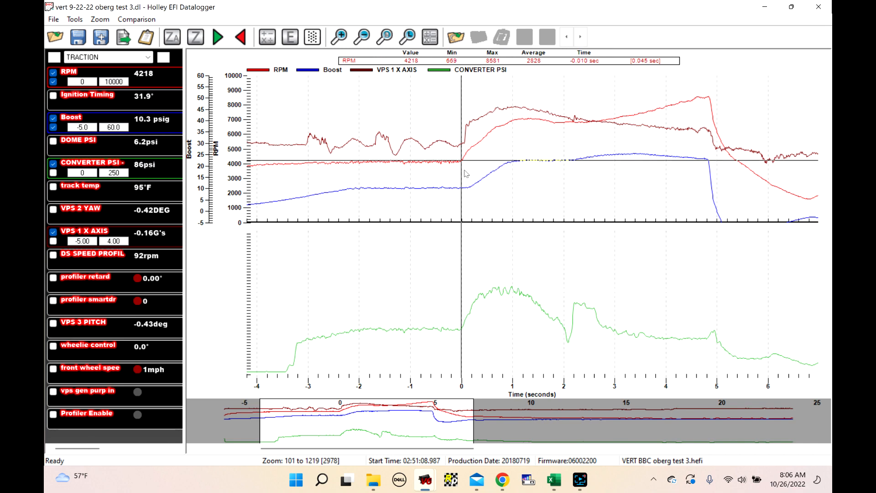
mouse_move(465, 173)
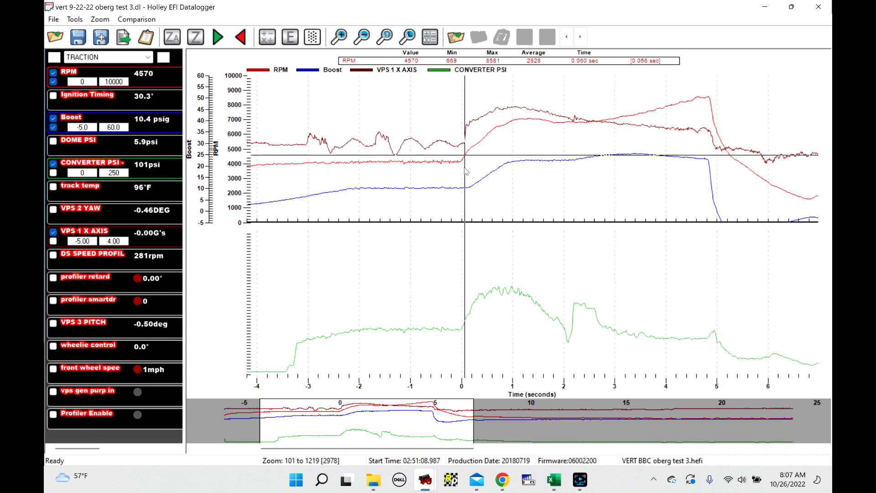
mouse_move(466, 329)
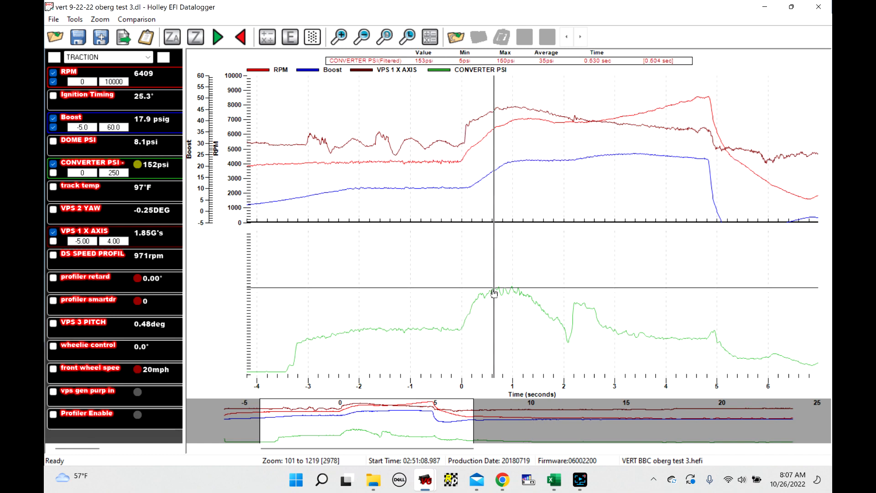
mouse_move(453, 37)
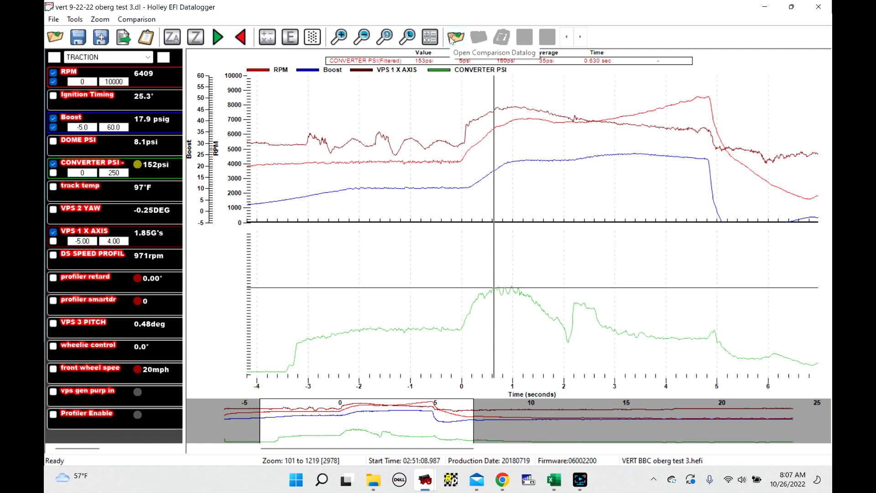
Step: Load a test log from VERT 2022 > 10-20-22 oburg as the comparison datalog overlay
left_click(452, 37)
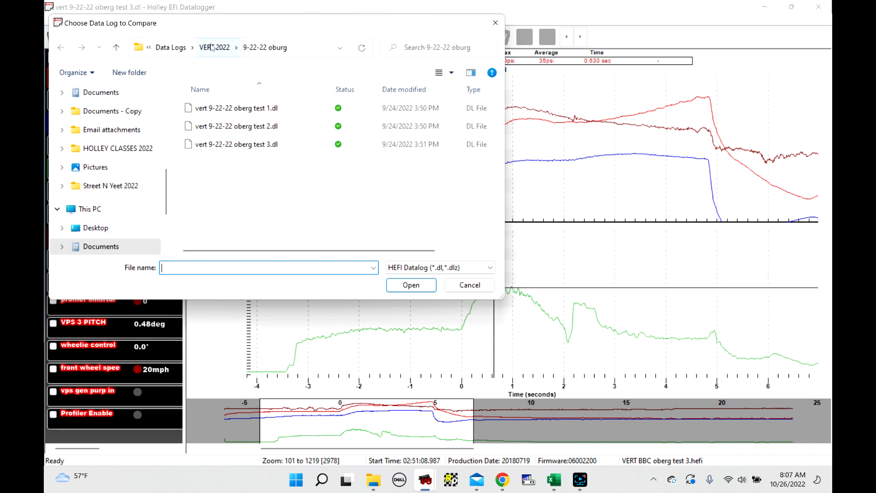
left_click(215, 47)
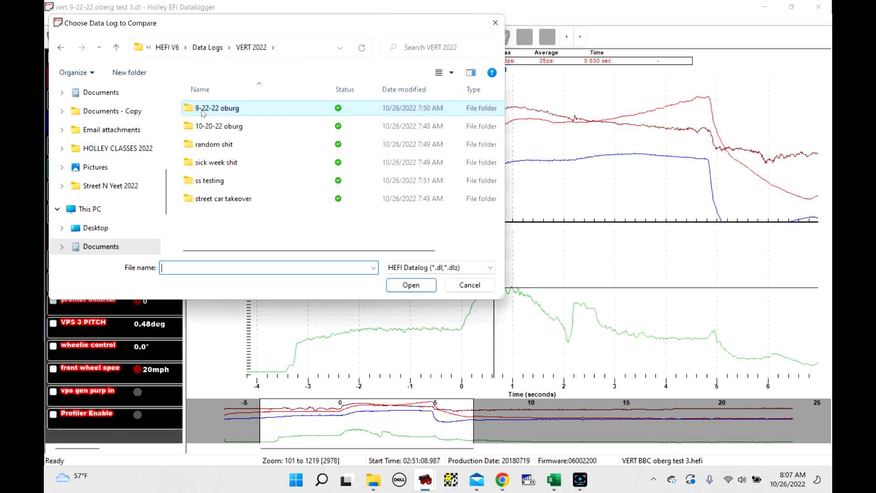
double_click(220, 126)
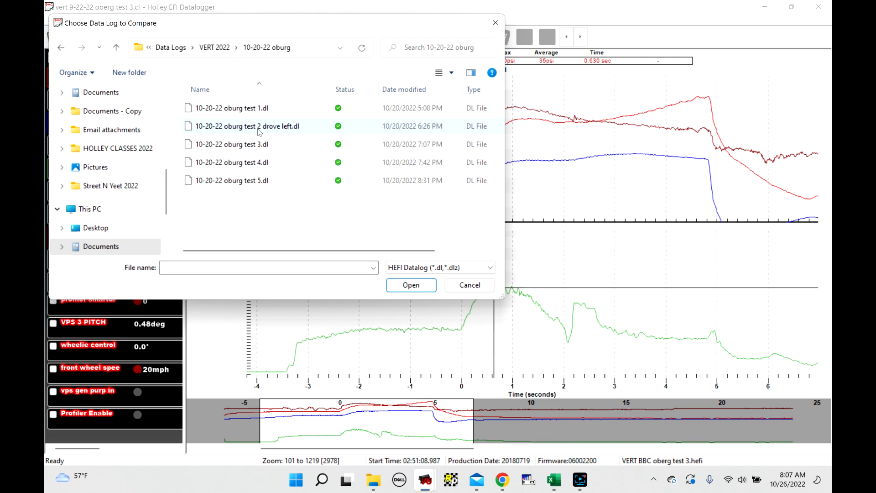
mouse_move(218, 111)
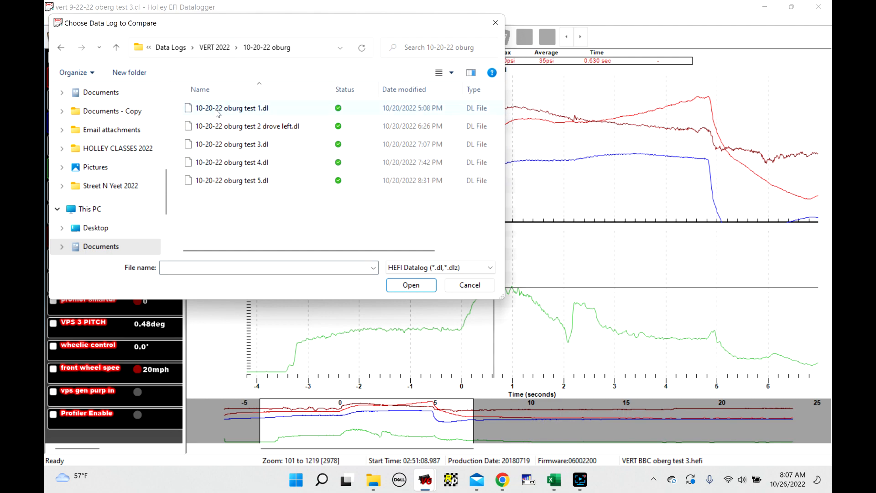
left_click(230, 143)
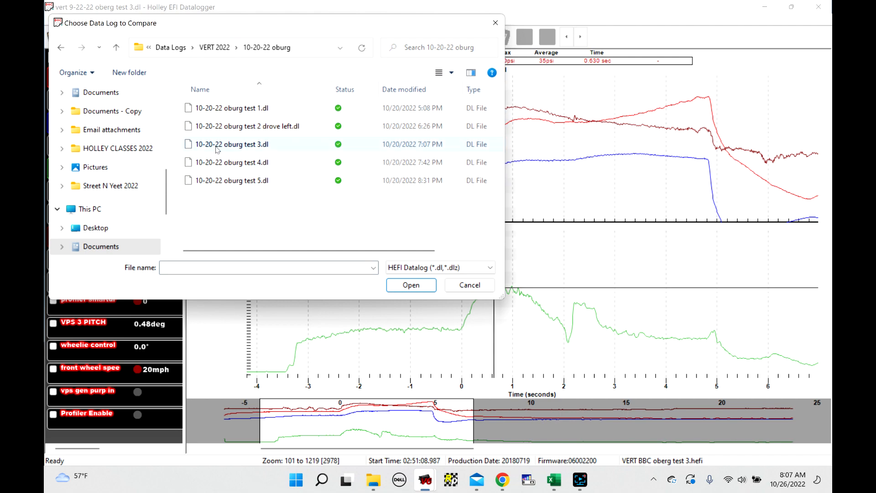
left_click(410, 284)
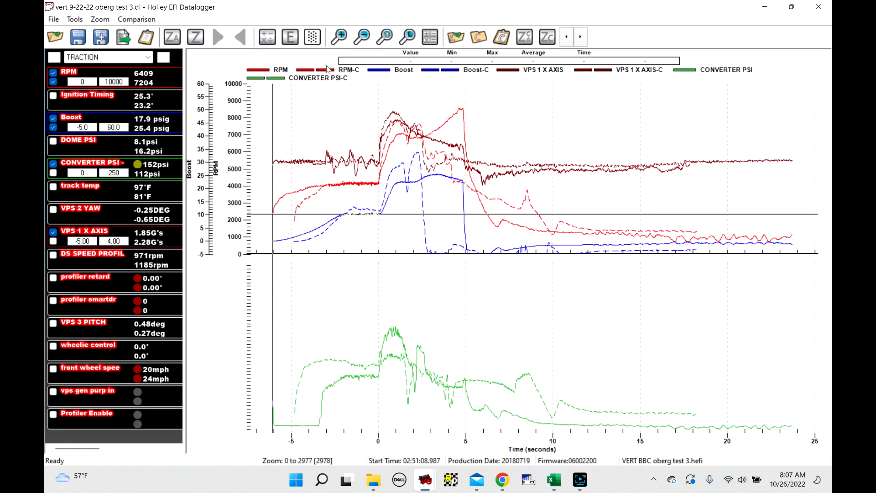
mouse_move(477, 37)
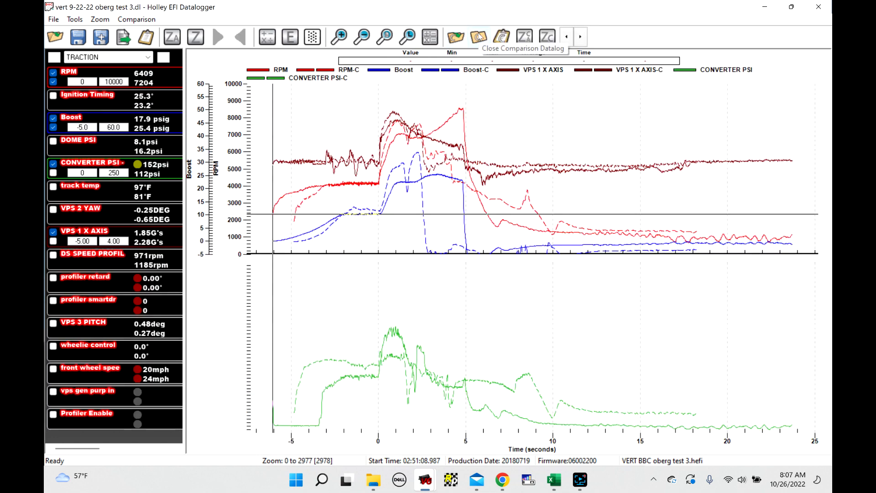
Step: Replace the current comparison with the 10-20-22 oburg test 1.dl log
left_click(501, 36)
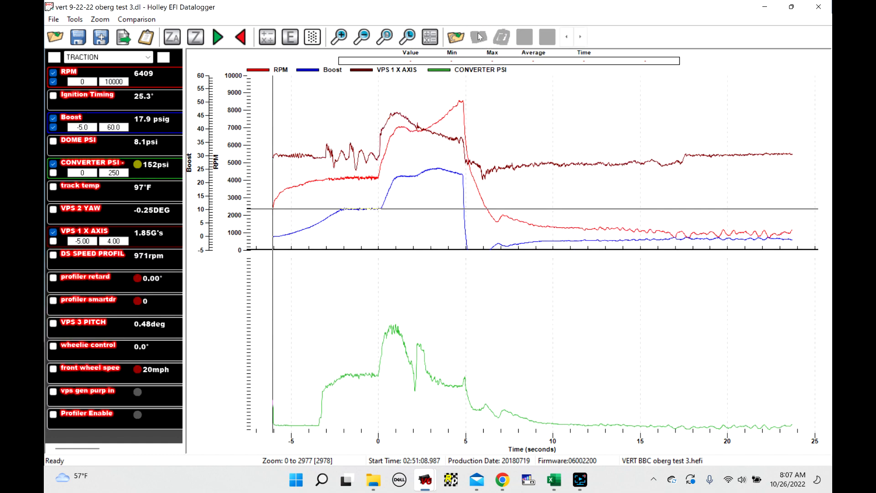
left_click(454, 36)
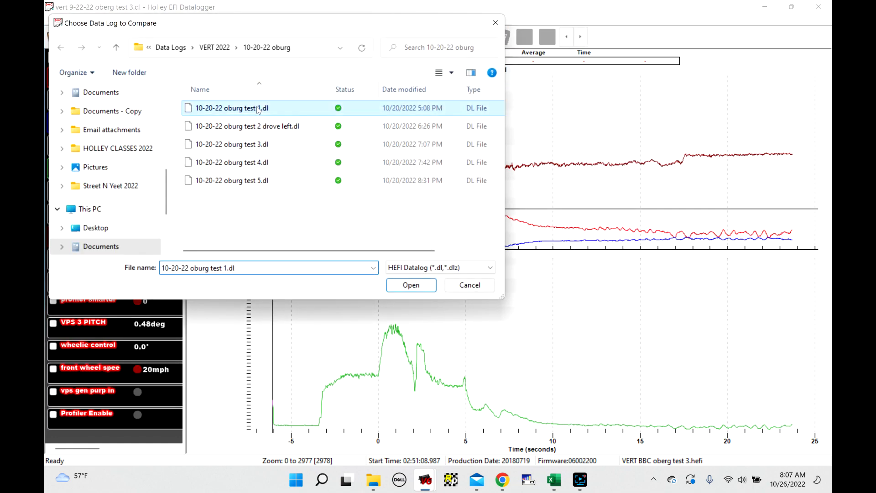
left_click(411, 285)
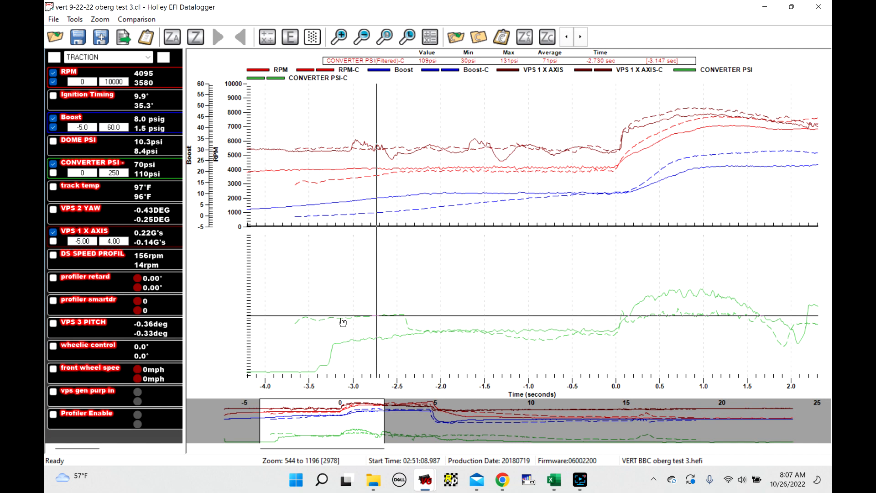
mouse_move(376, 321)
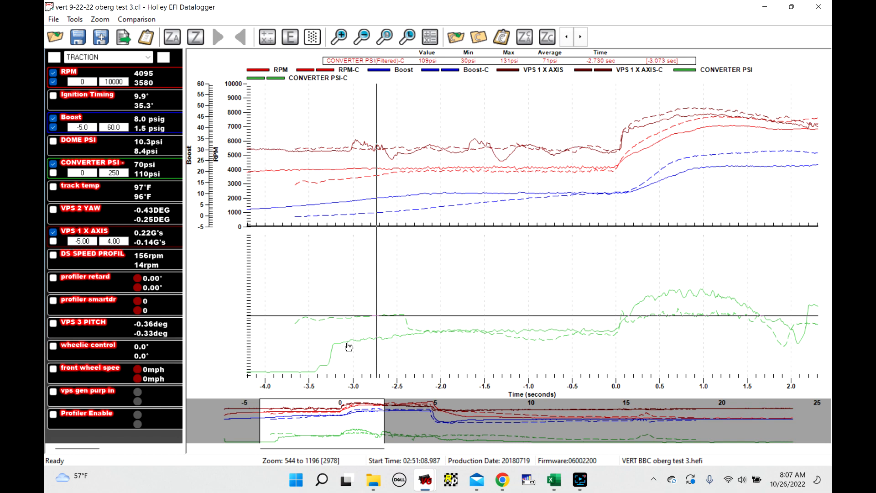
mouse_move(394, 339)
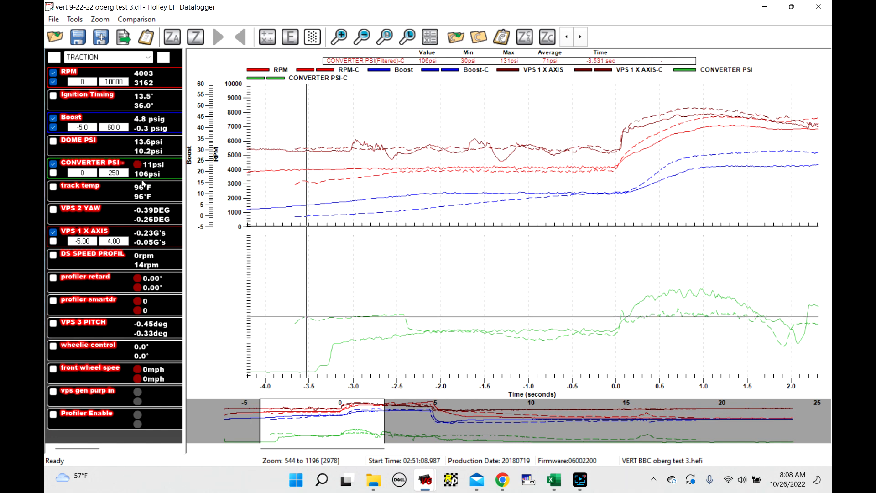
mouse_move(158, 173)
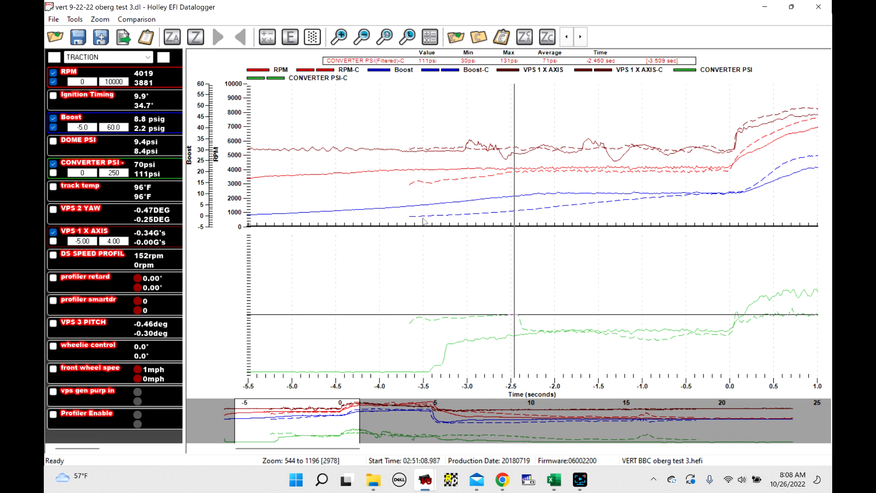
mouse_move(516, 299)
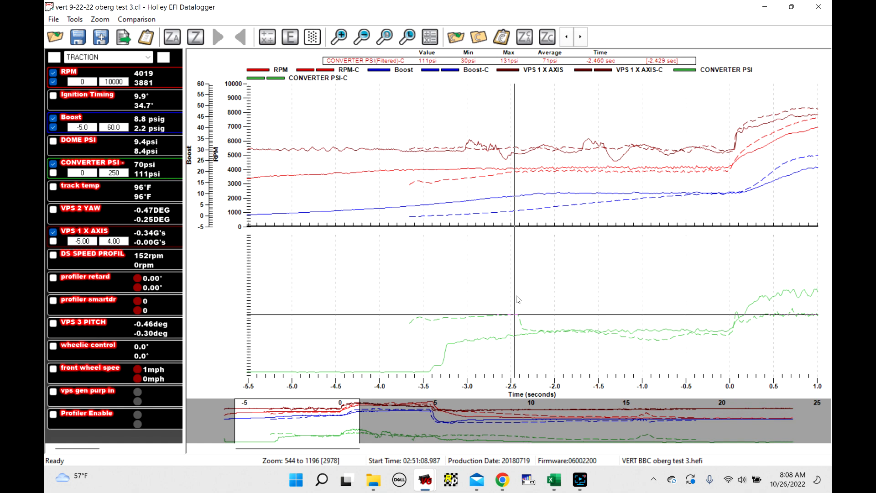
mouse_move(542, 317)
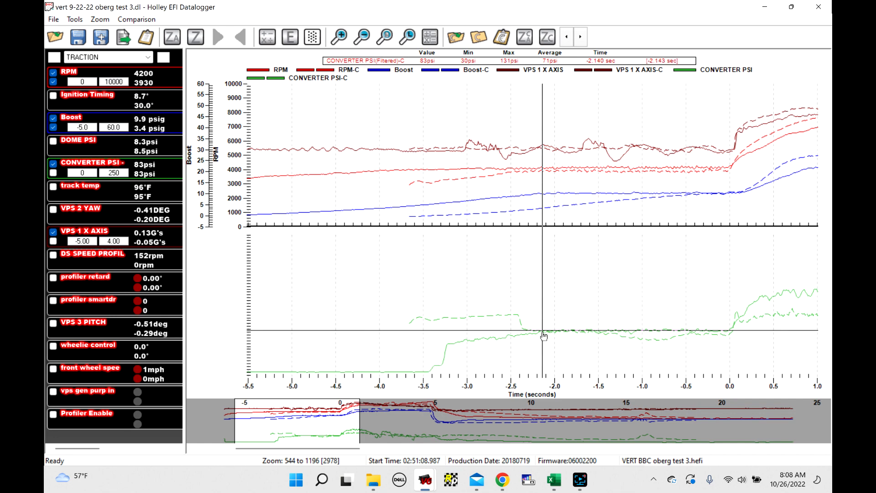
mouse_move(549, 334)
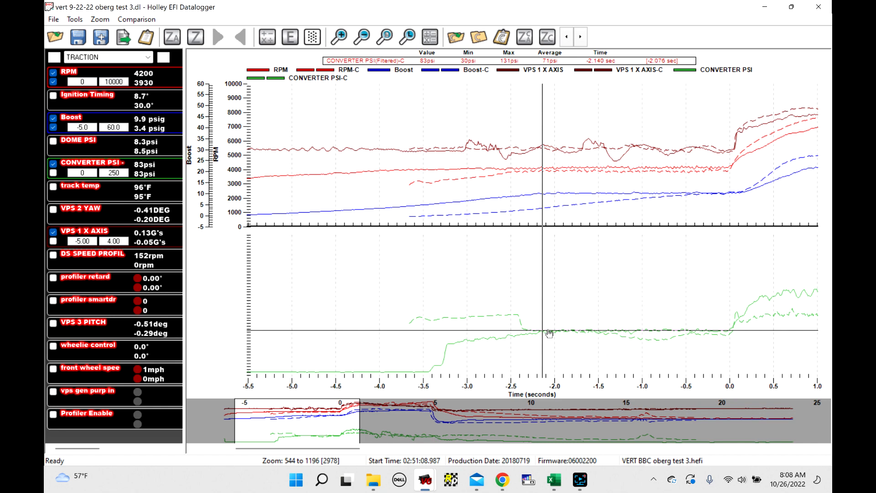
mouse_move(550, 334)
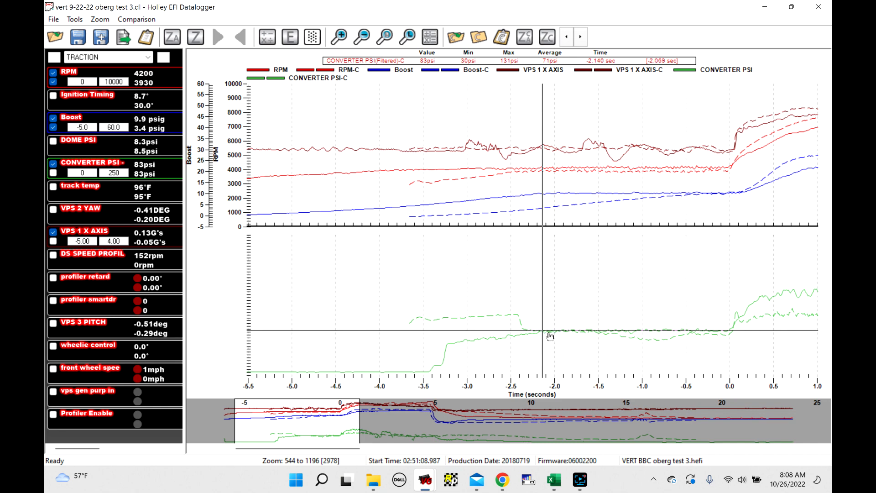
mouse_move(553, 338)
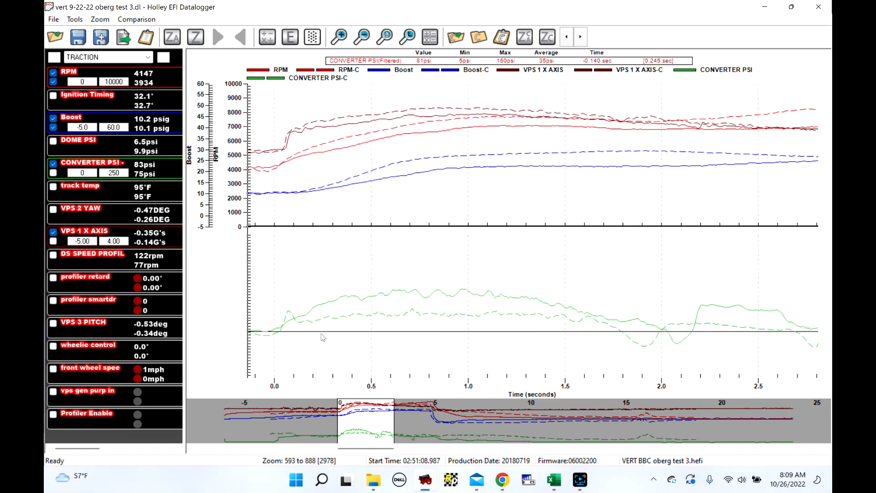
mouse_move(268, 308)
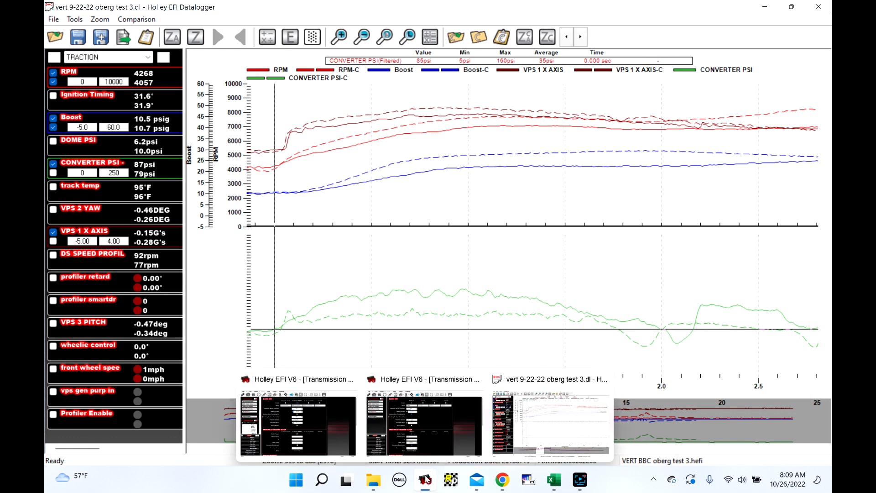
Step: Show the VERT BBC oberg test 3 Dump Valves page via the taskbar, then return to the Datalogger comparison graph
left_click(297, 422)
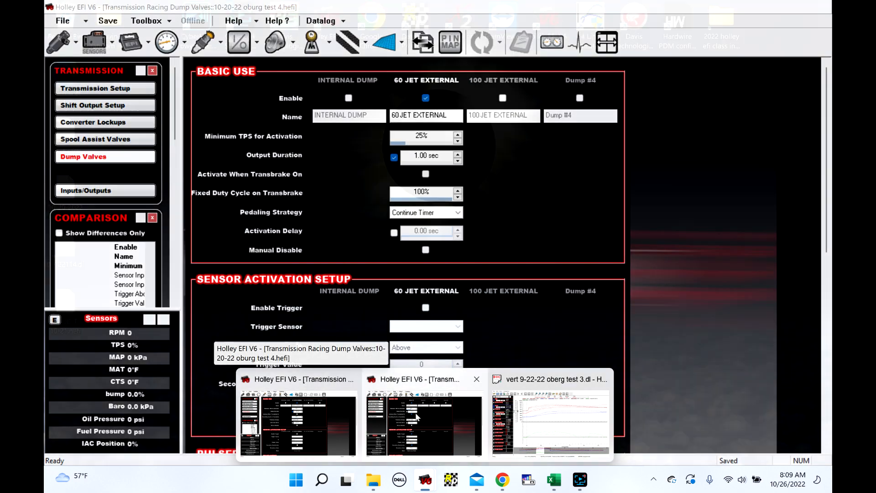
left_click(422, 422)
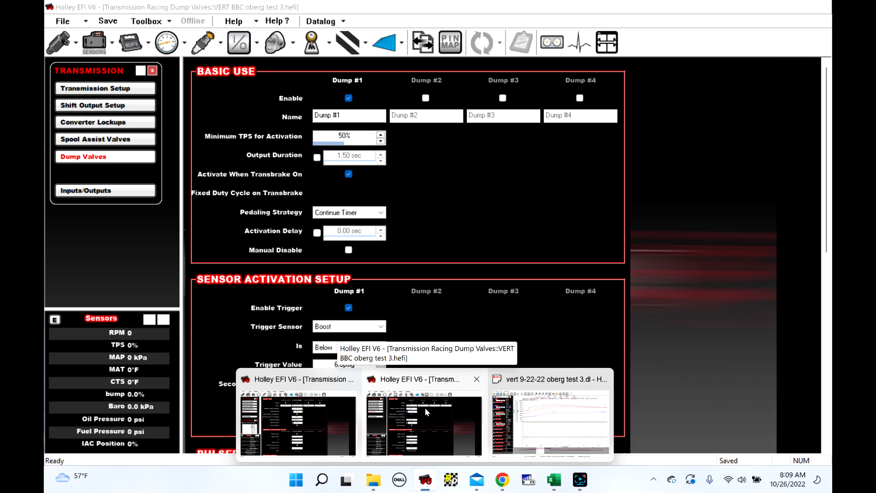
left_click(297, 422)
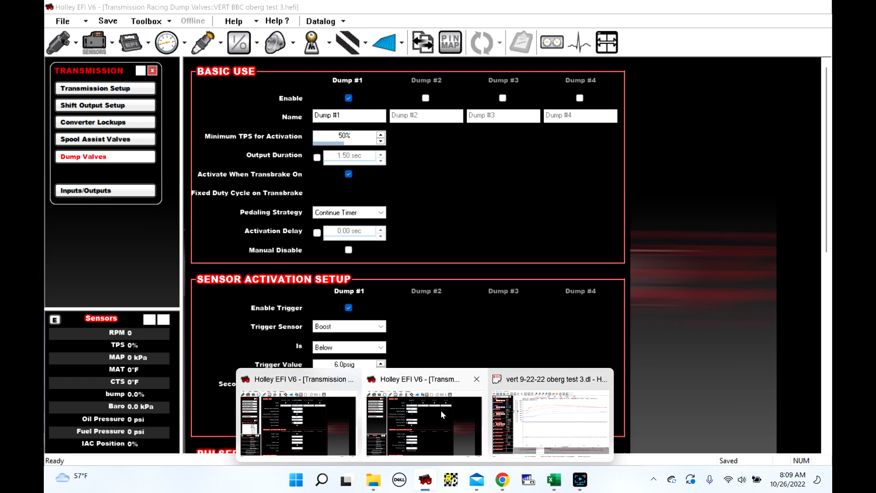
mouse_move(423, 413)
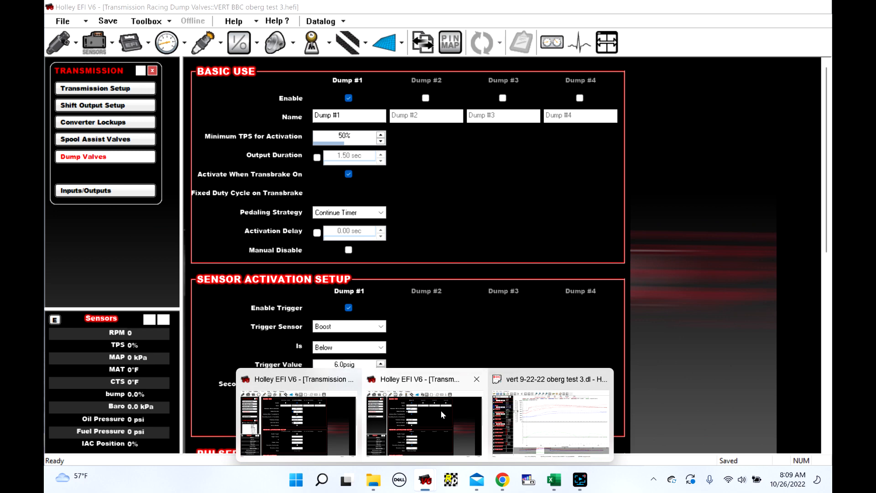
left_click(549, 423)
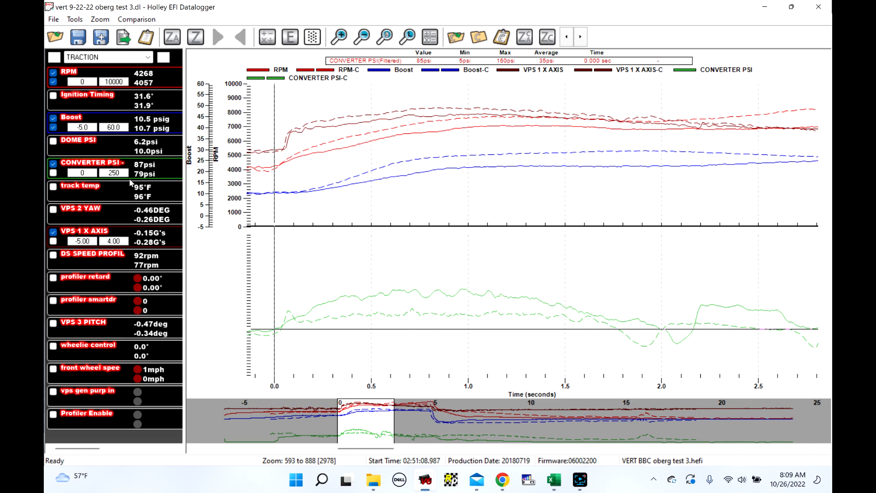
mouse_move(401, 287)
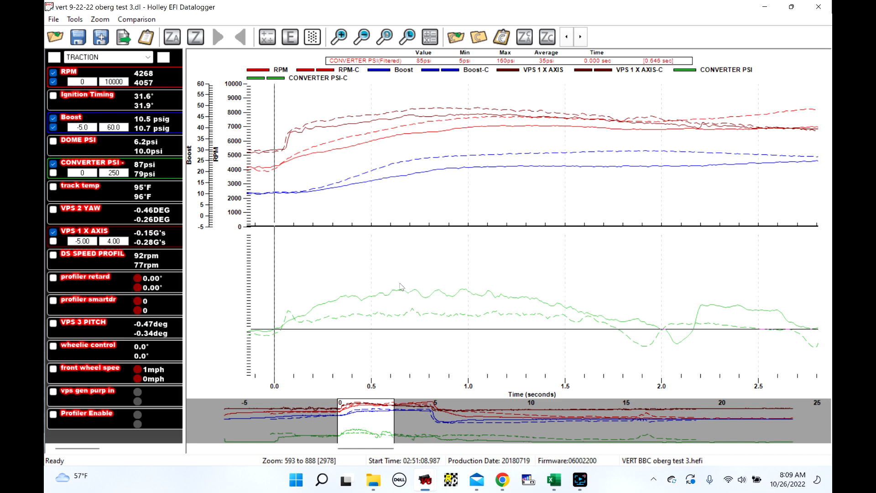
mouse_move(391, 296)
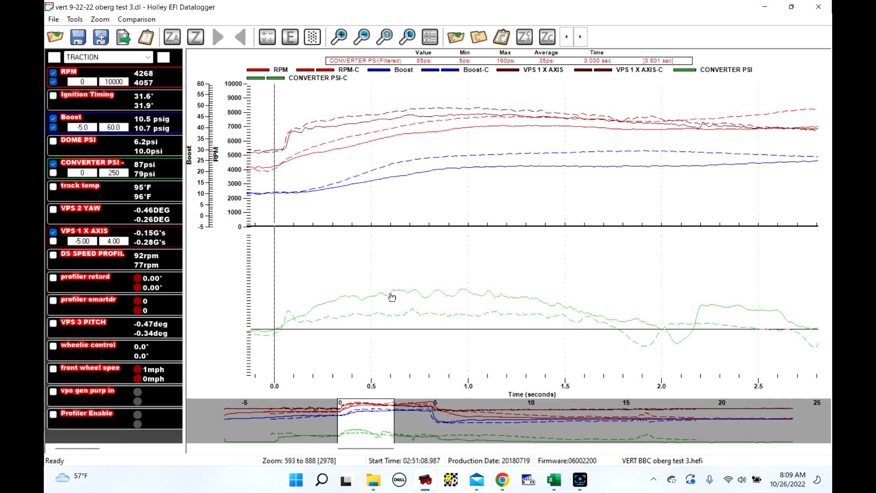
mouse_move(394, 297)
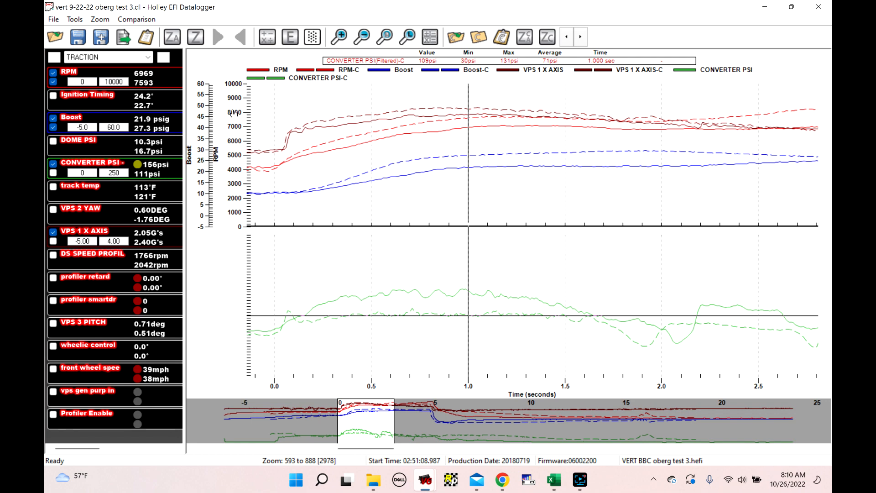
mouse_move(150, 130)
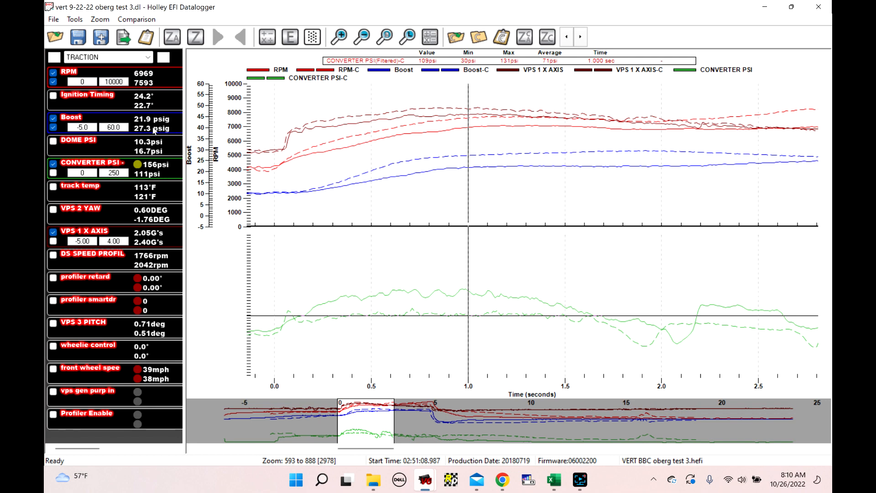
mouse_move(468, 144)
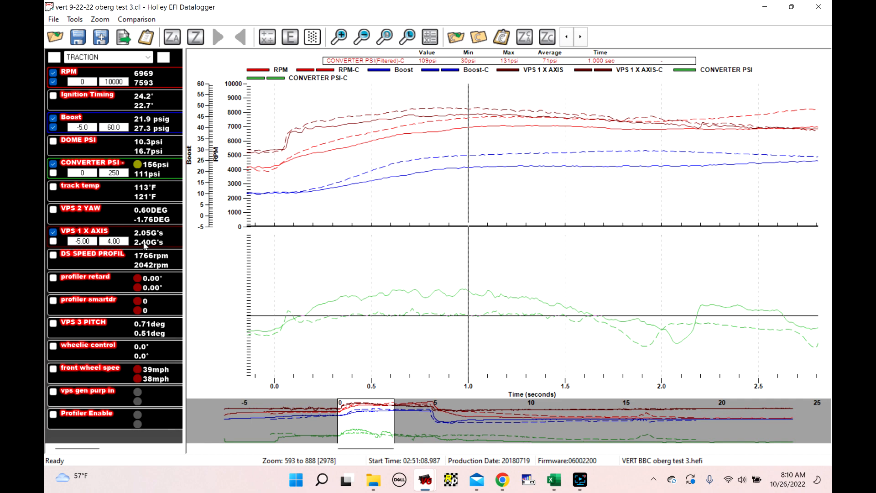
mouse_move(439, 99)
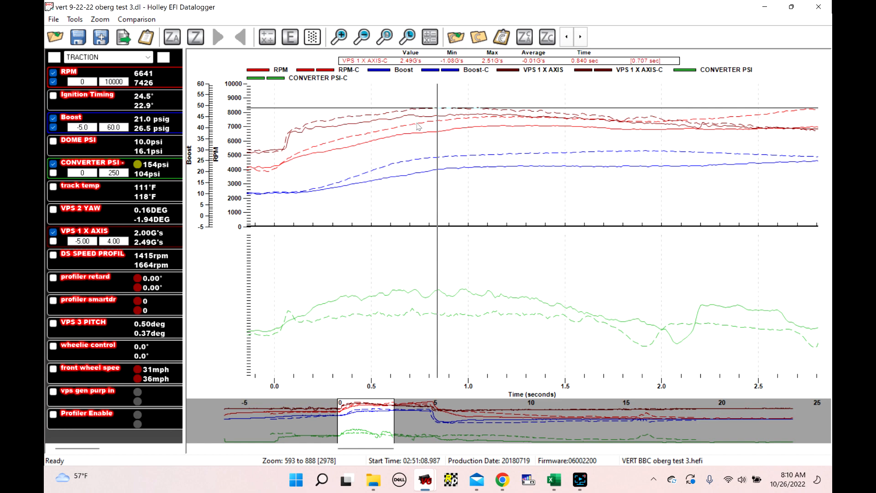
mouse_move(434, 115)
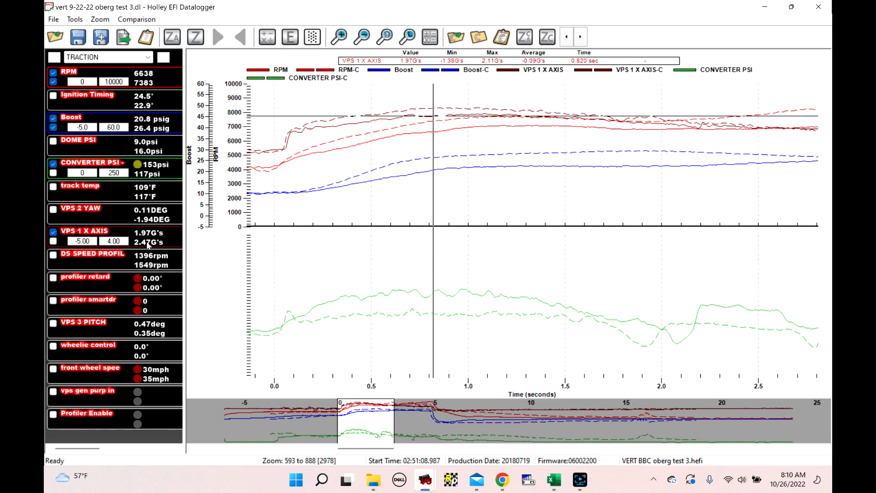
mouse_move(419, 111)
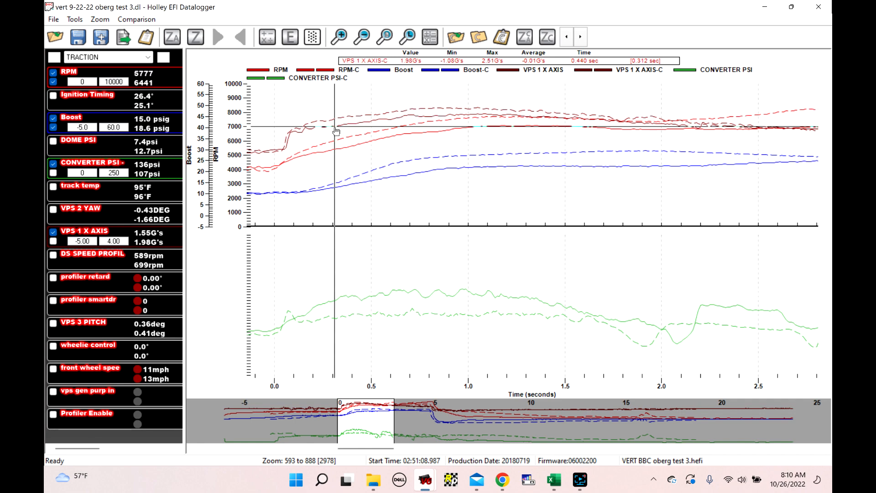
mouse_move(358, 125)
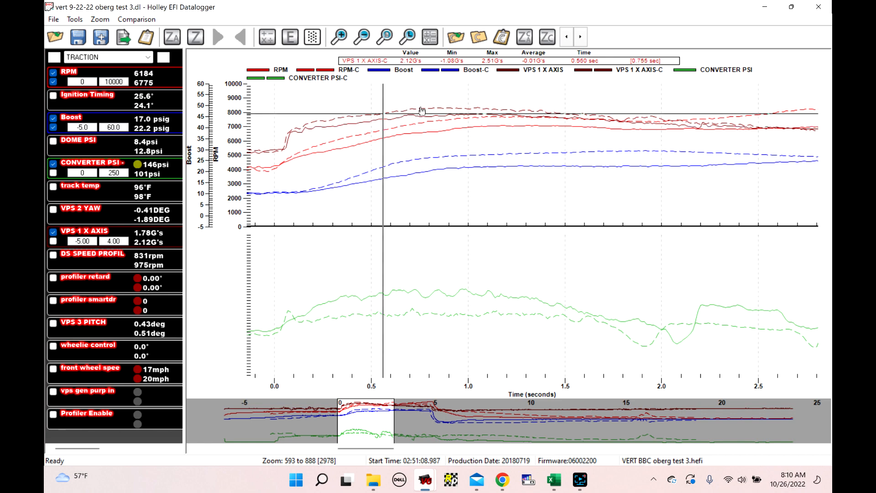
mouse_move(423, 168)
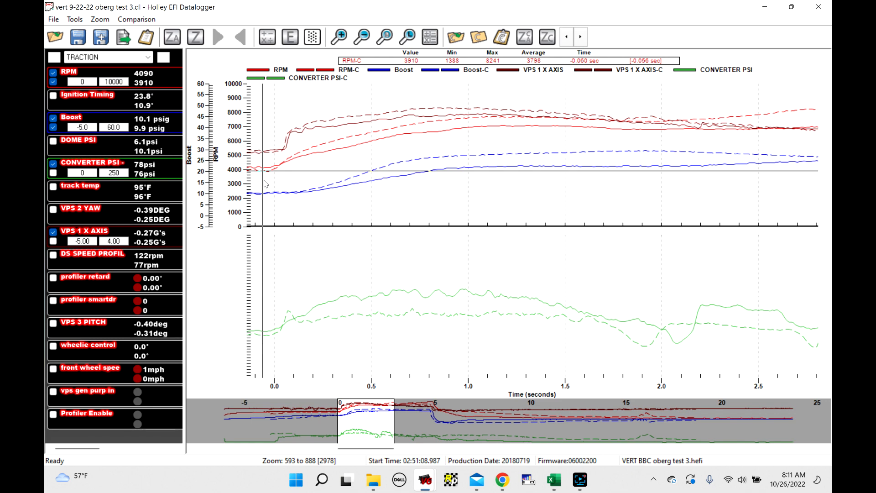
mouse_move(272, 189)
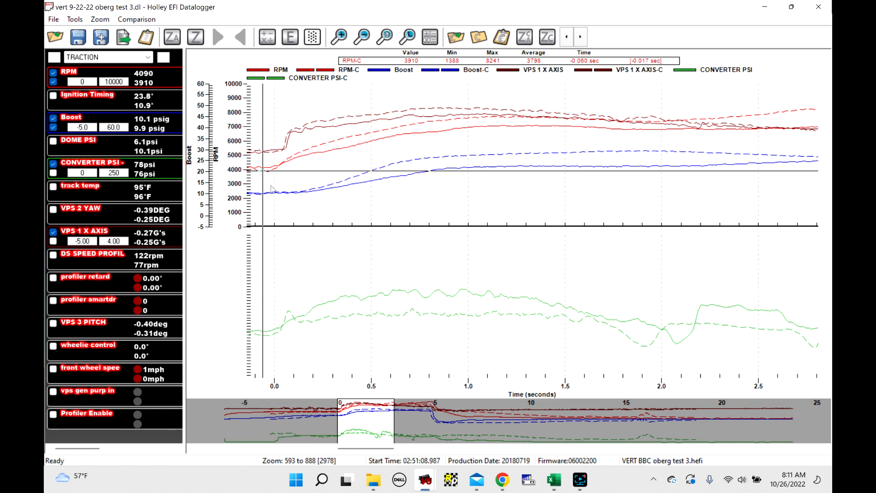
mouse_move(267, 190)
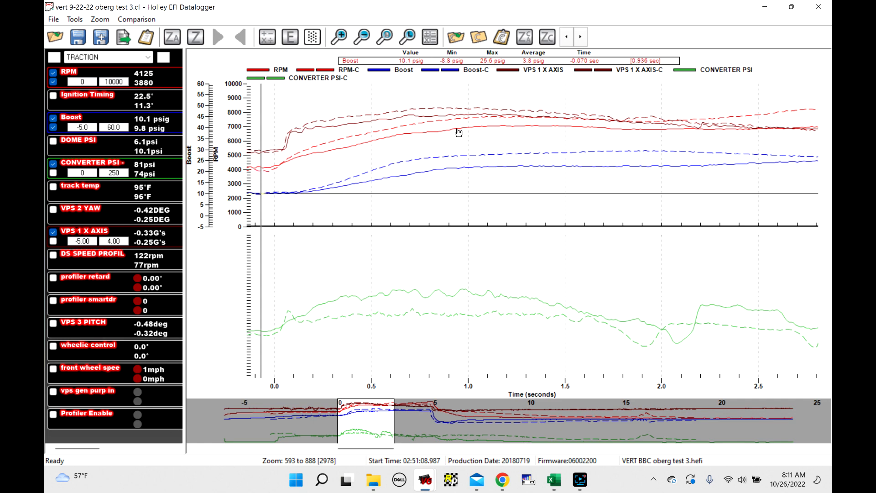
mouse_move(457, 132)
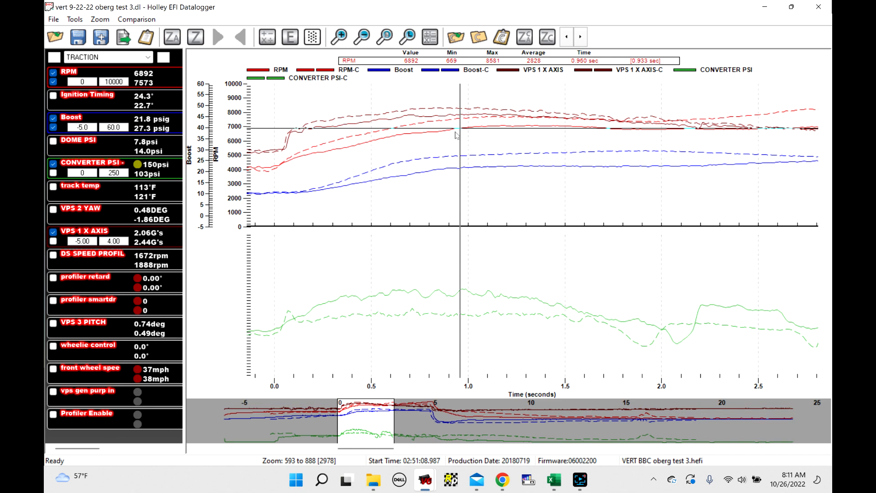
mouse_move(475, 203)
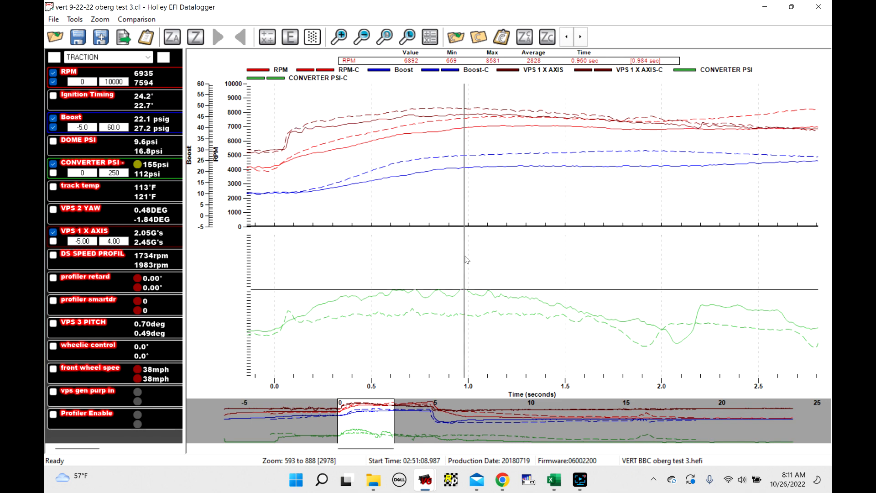
mouse_move(563, 280)
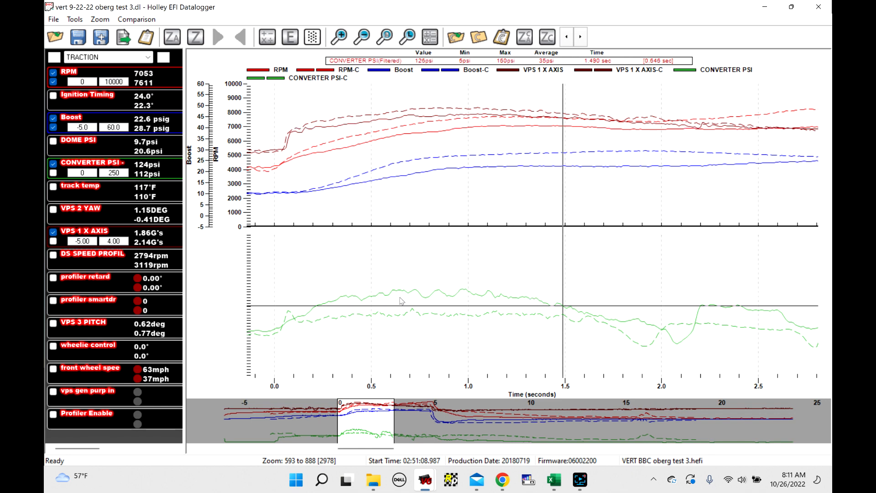
mouse_move(451, 297)
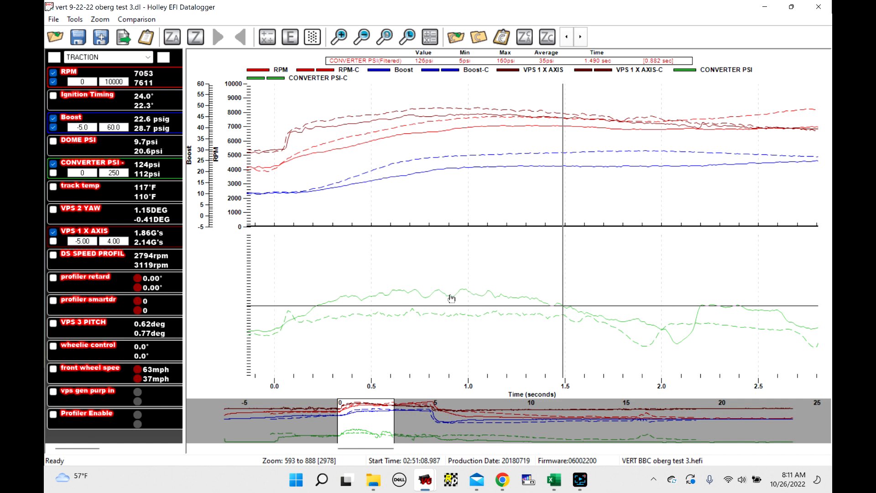
mouse_move(416, 293)
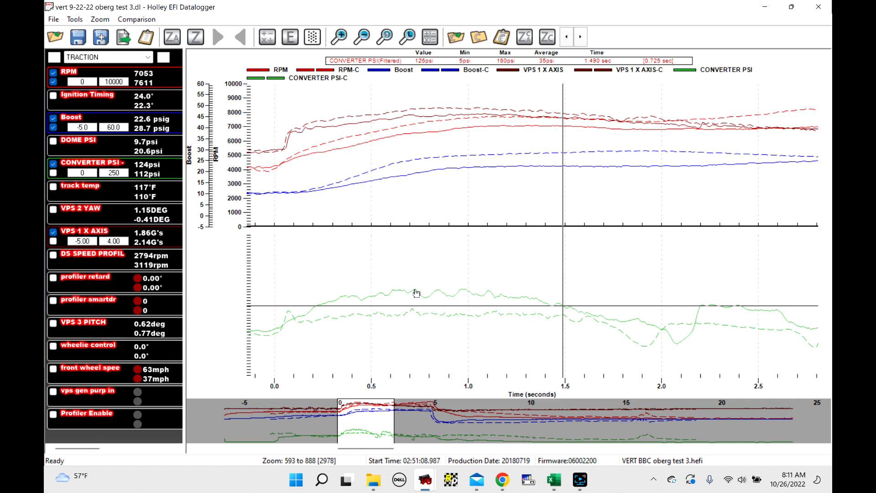
left_click(468, 240)
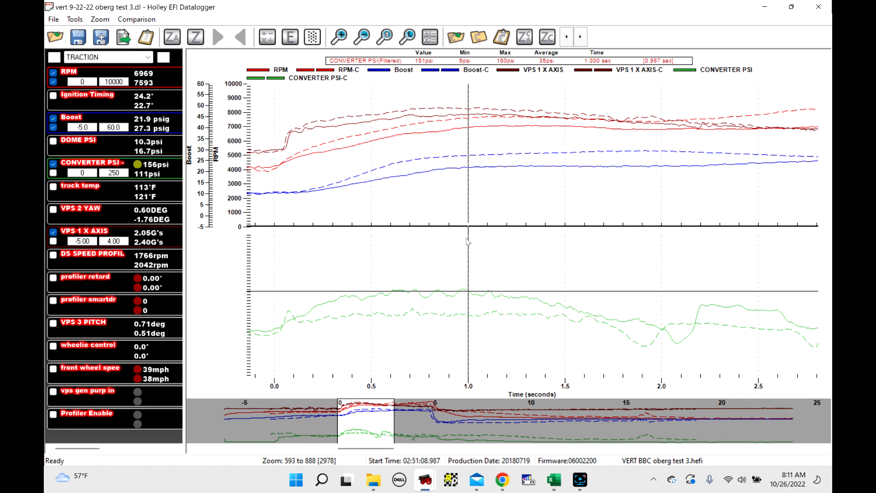
mouse_move(464, 124)
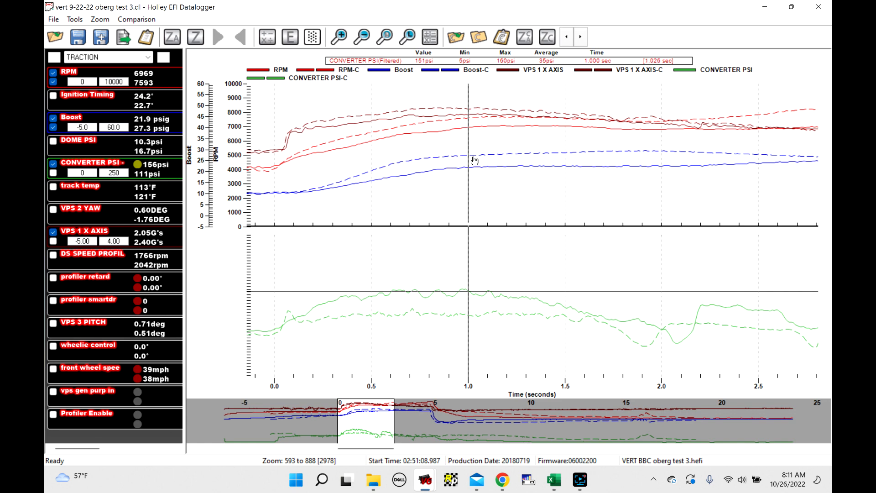
mouse_move(427, 139)
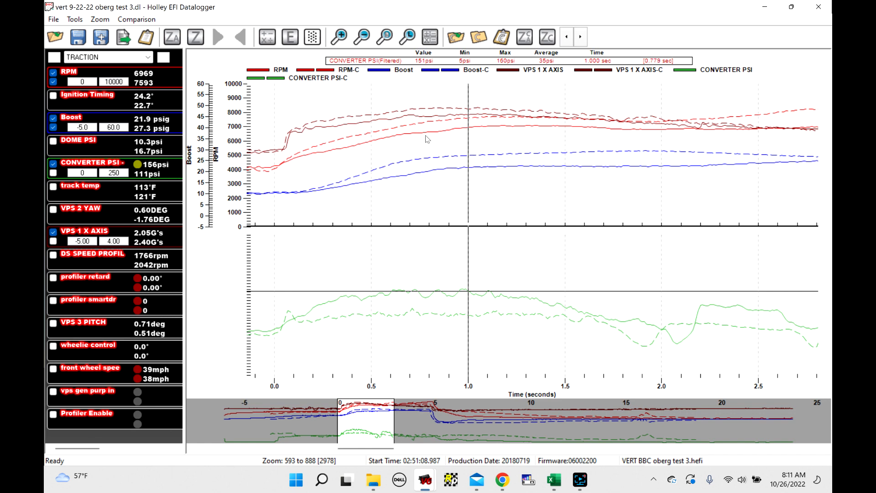
left_click(423, 134)
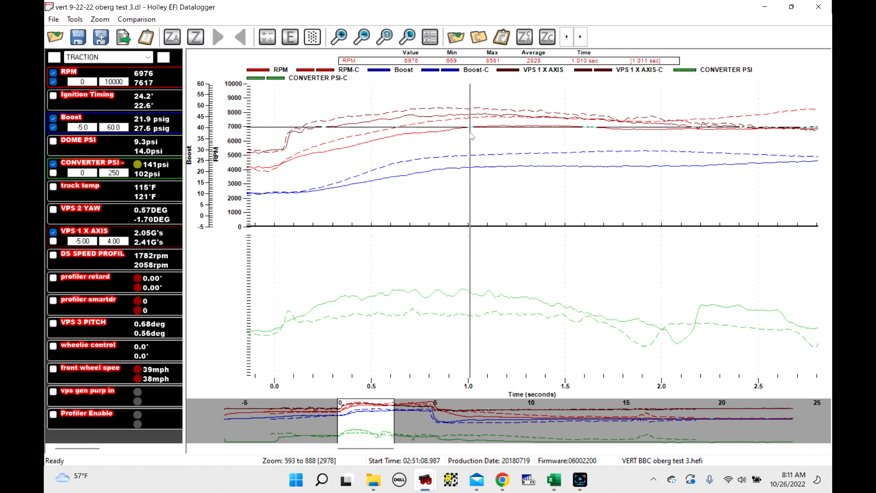
mouse_move(489, 205)
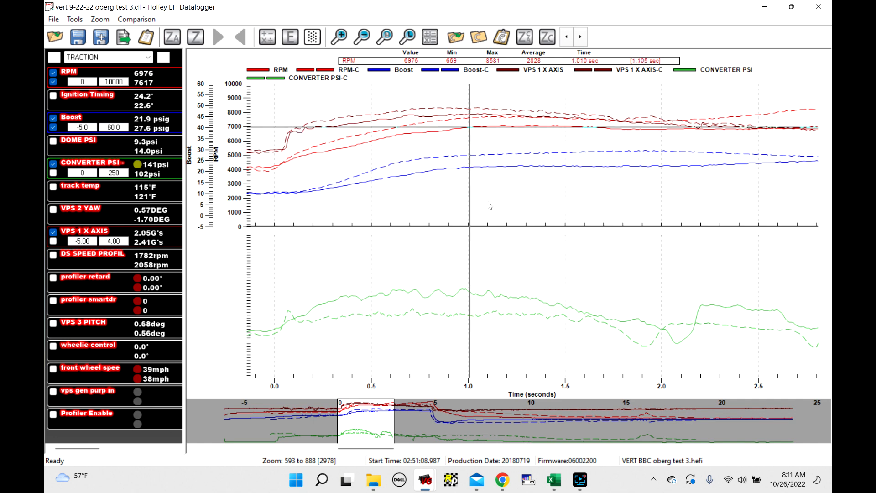
mouse_move(466, 263)
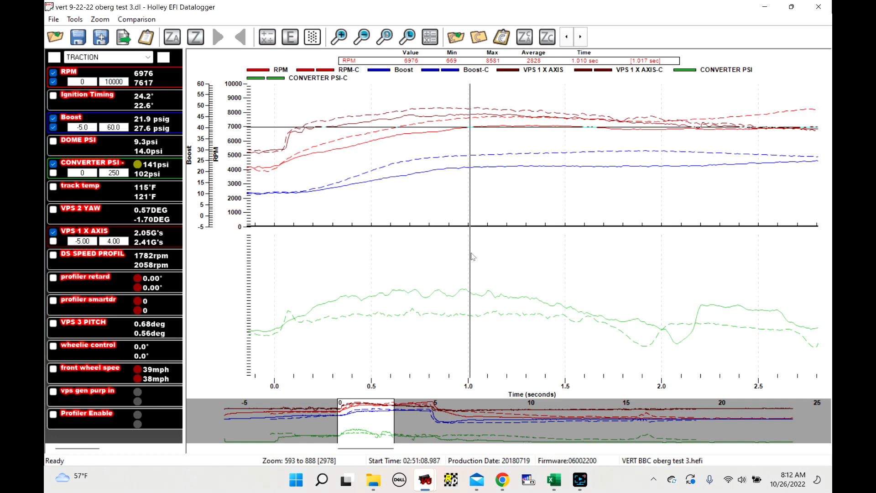
mouse_move(464, 249)
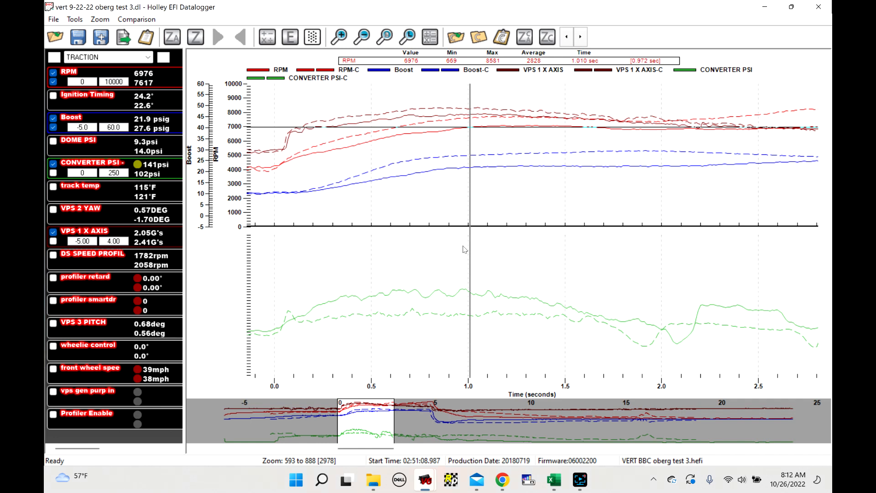
mouse_move(425, 479)
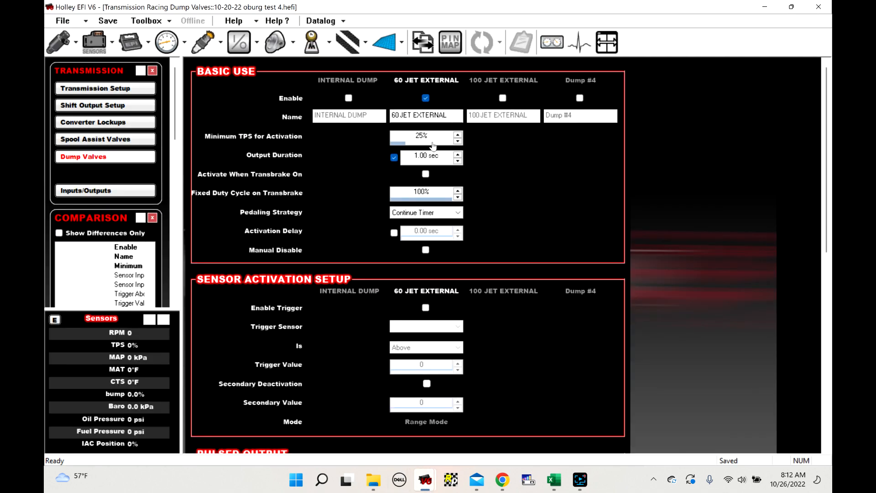
mouse_move(405, 162)
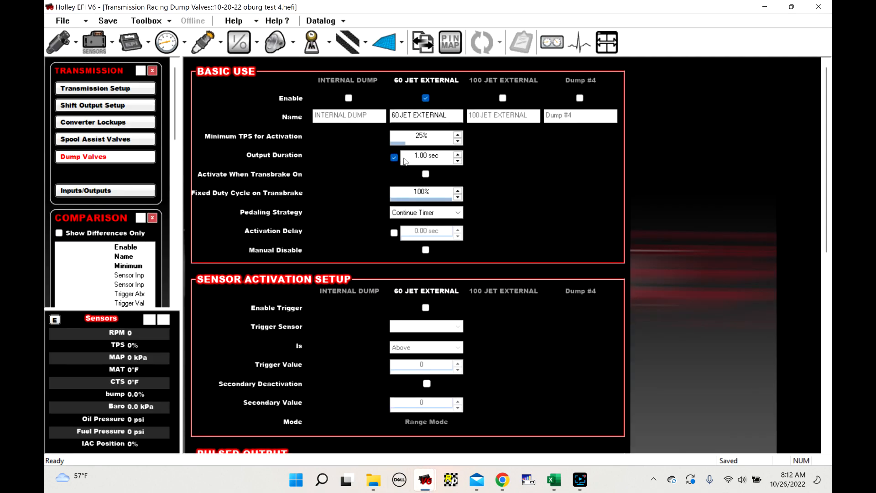
mouse_move(502, 177)
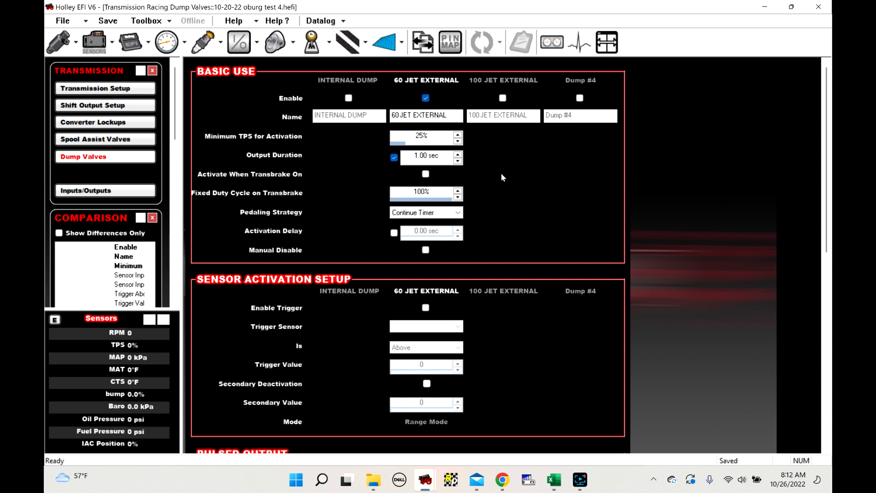
mouse_move(363, 287)
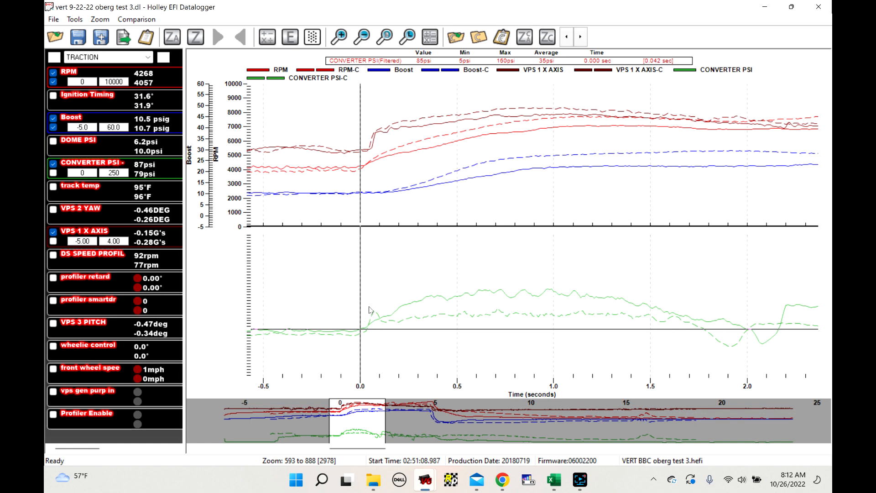
mouse_move(374, 332)
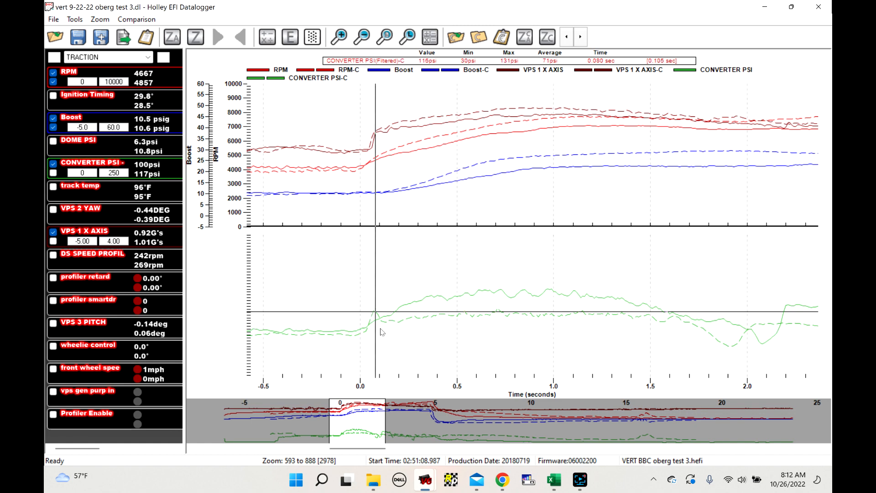
mouse_move(369, 318)
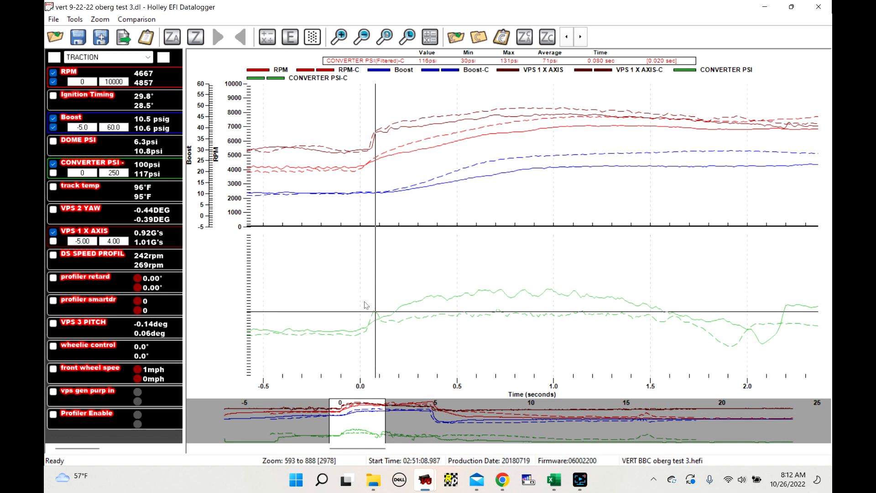
mouse_move(362, 299)
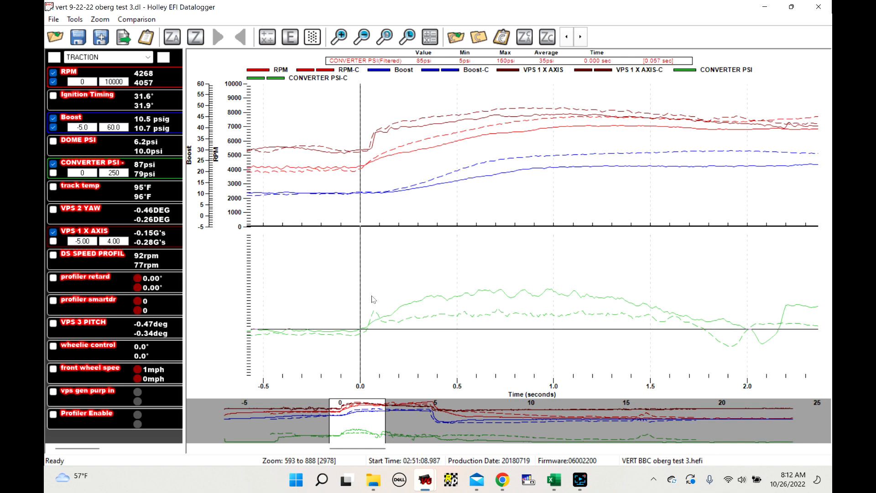
mouse_move(371, 299)
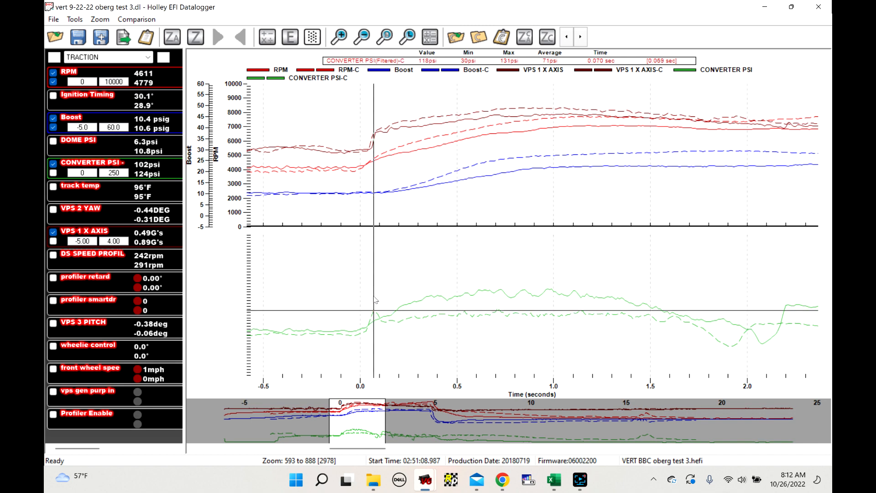
mouse_move(420, 324)
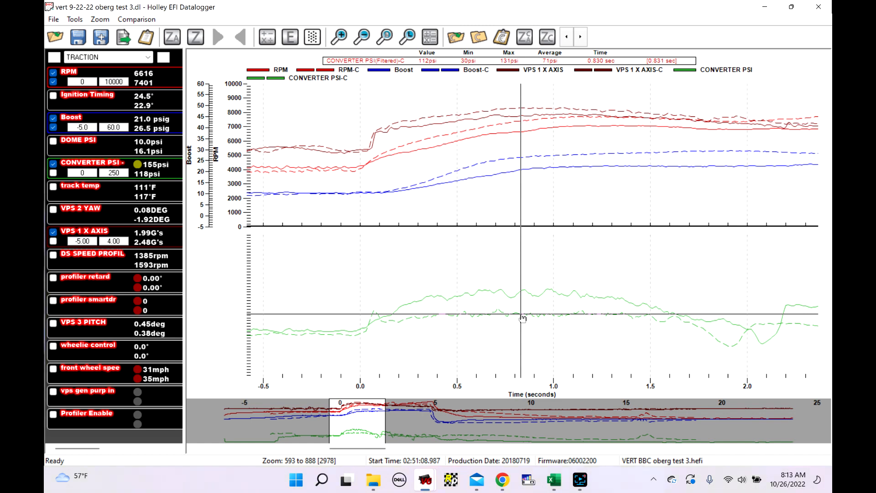
mouse_move(523, 321)
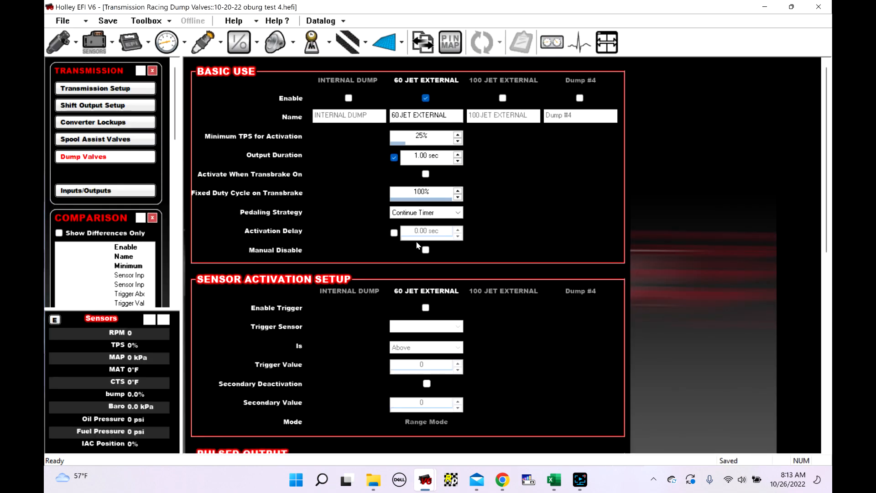
mouse_move(500, 214)
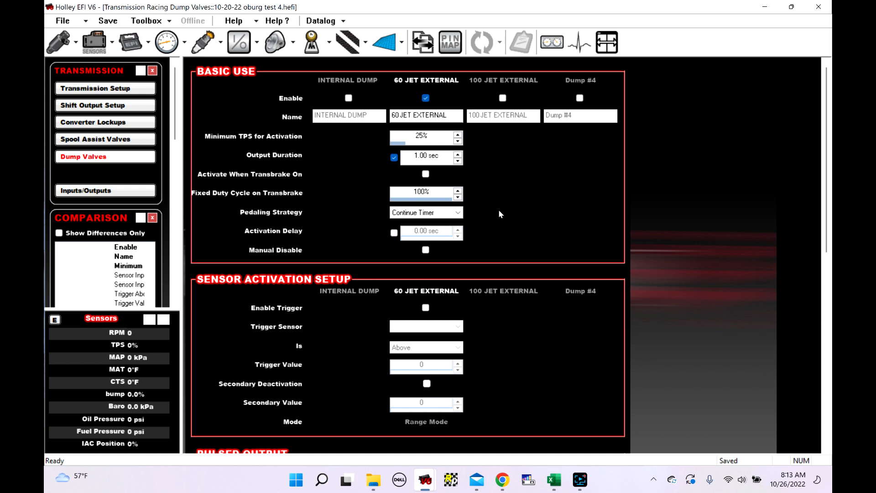
mouse_move(323, 93)
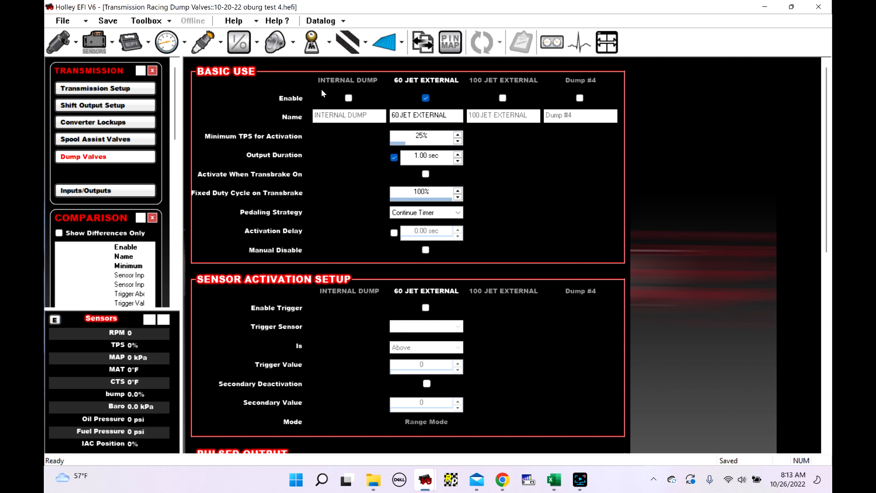
mouse_move(516, 185)
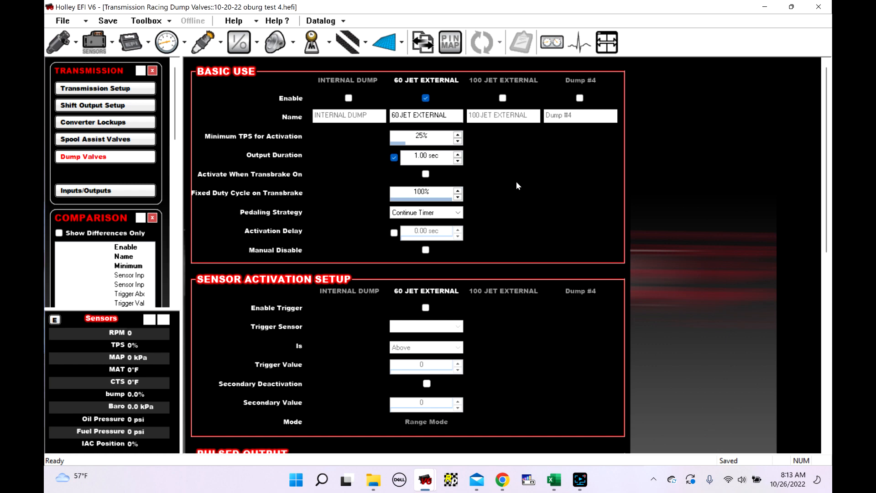
mouse_move(500, 186)
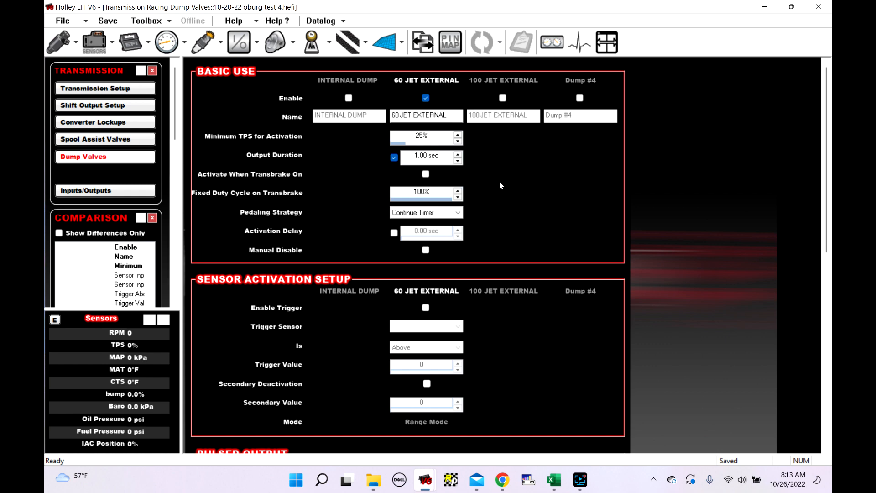
Step: Scroll down to the 60 JET EXTERNAL Pulsed Output curve and back up to Basic Use
scroll("down", 3)
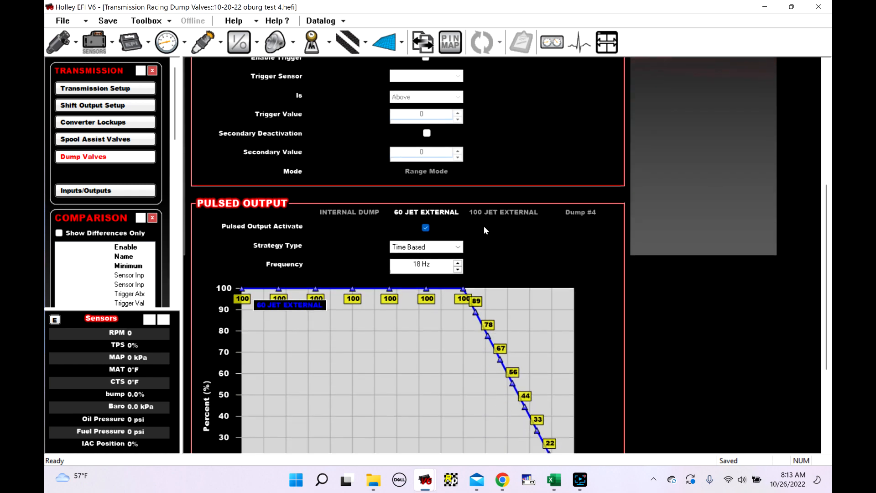
scroll("down", 3)
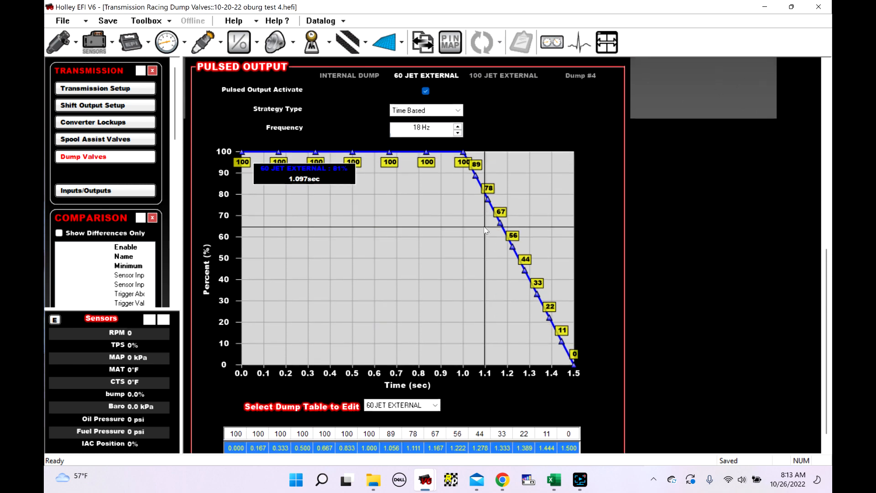
scroll("up", 3)
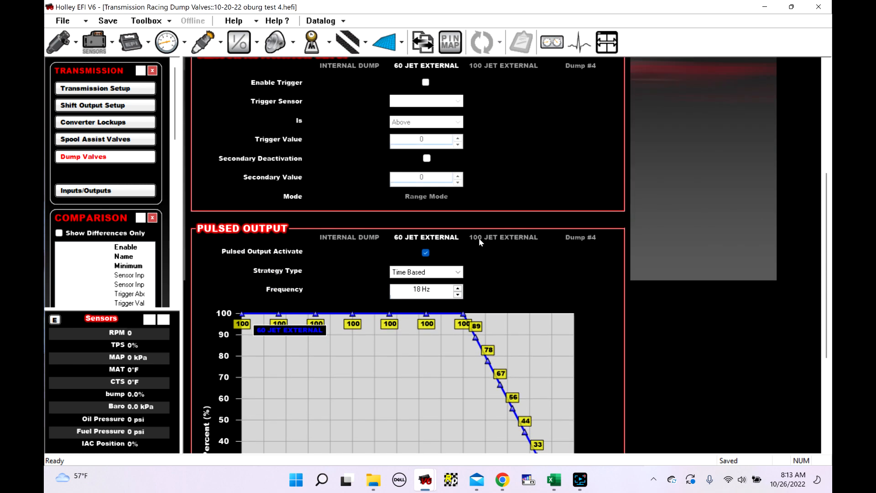
scroll("up", 3)
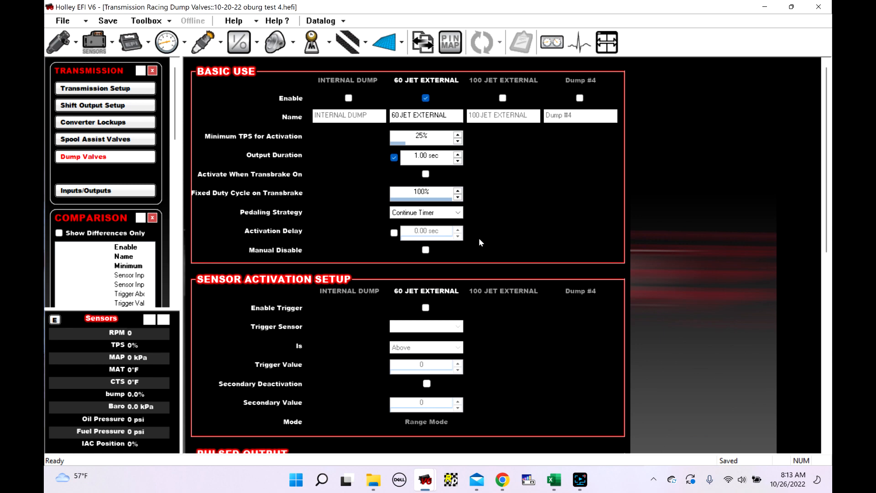
mouse_move(479, 251)
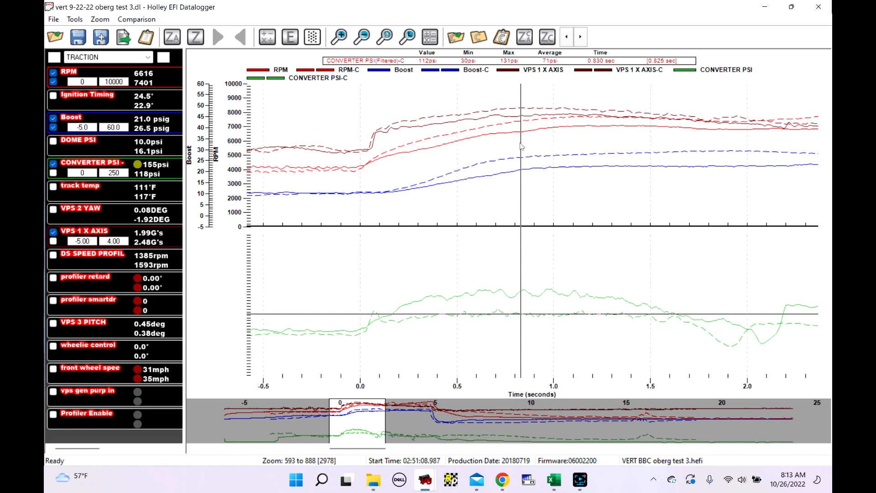
mouse_move(517, 140)
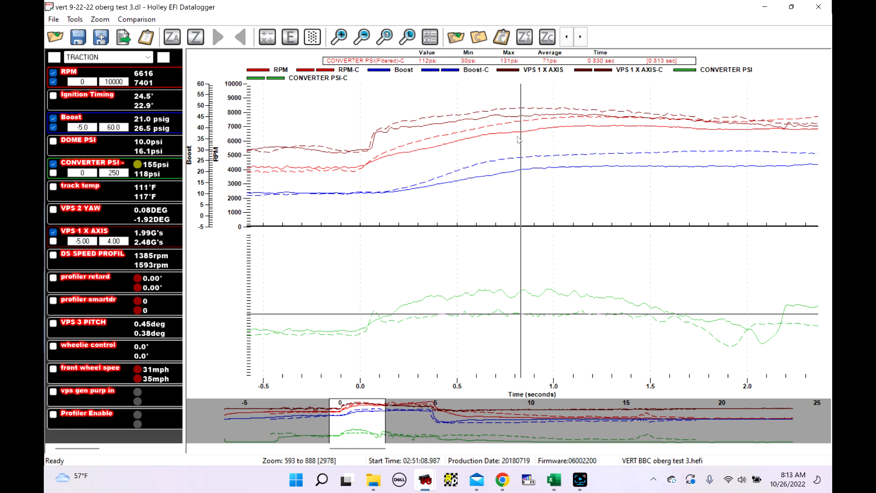
mouse_move(519, 145)
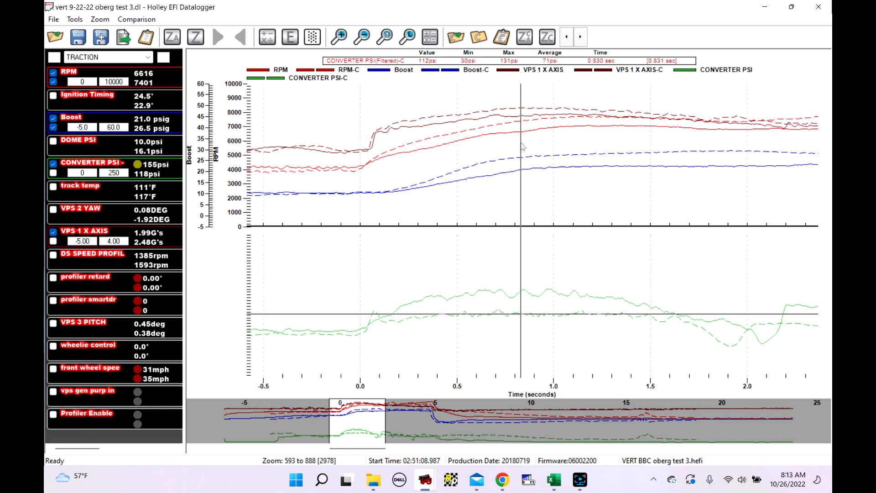
mouse_move(537, 146)
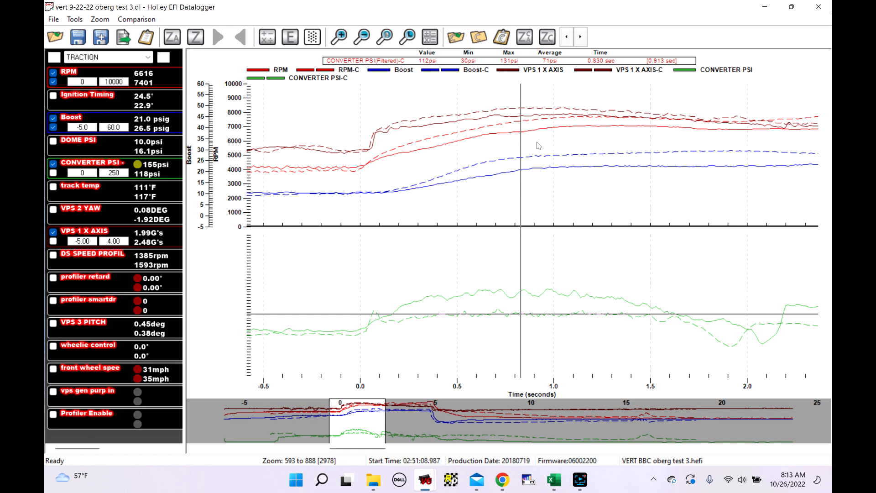